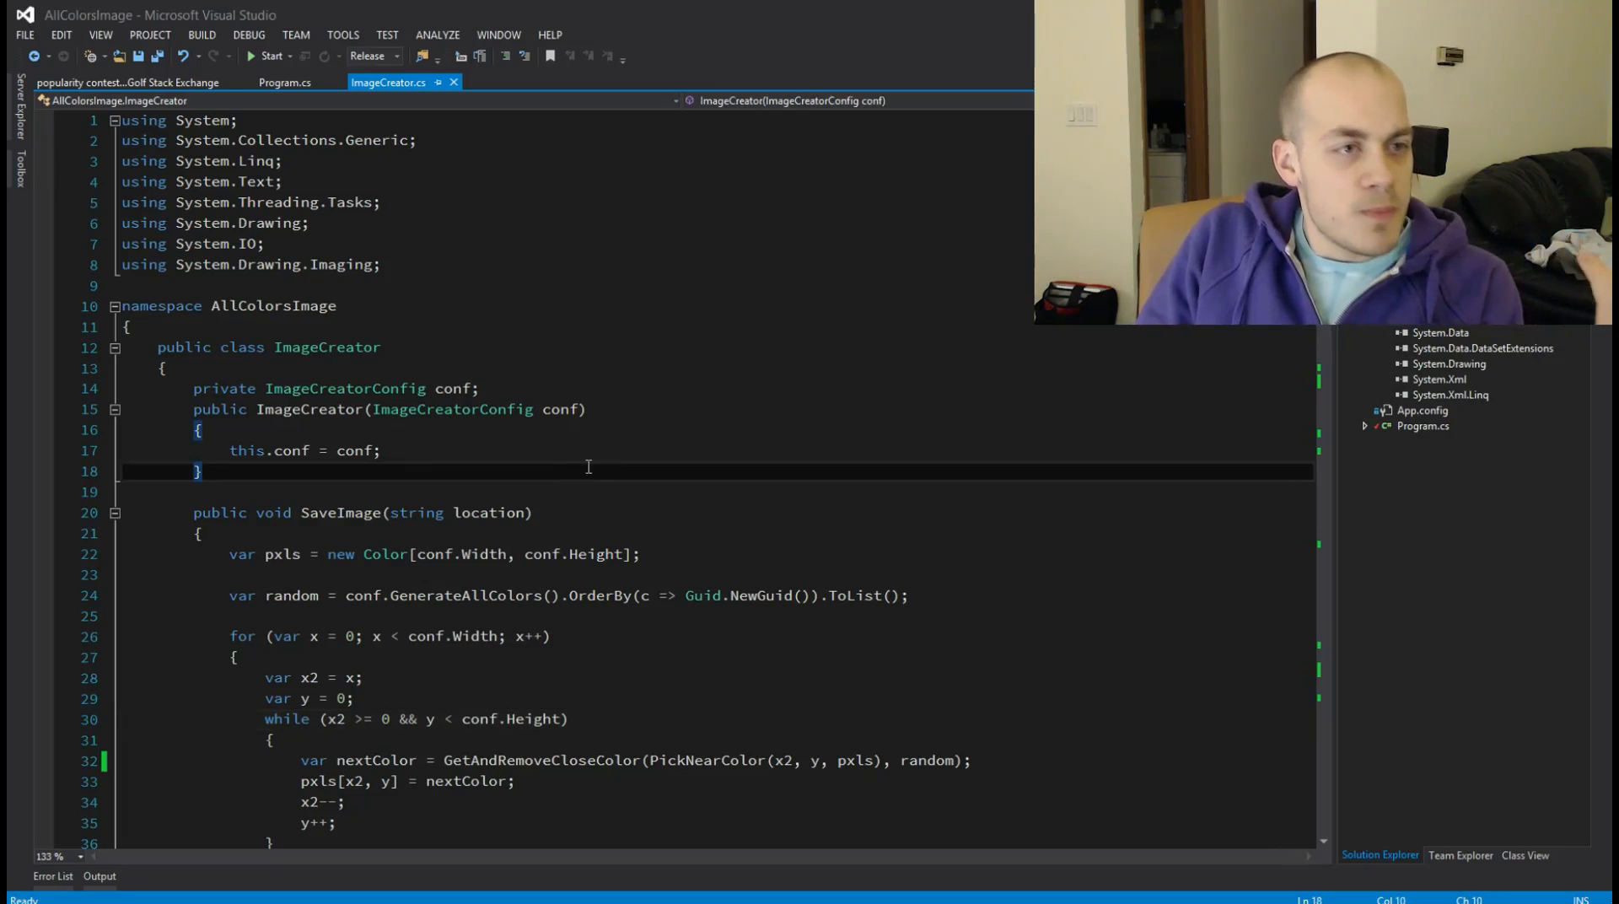
Step: Show the 'Images with all colors' Code Golf challenge page beside the ImageCreator code
left_click(135, 82)
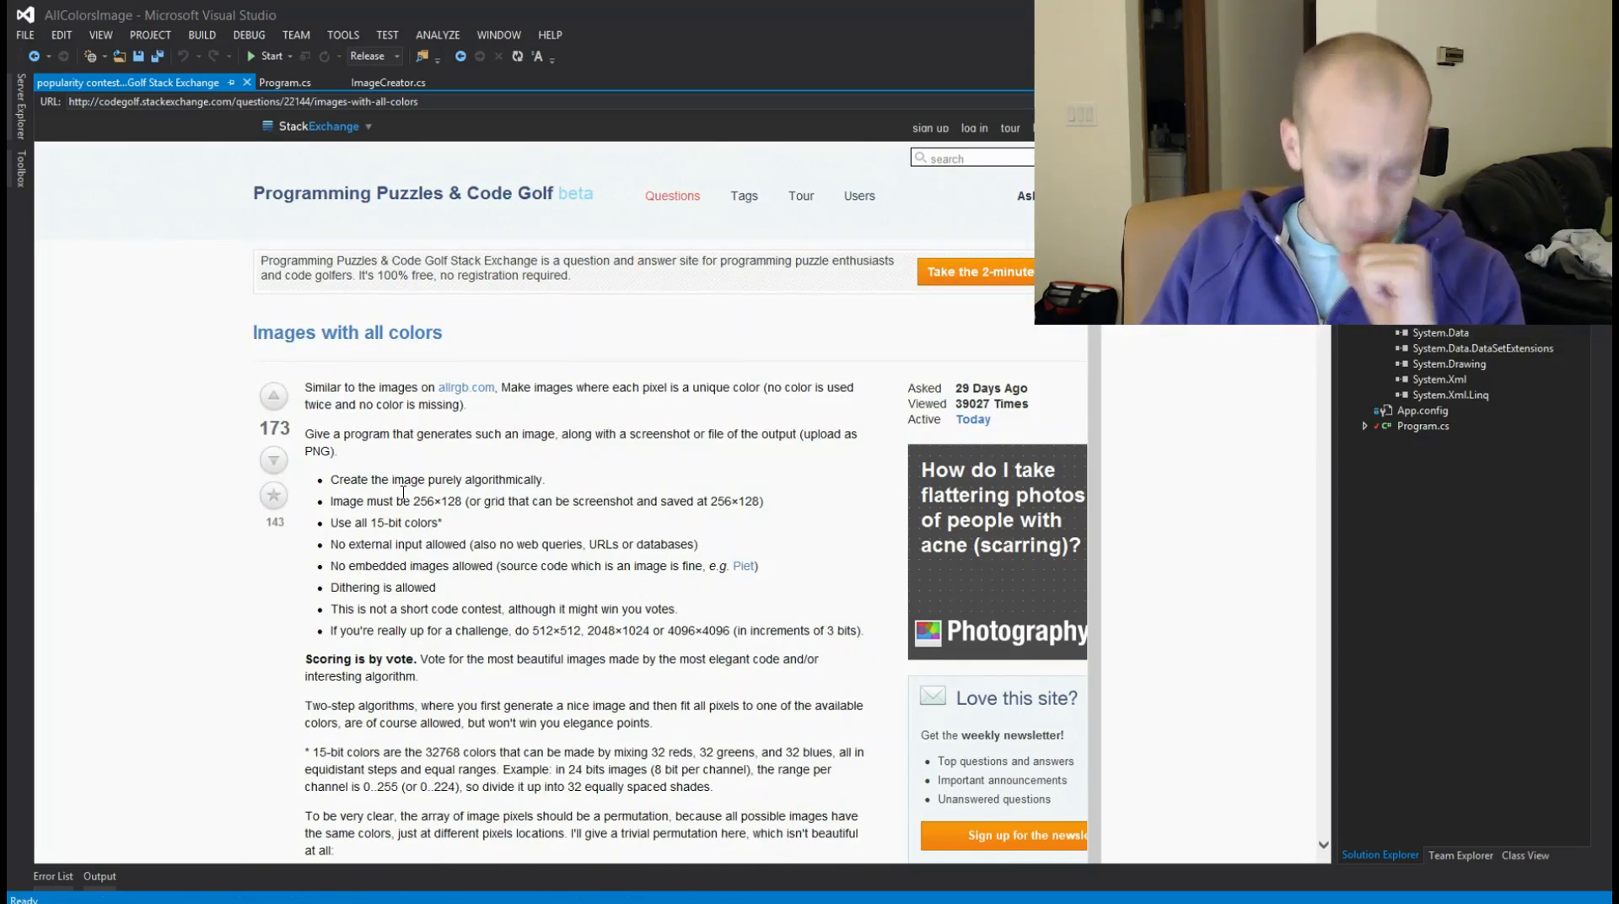
scroll("down", 3)
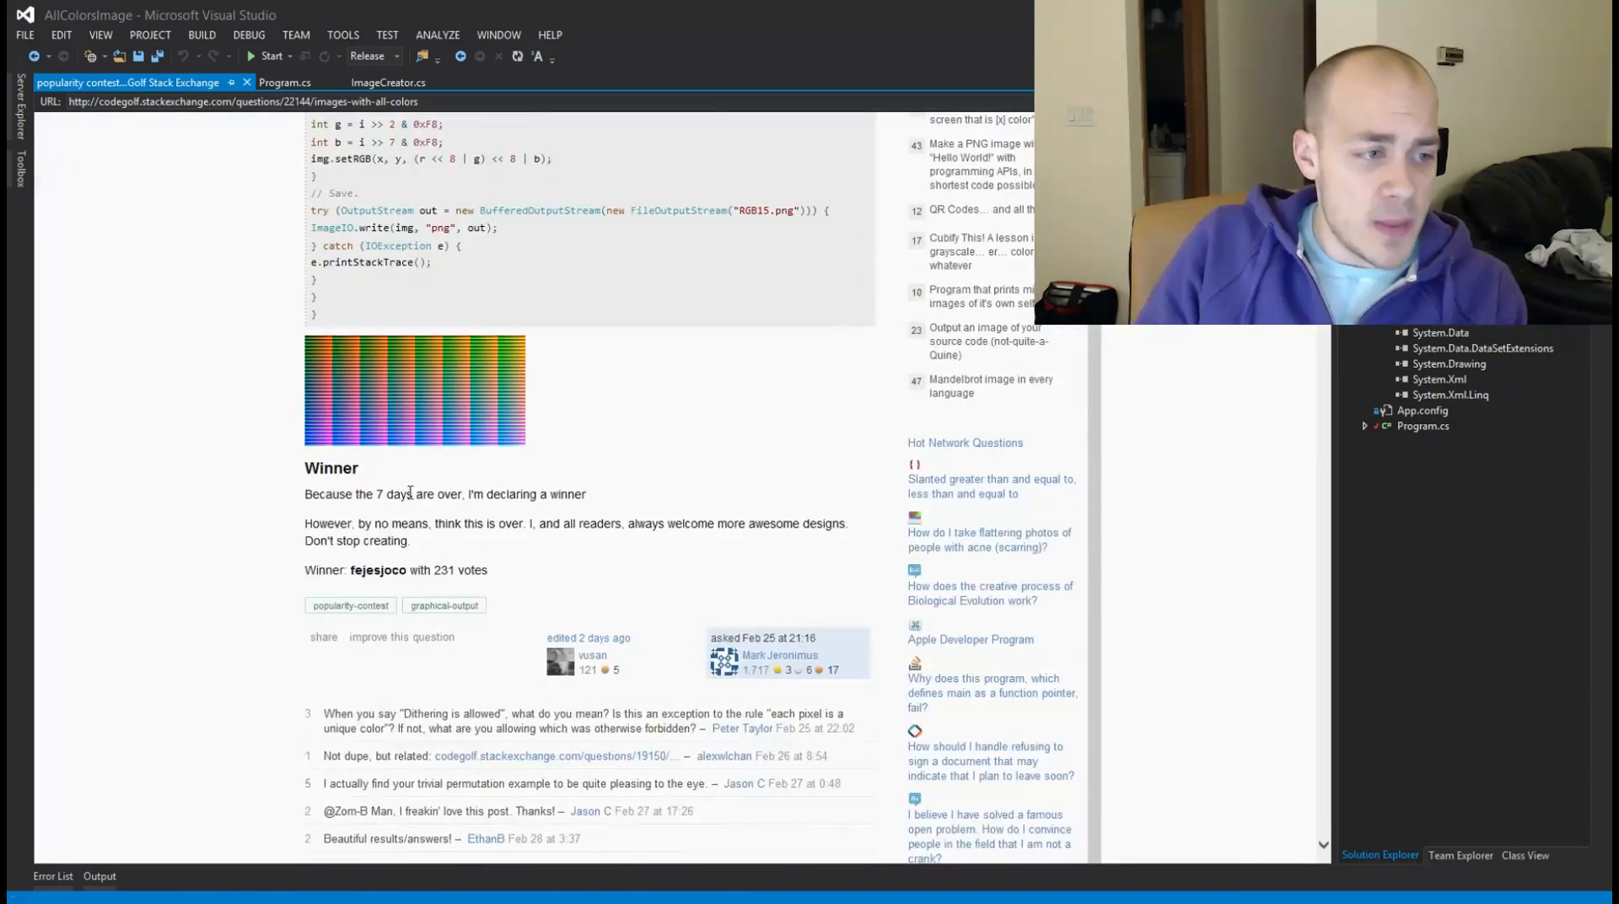
mouse_move(609, 406)
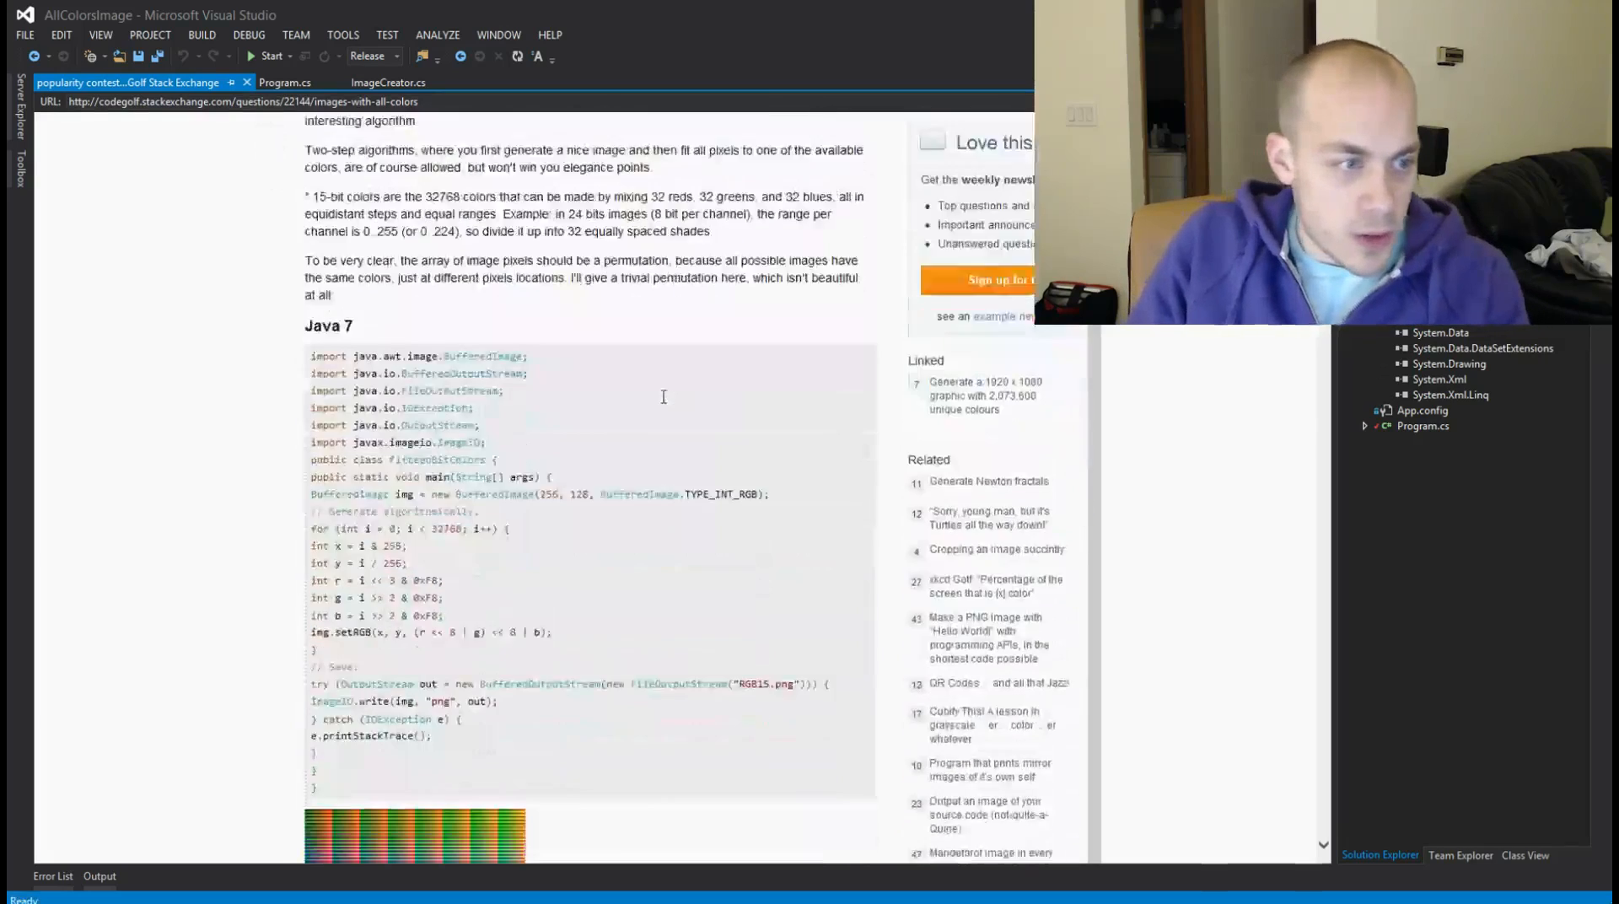
scroll("down", 3)
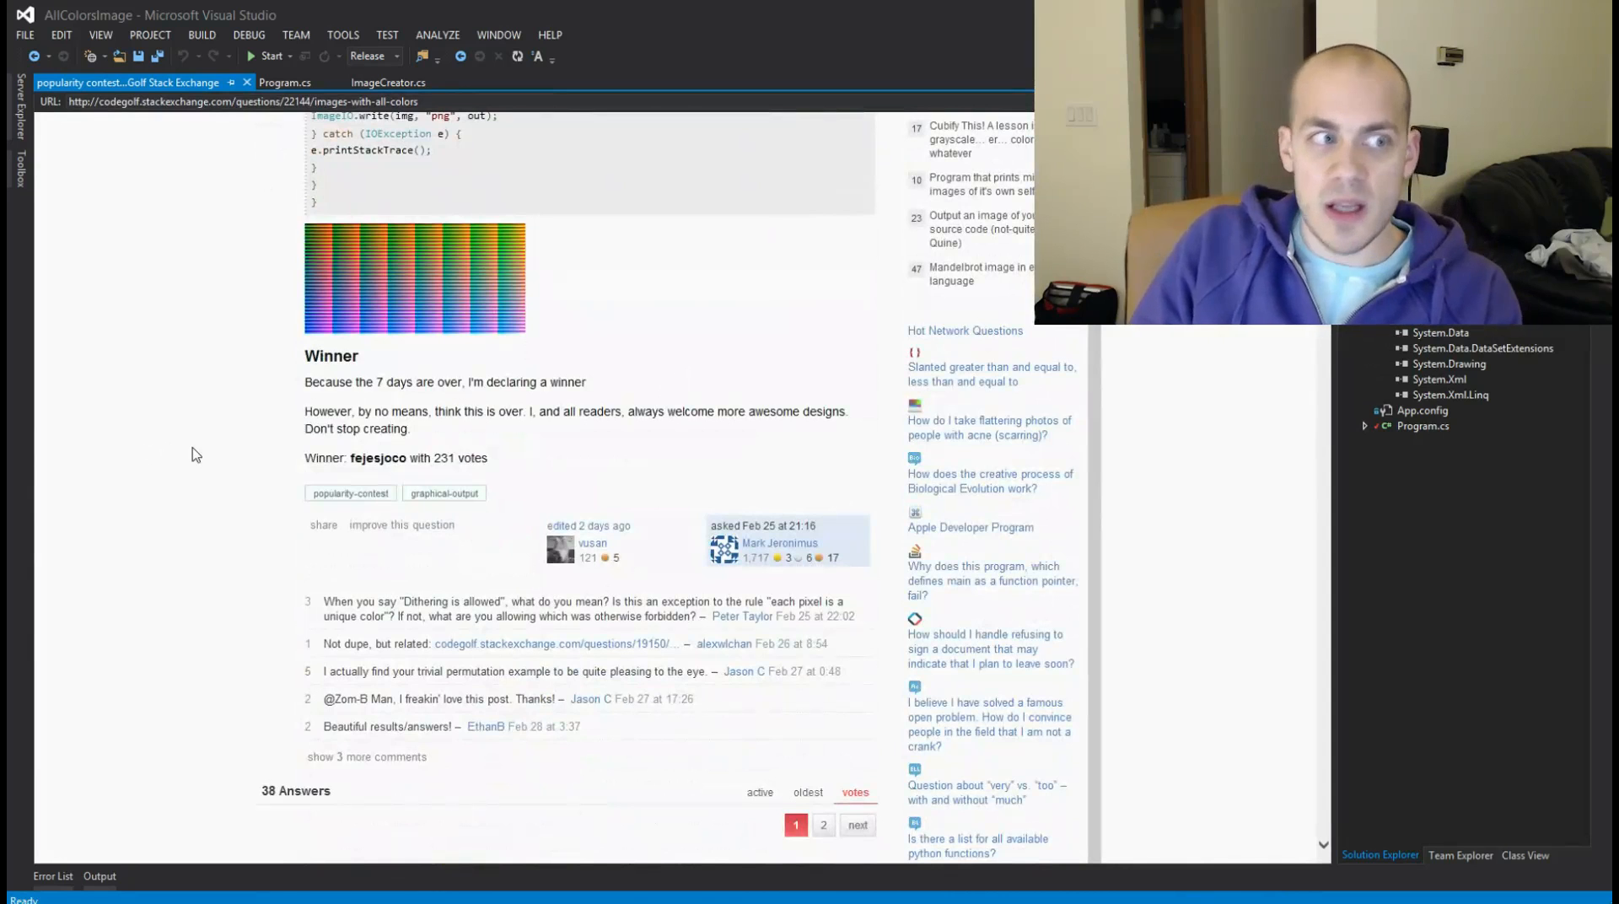
mouse_move(224, 452)
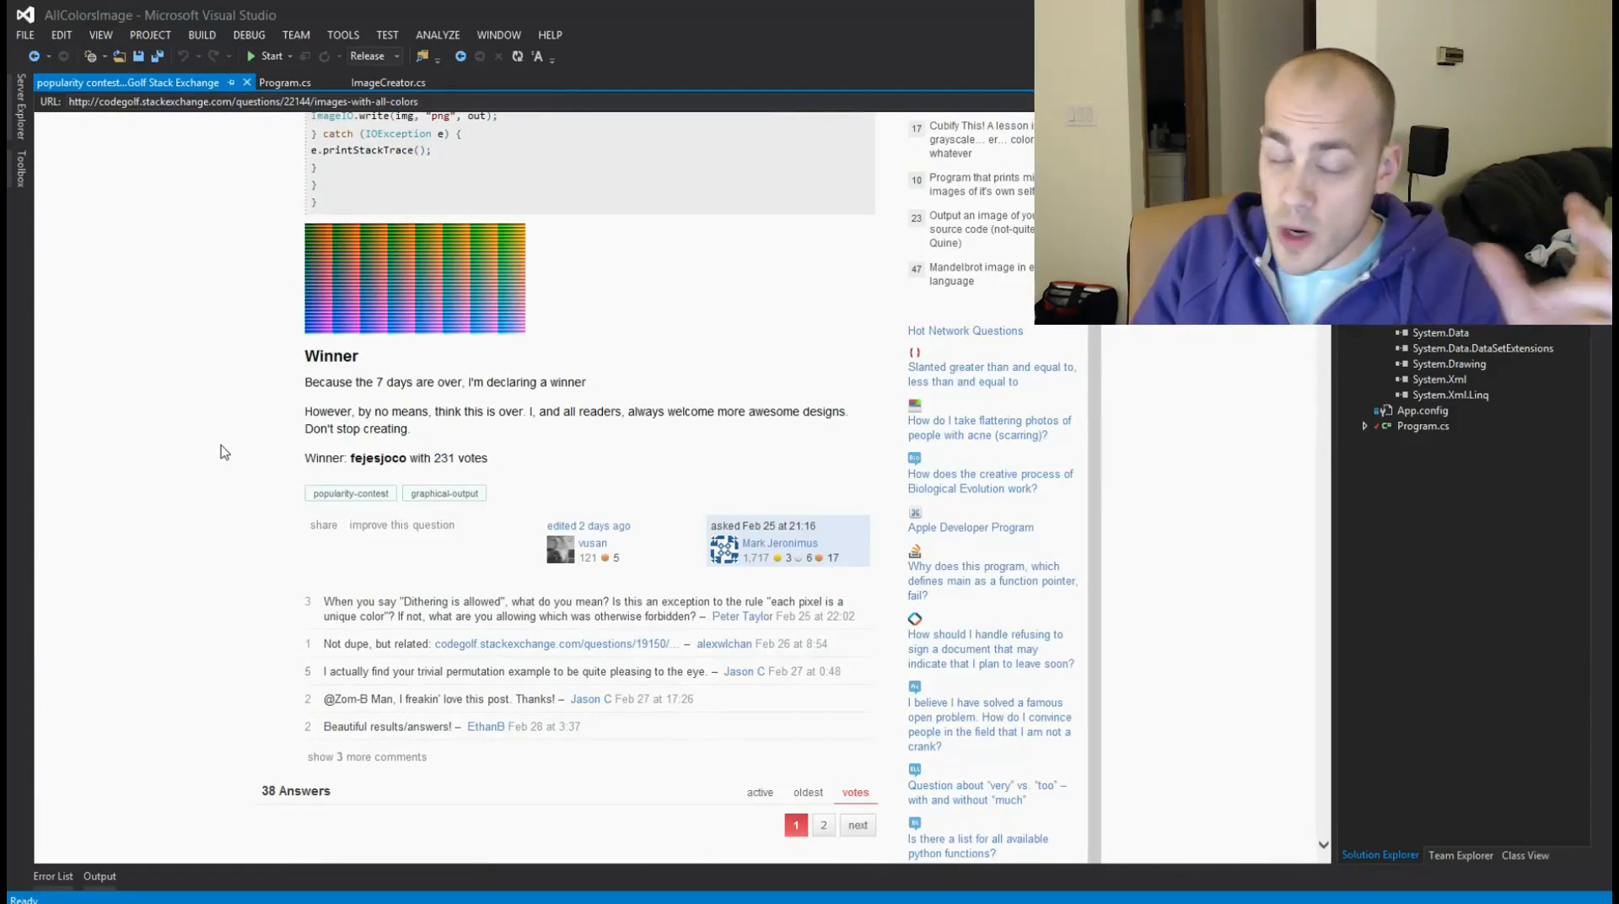
scroll("down", 3)
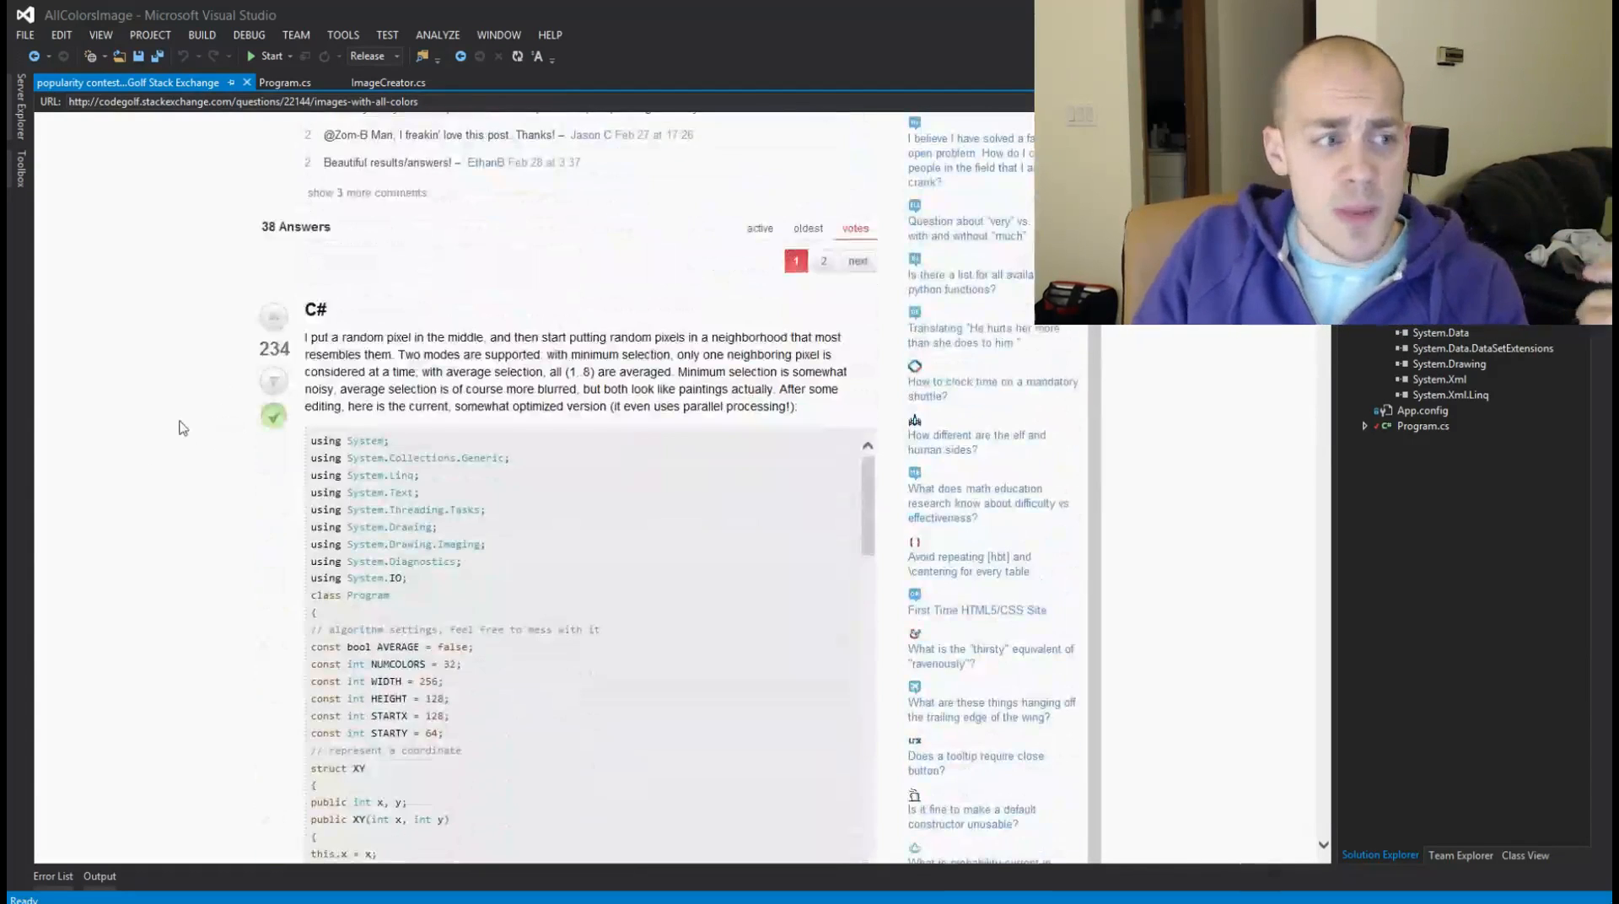
scroll("down", 3)
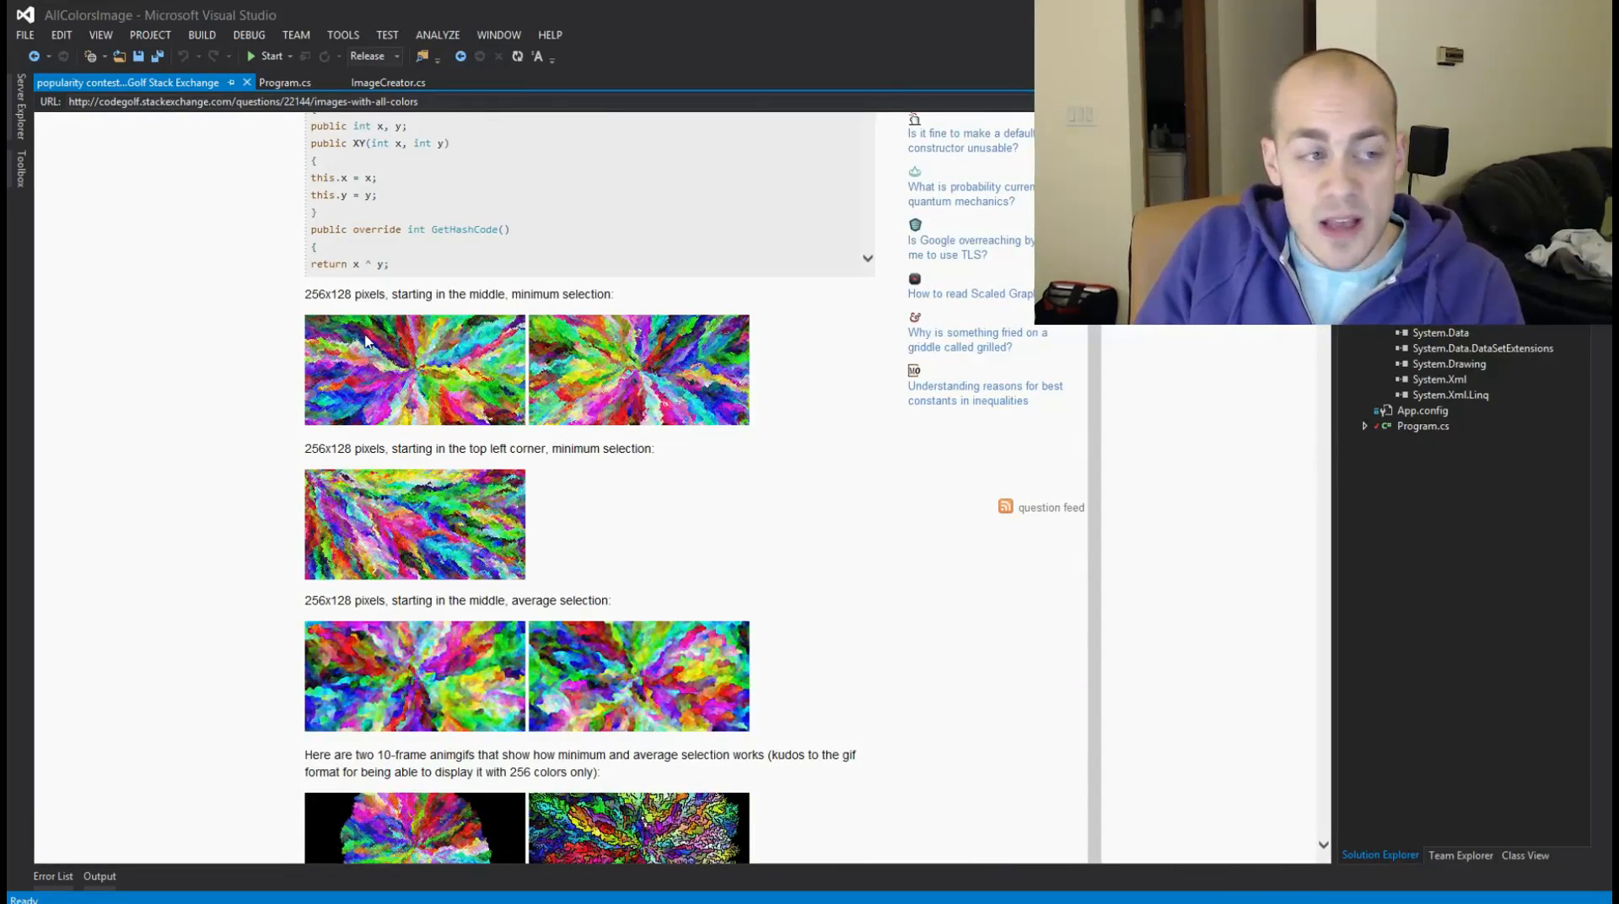
scroll("down", 3)
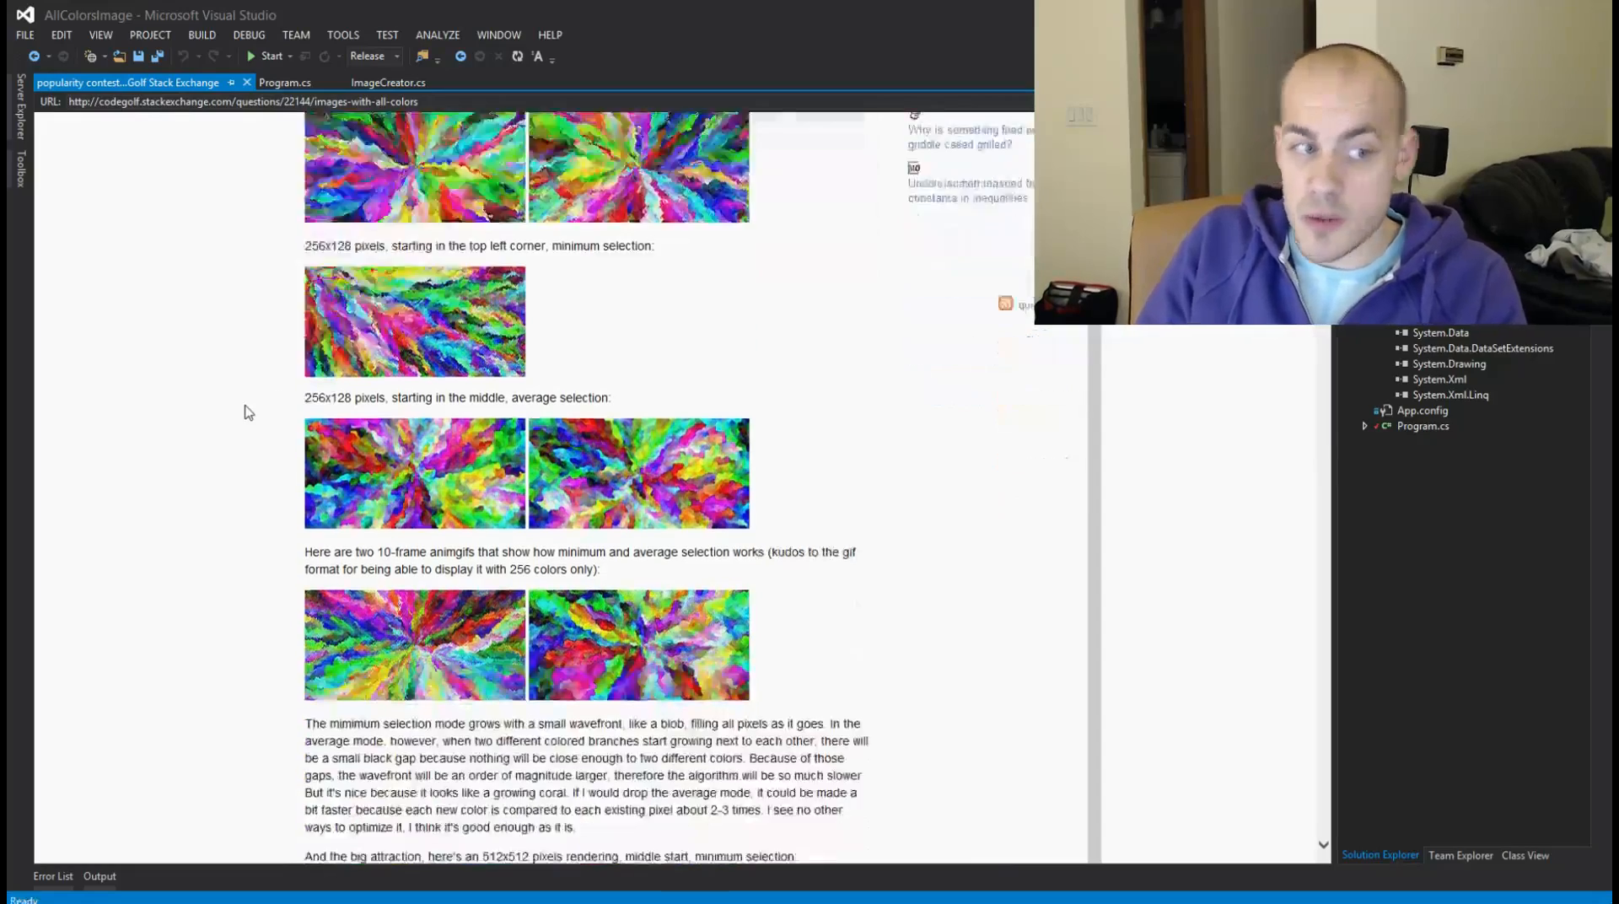
scroll("down", 3)
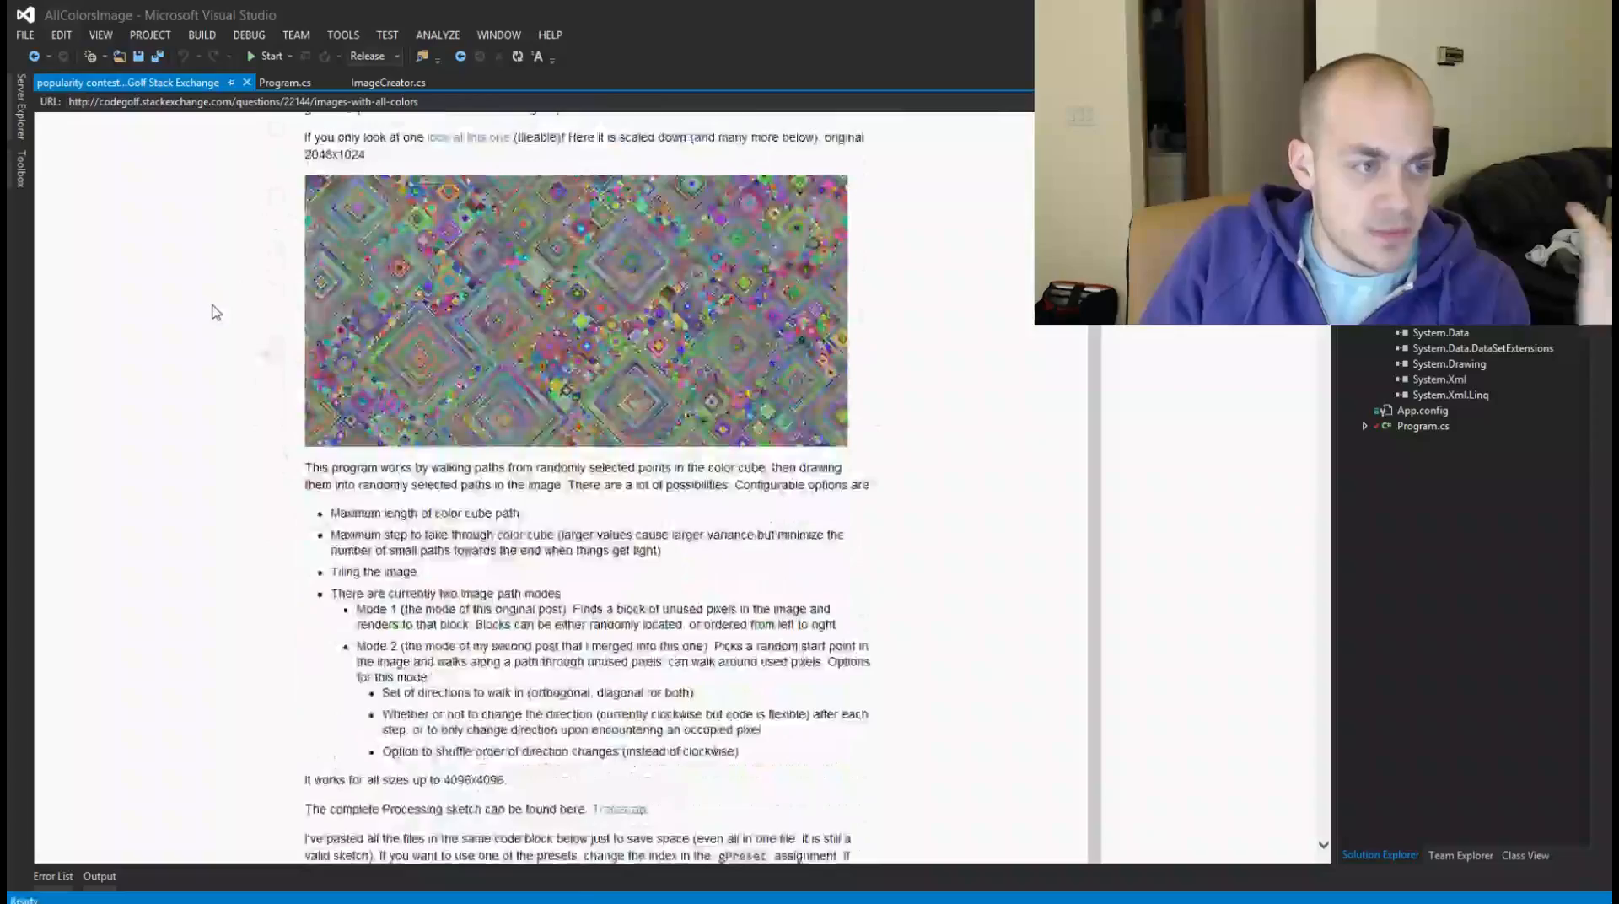
scroll("down", 3)
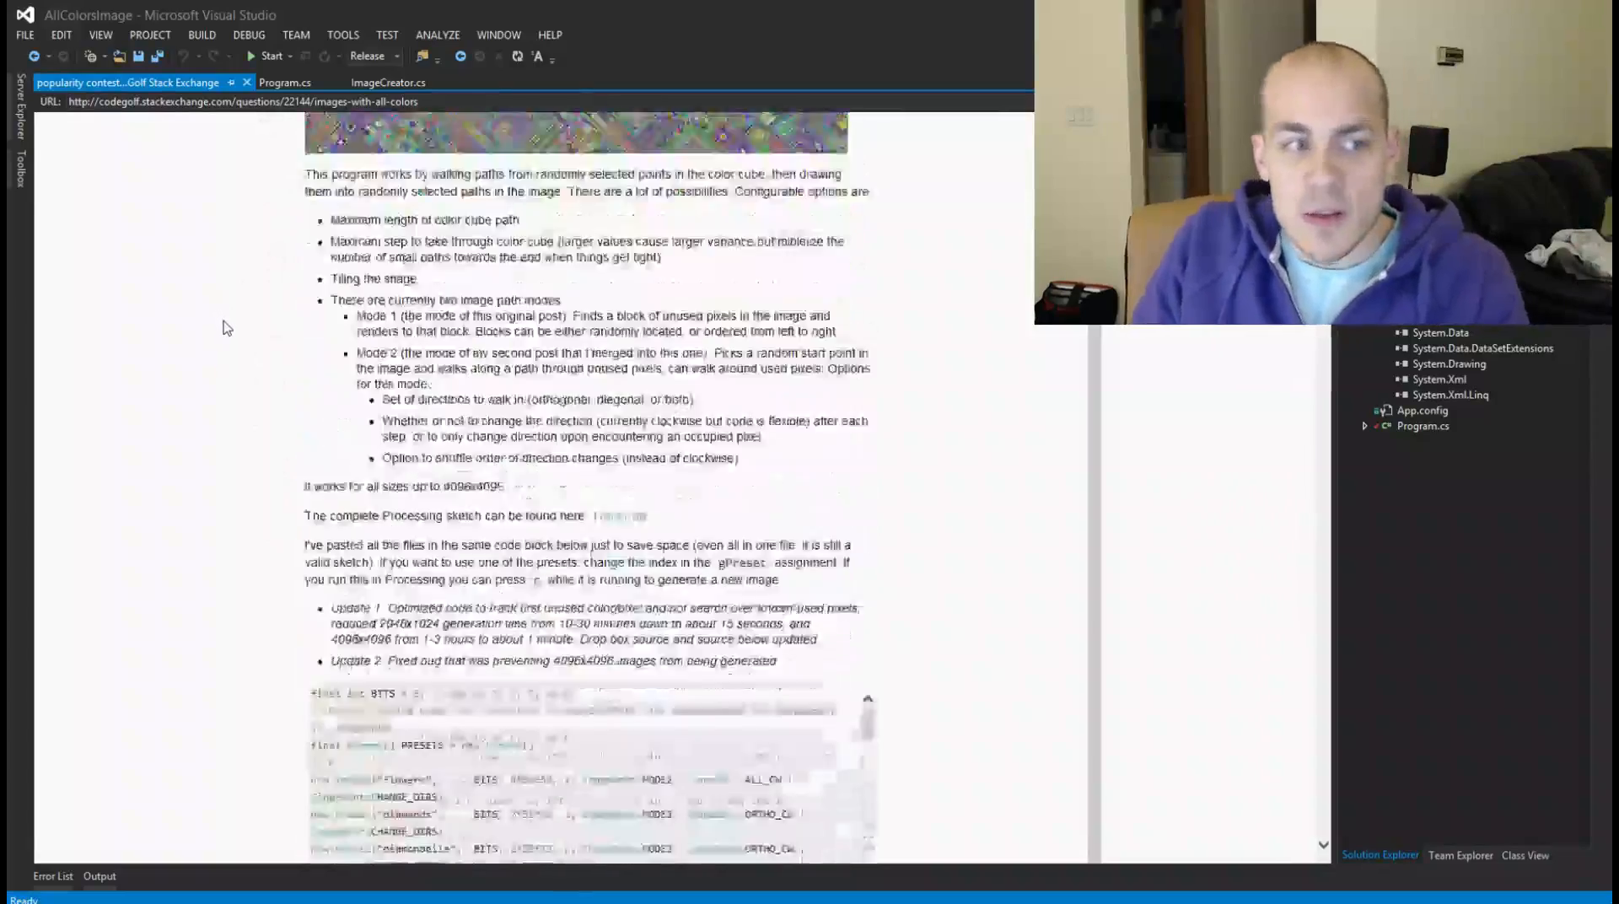
scroll("down", 3)
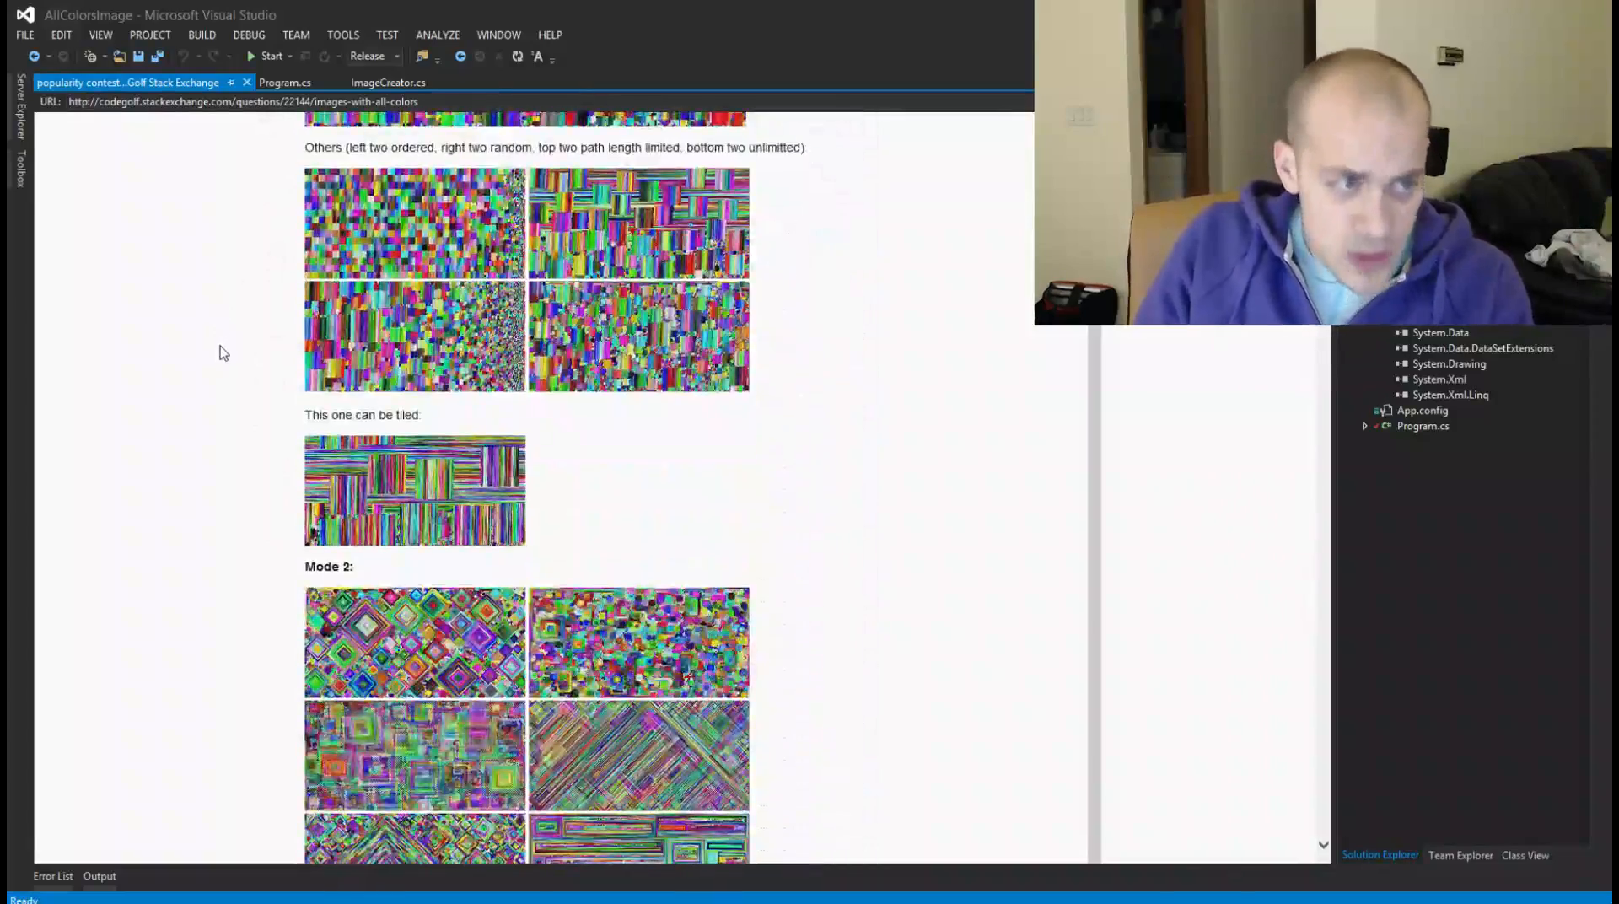
scroll("down", 3)
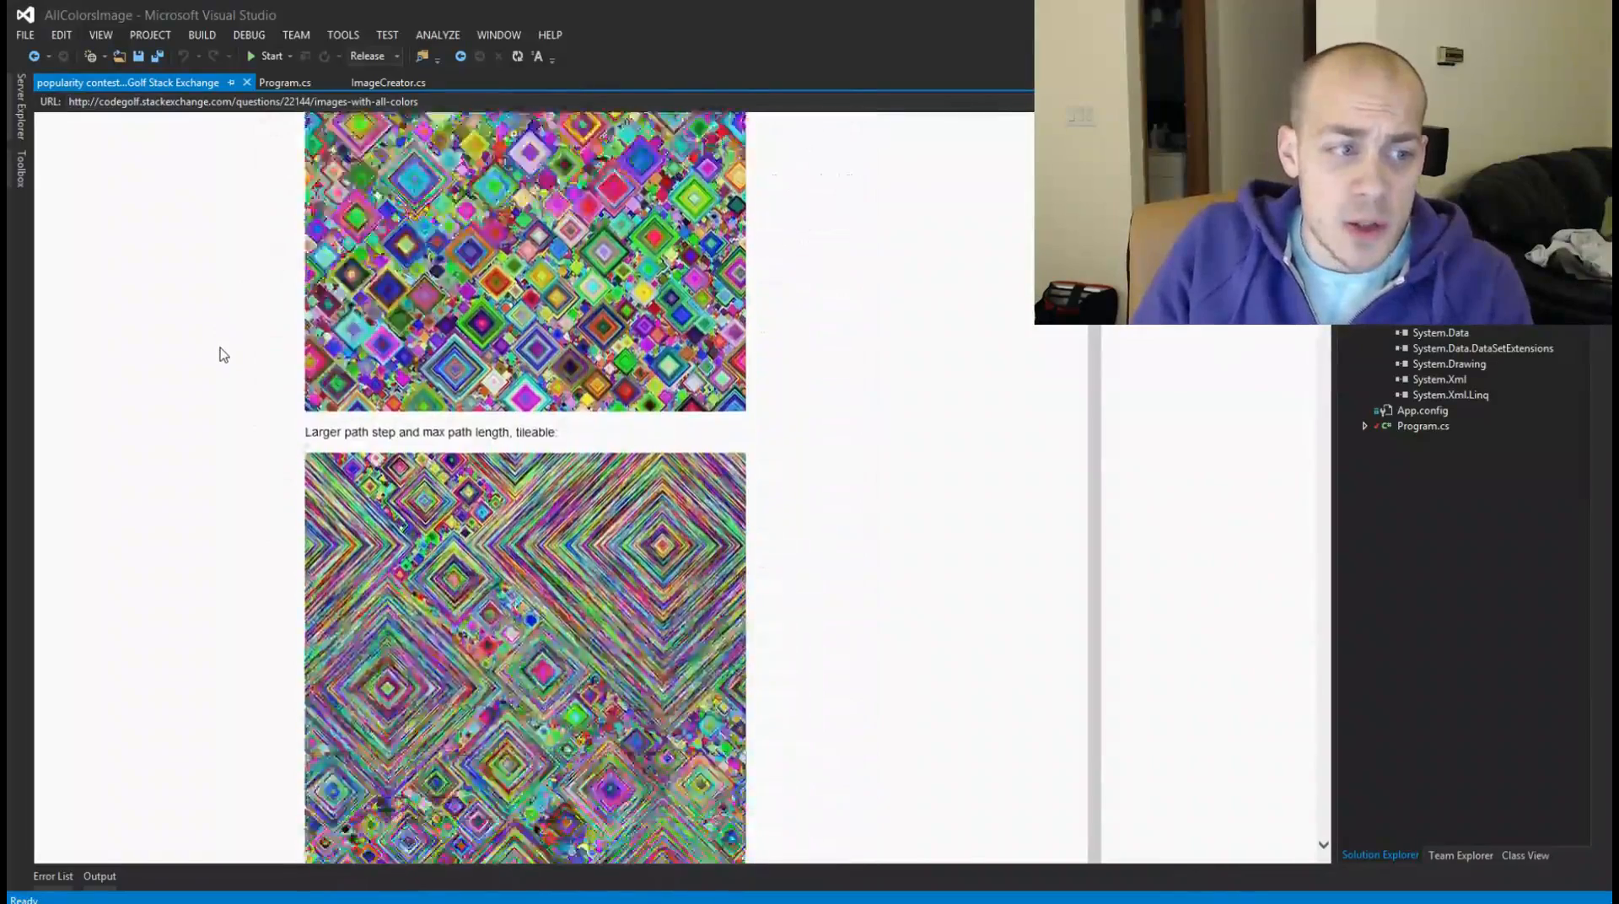
scroll("down", 3)
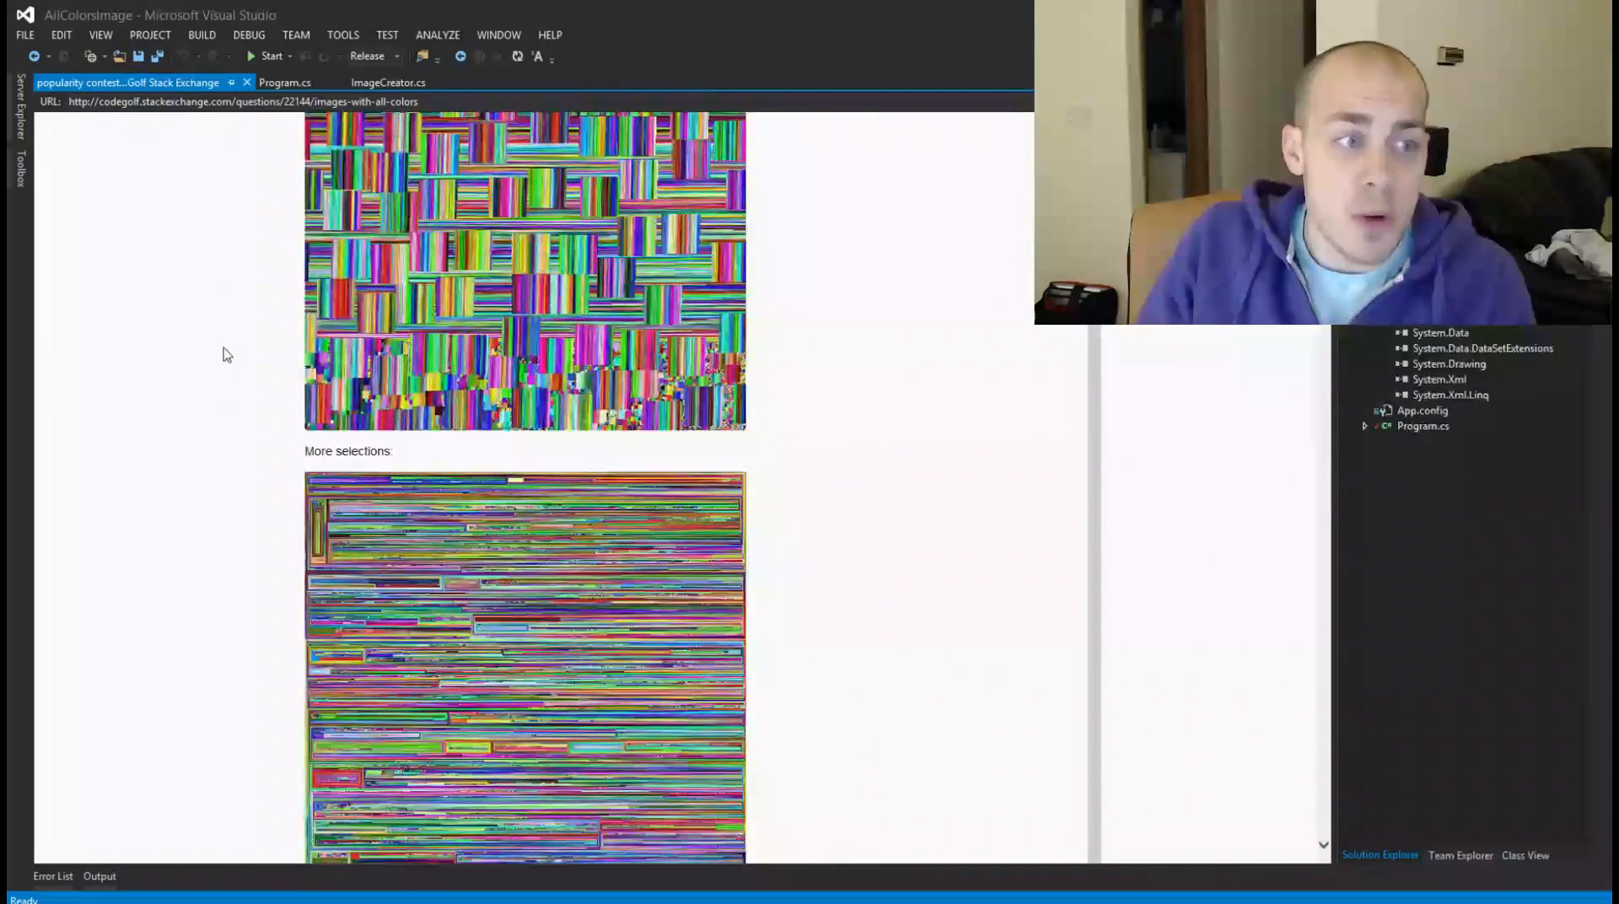
Step: Build and run ImageCreator so the generated PNG with diagonal rainbow bands opens
left_click(388, 83)
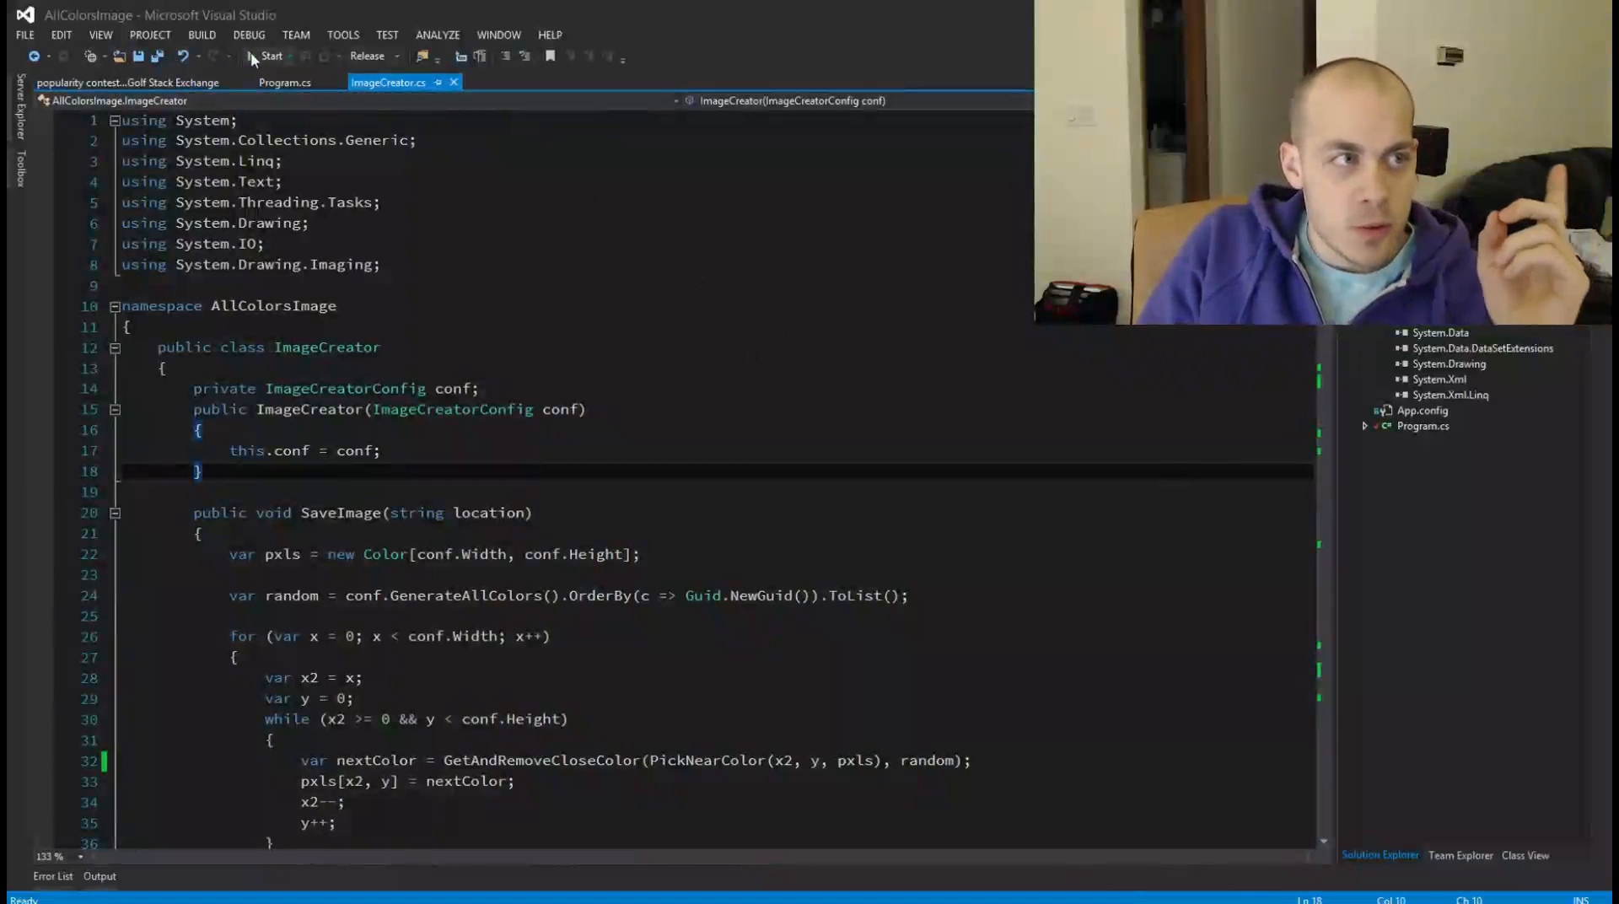
mouse_move(253, 56)
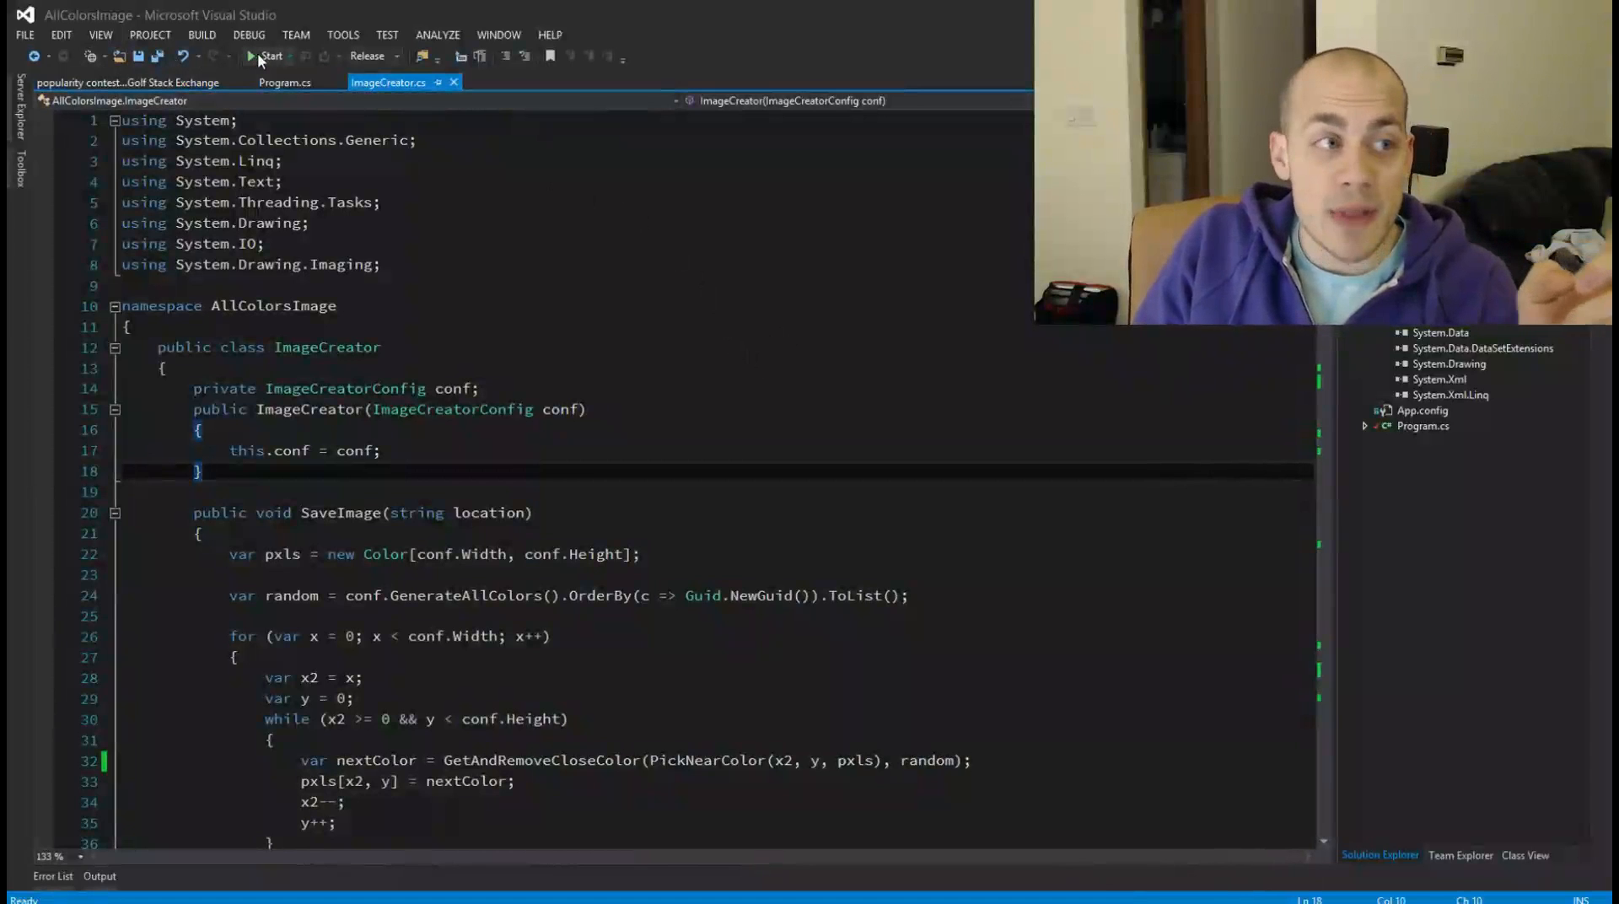
left_click(261, 56)
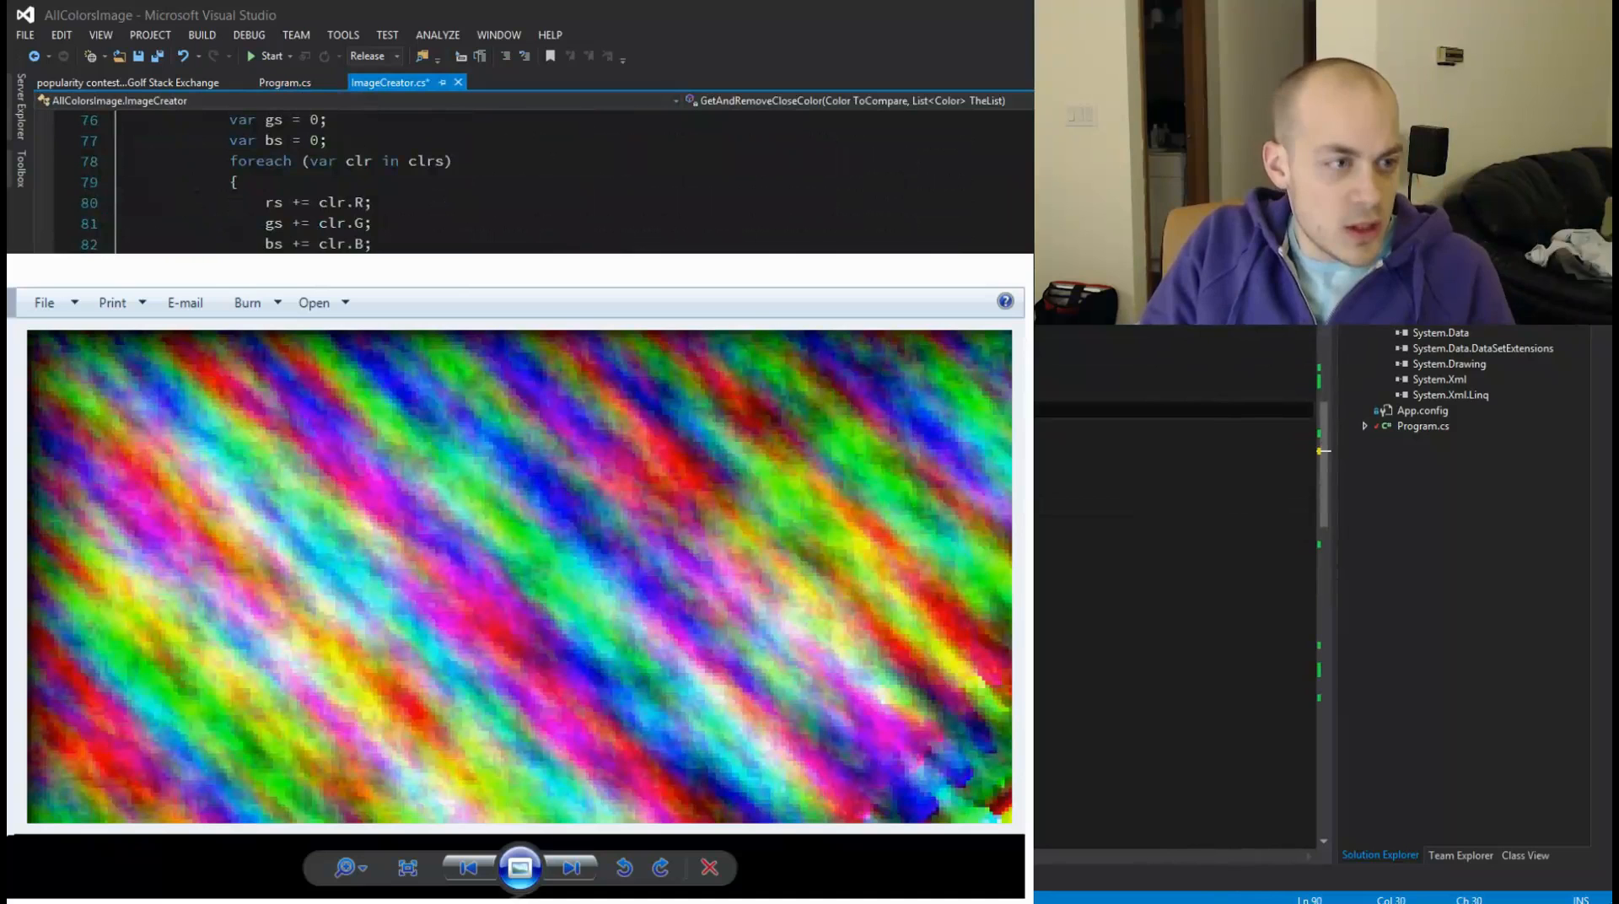
left_click(264, 55)
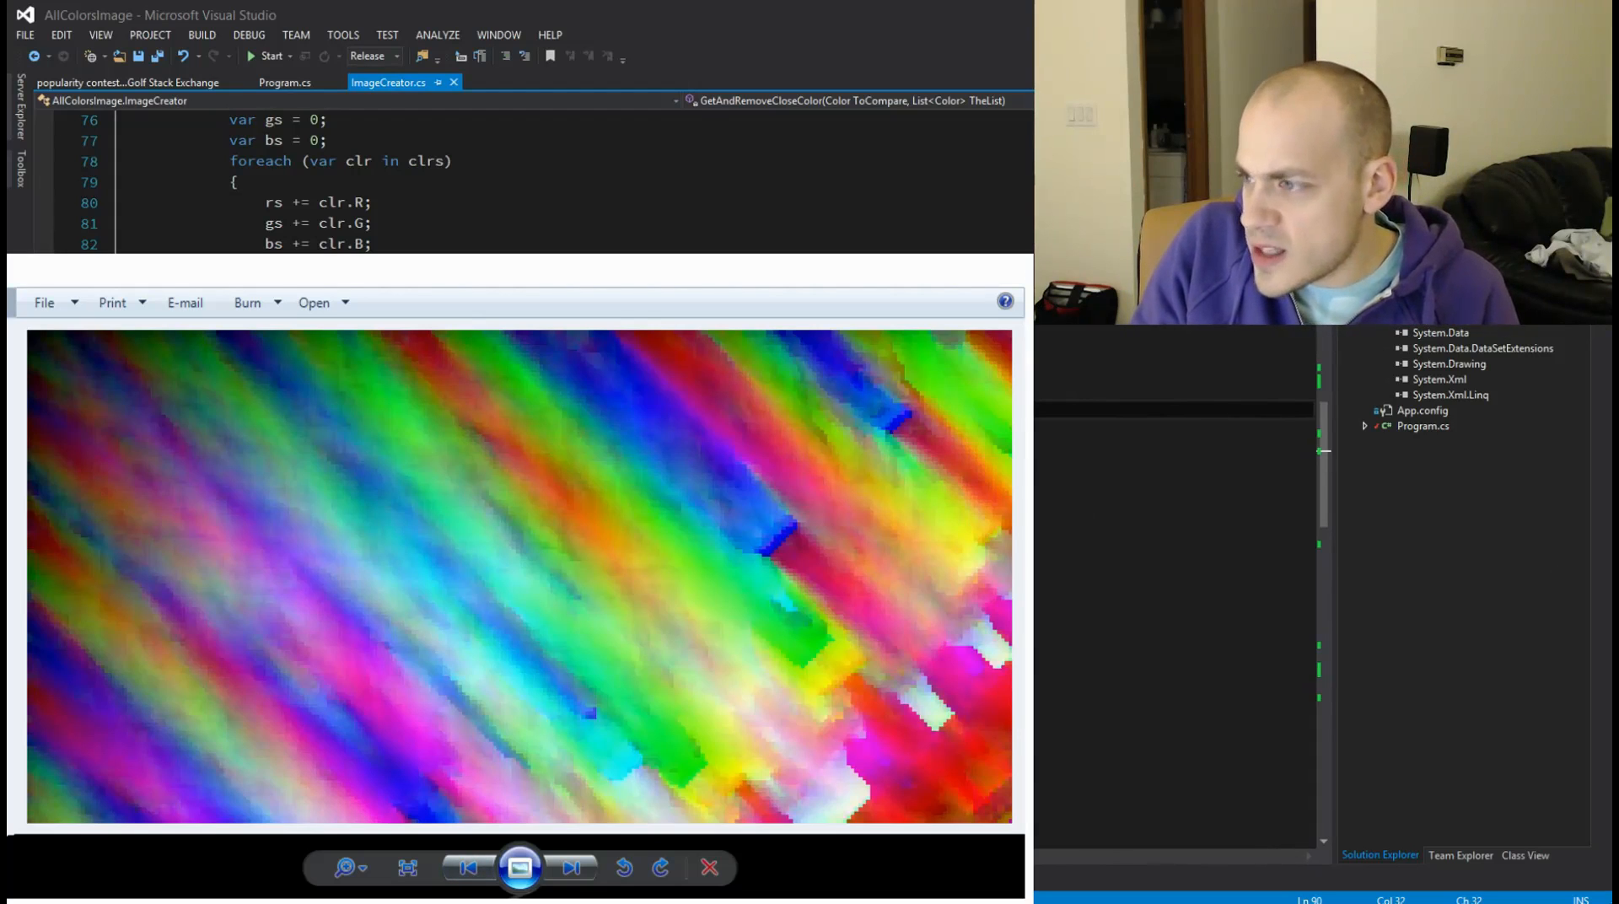
mouse_move(853, 702)
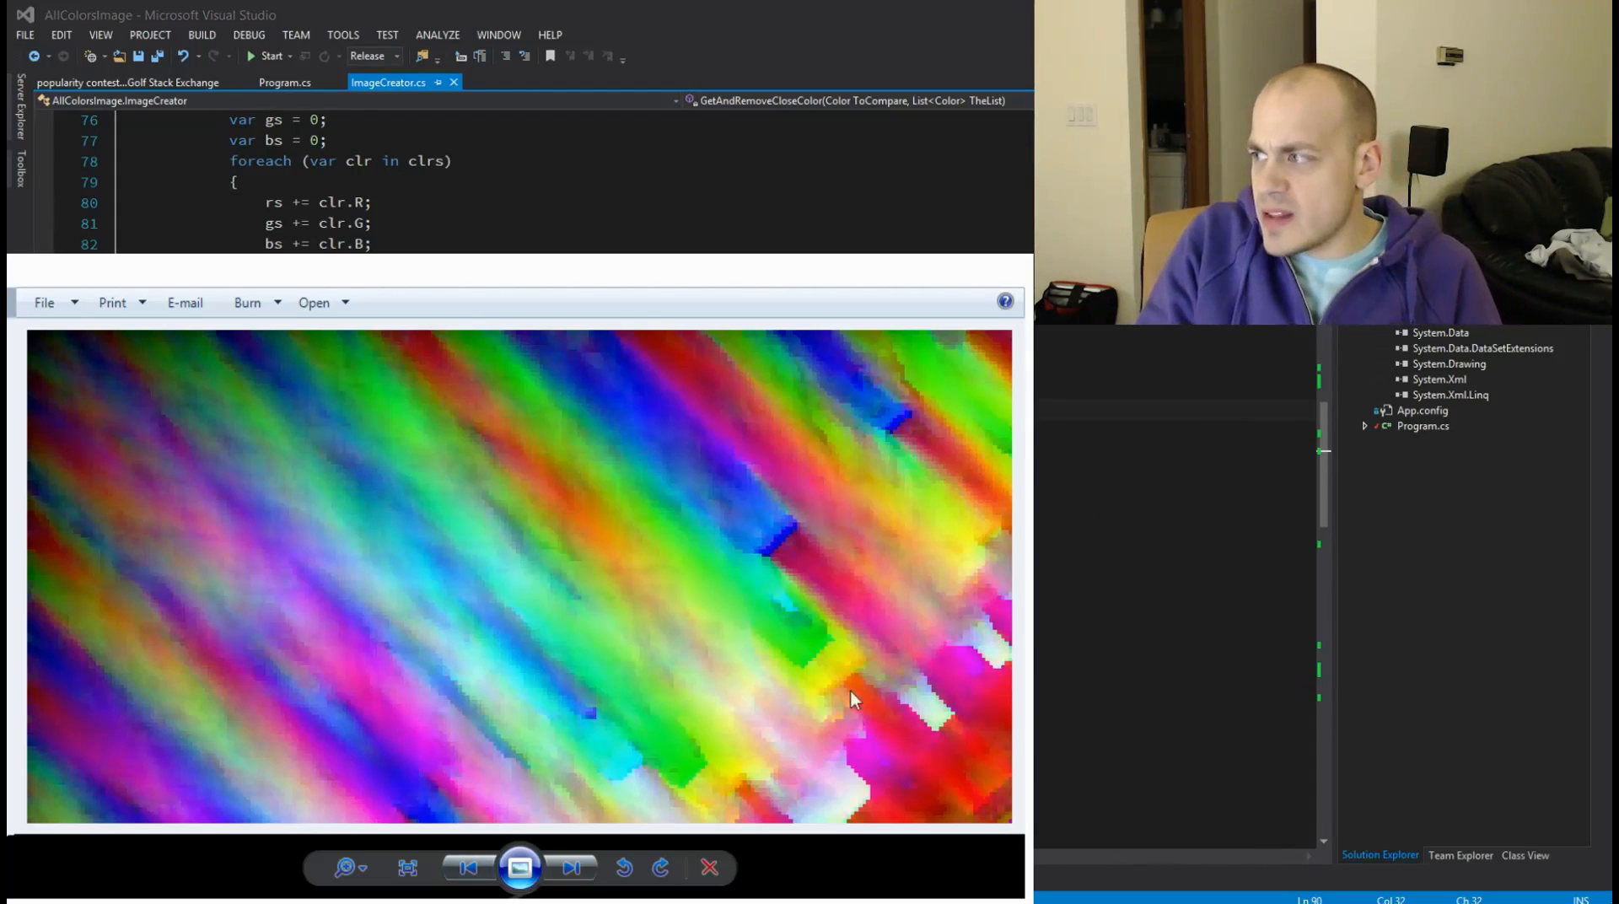
mouse_move(793, 533)
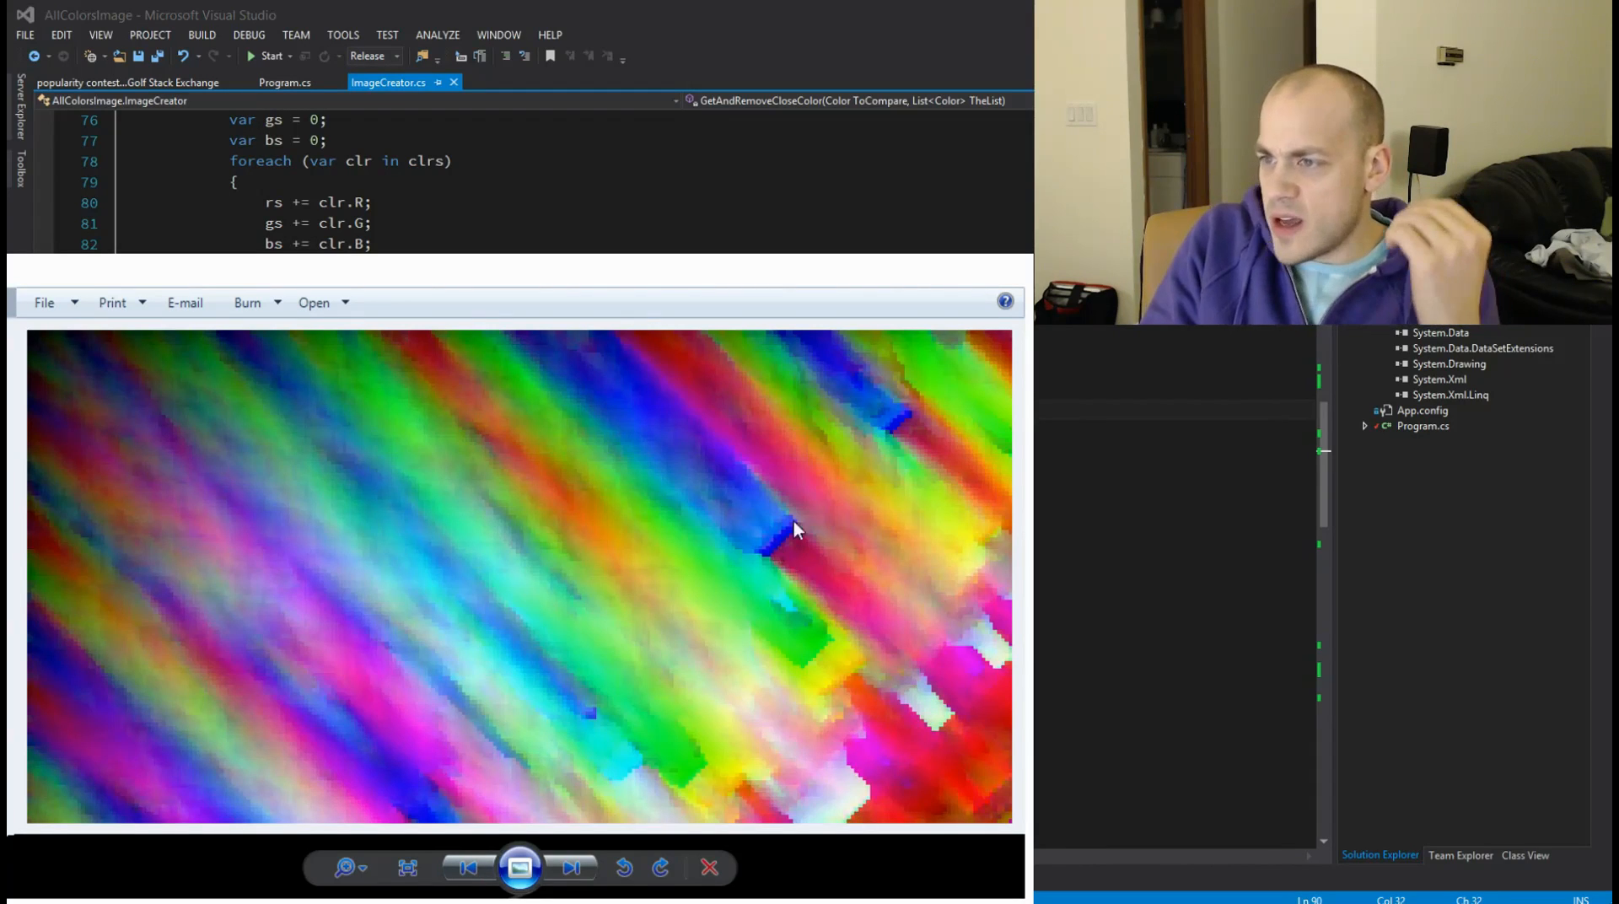
mouse_move(992, 690)
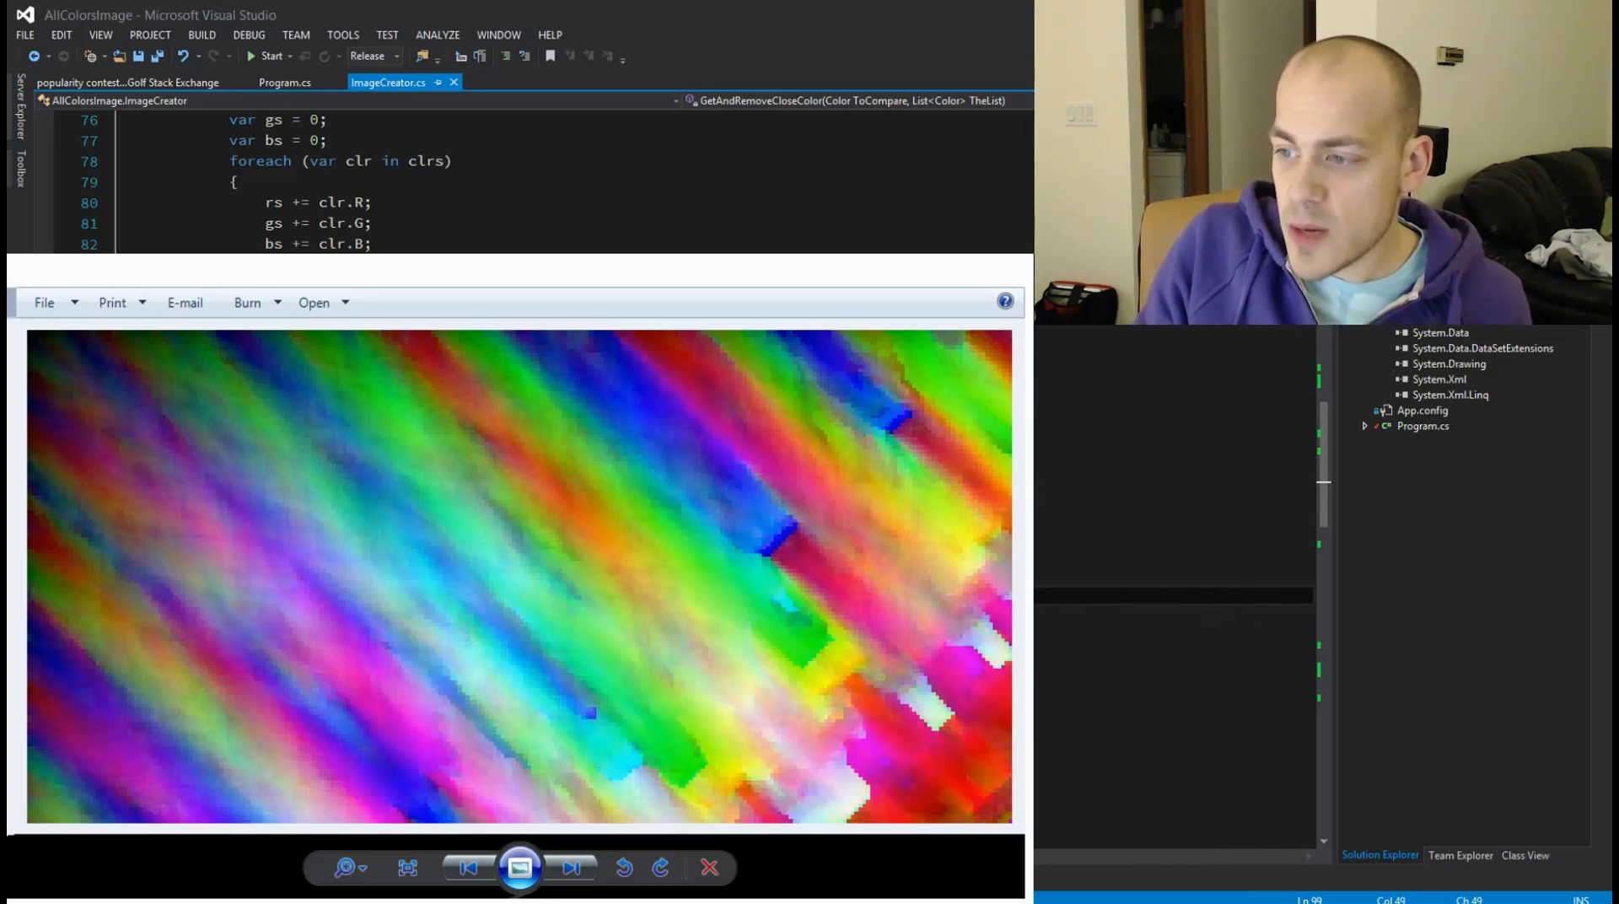
Step: Close the image and show Program.cs's Main creating ImageCreator (c256_128) and calling SaveImage
left_click(708, 869)
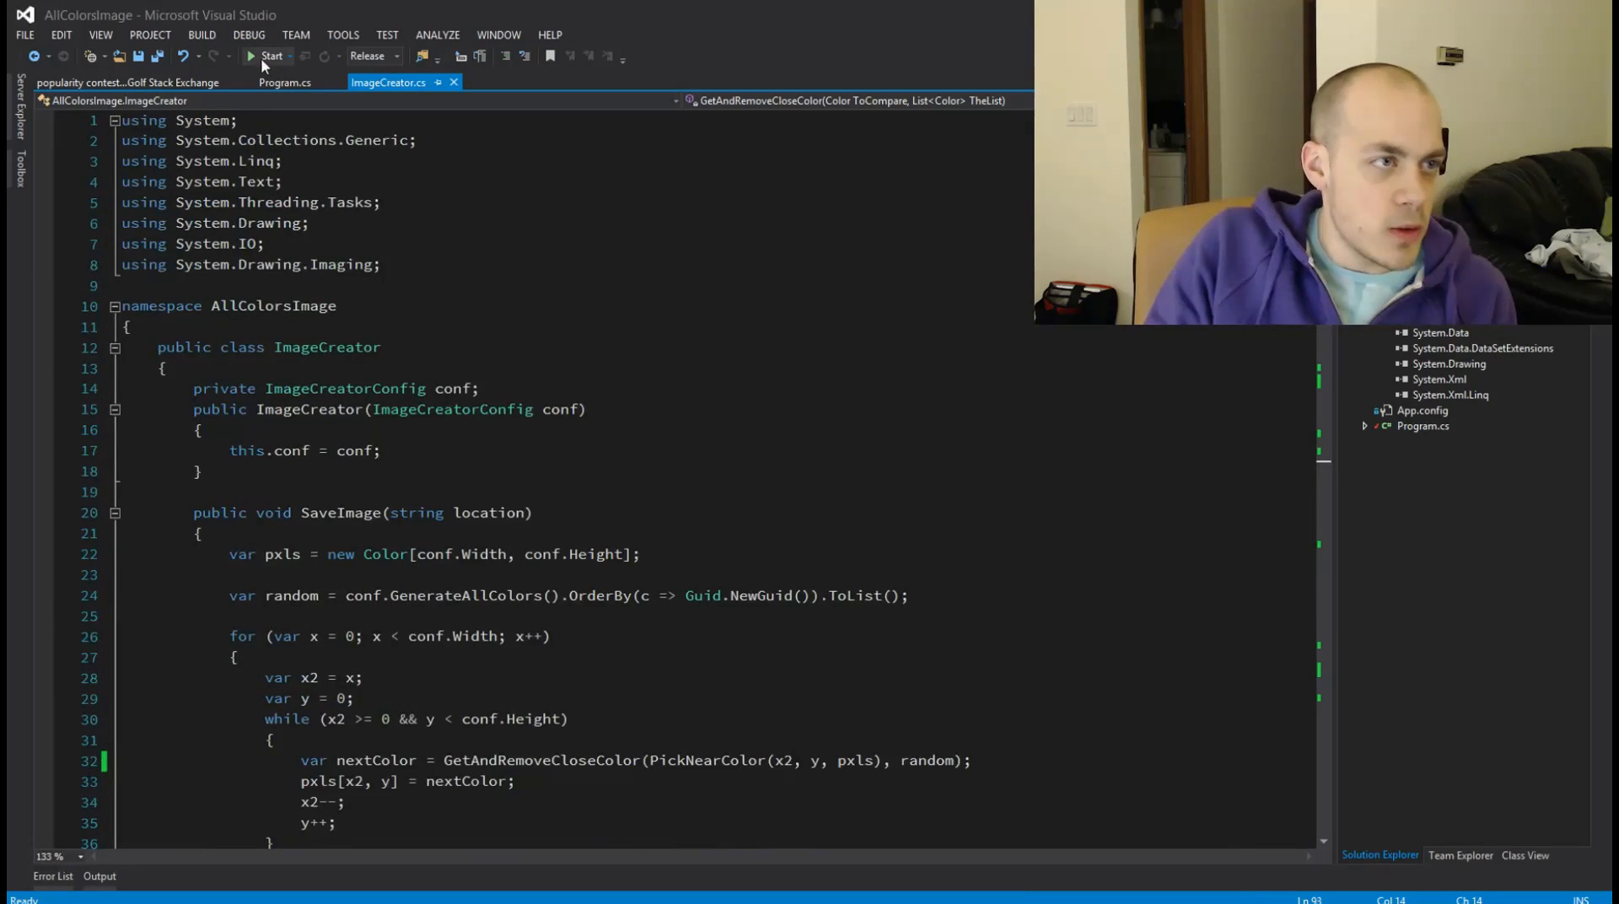
left_click(285, 83)
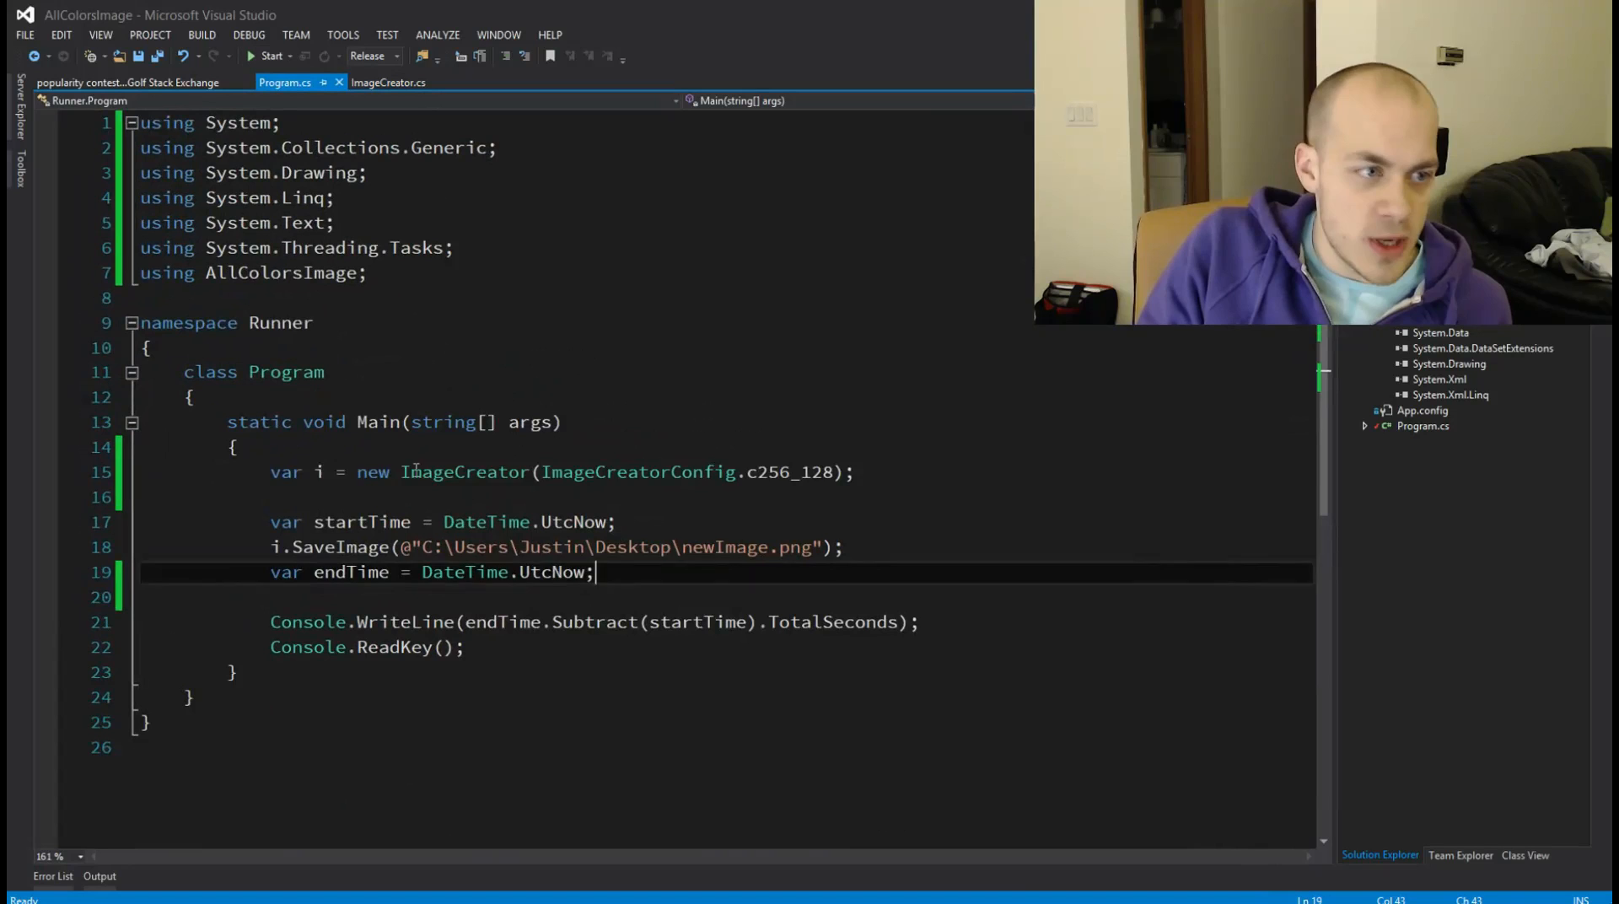
double_click(466, 473)
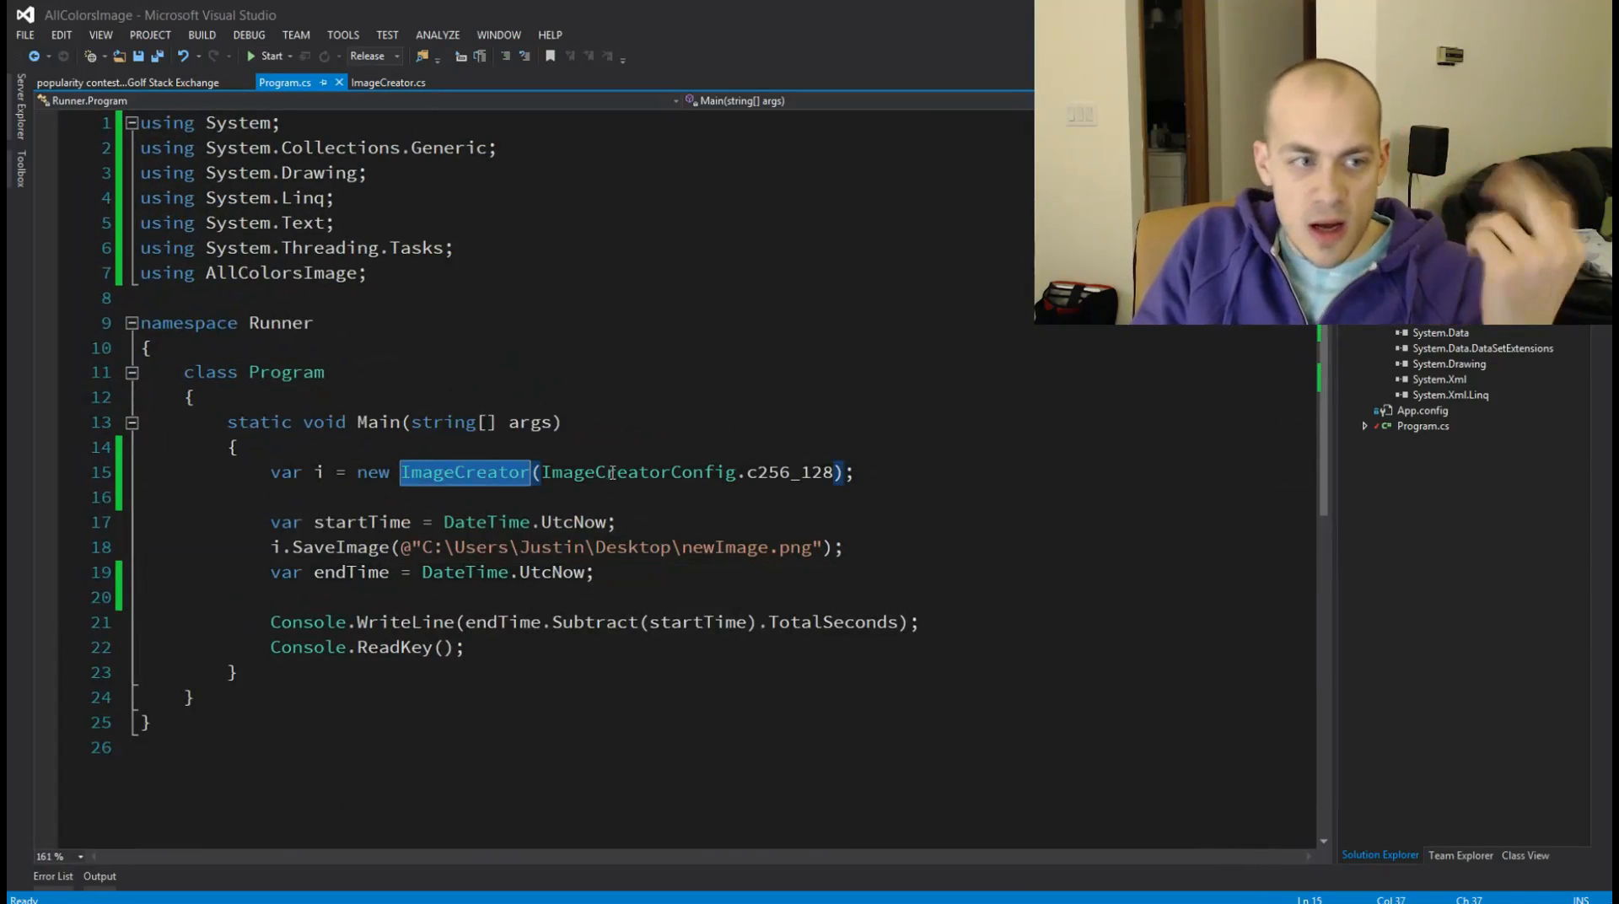
double_click(347, 548)
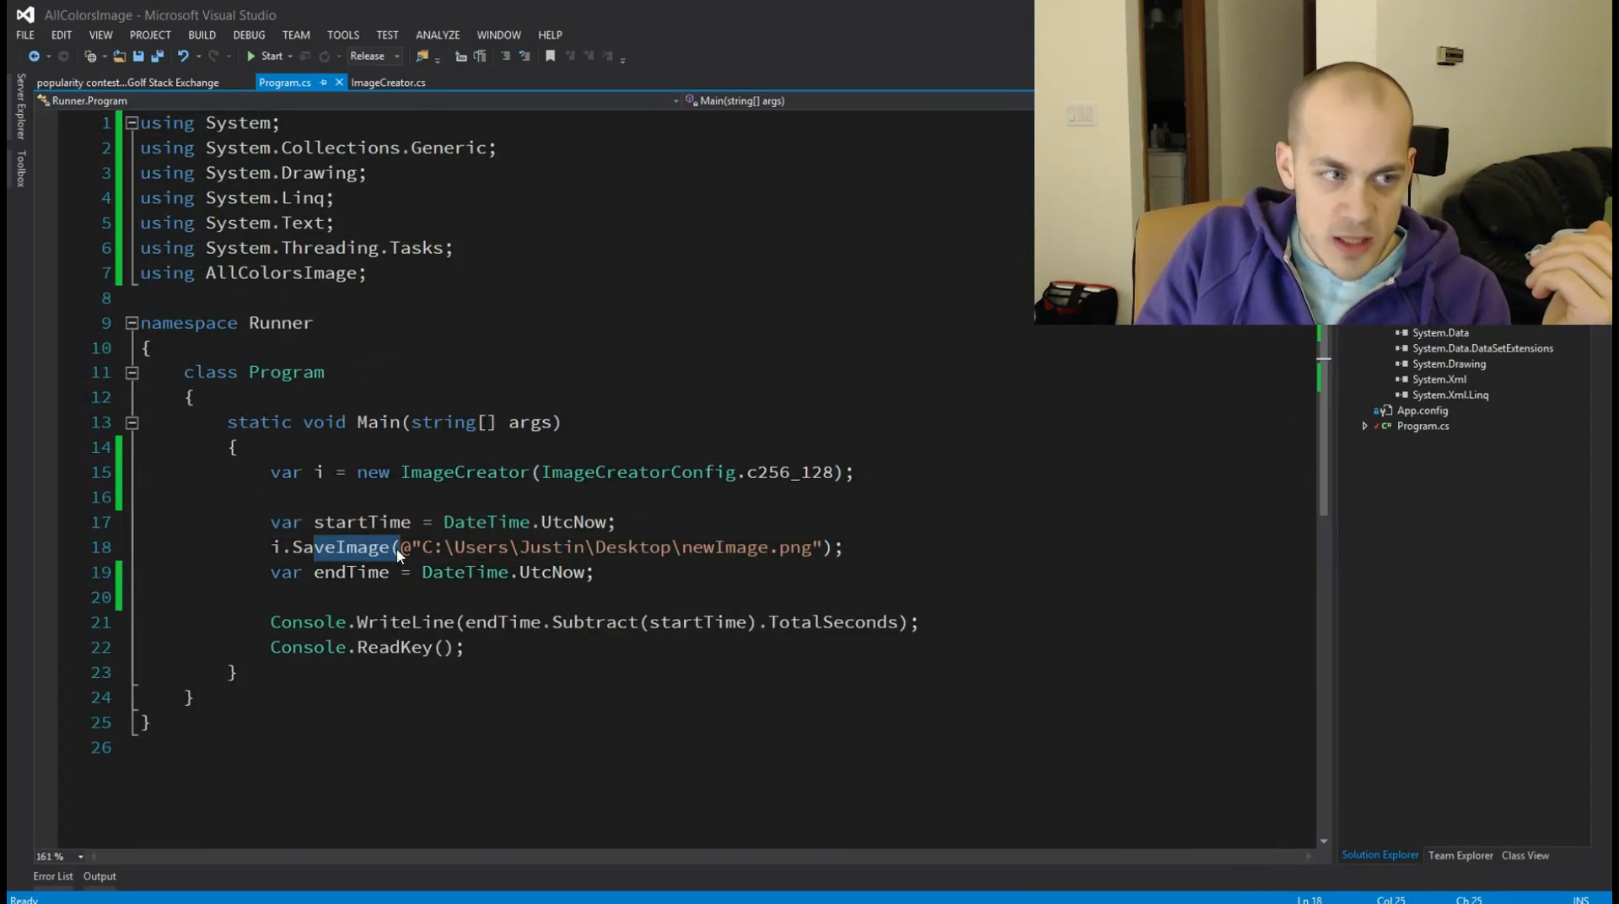
Step: Scroll ImageCreator.cs down to SaveImage's two diagonal colour-filling for loops
left_click(389, 82)
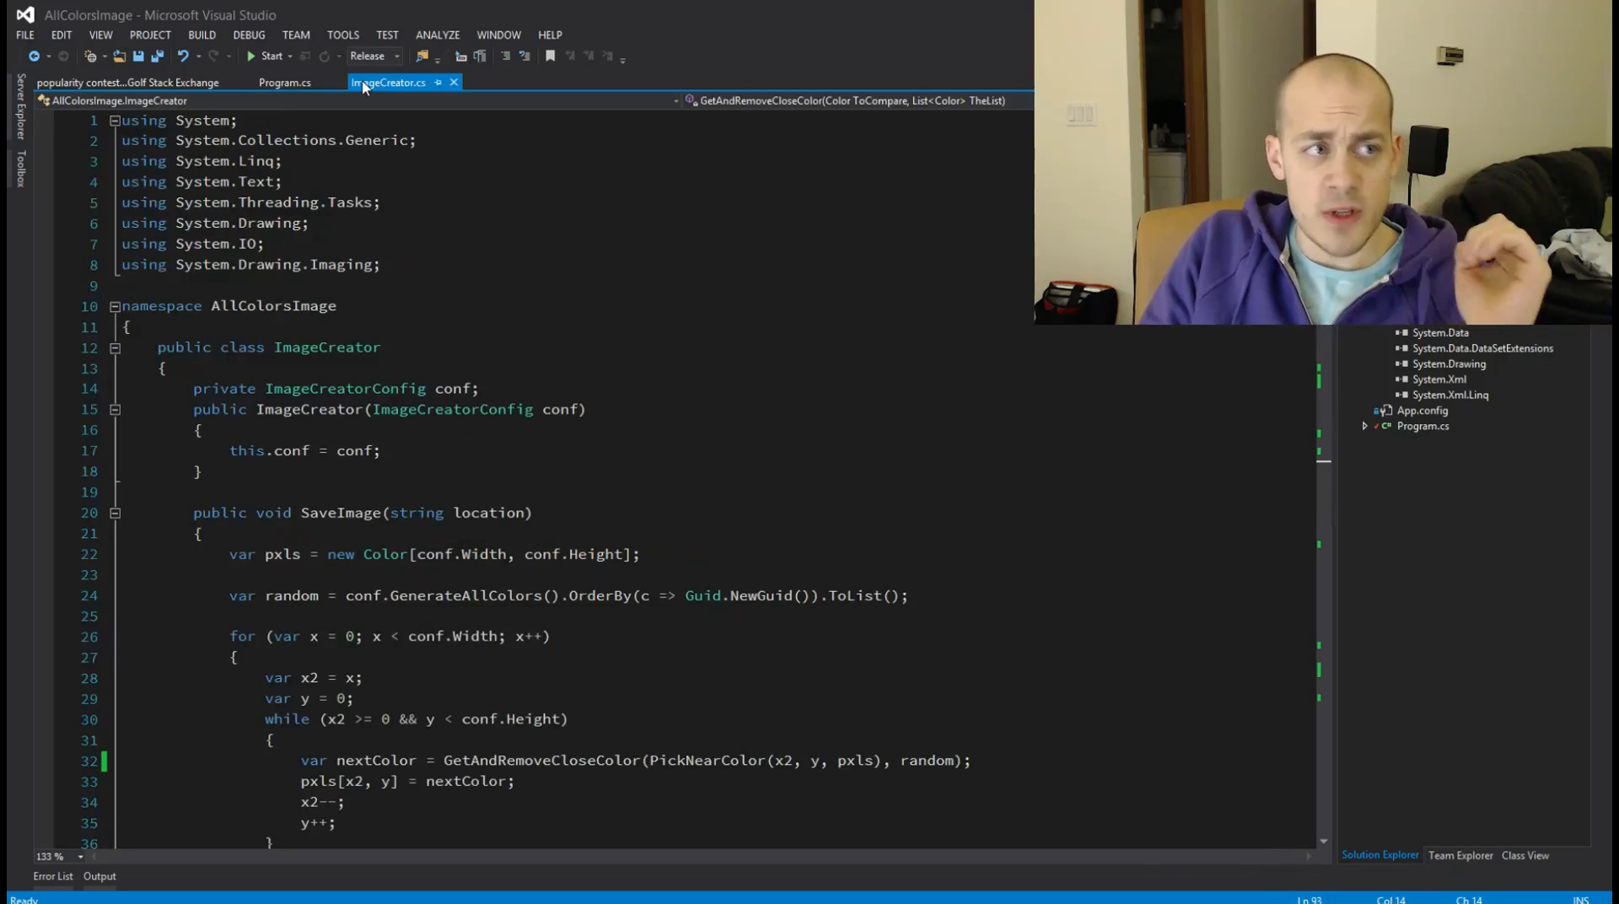
scroll("down", 3)
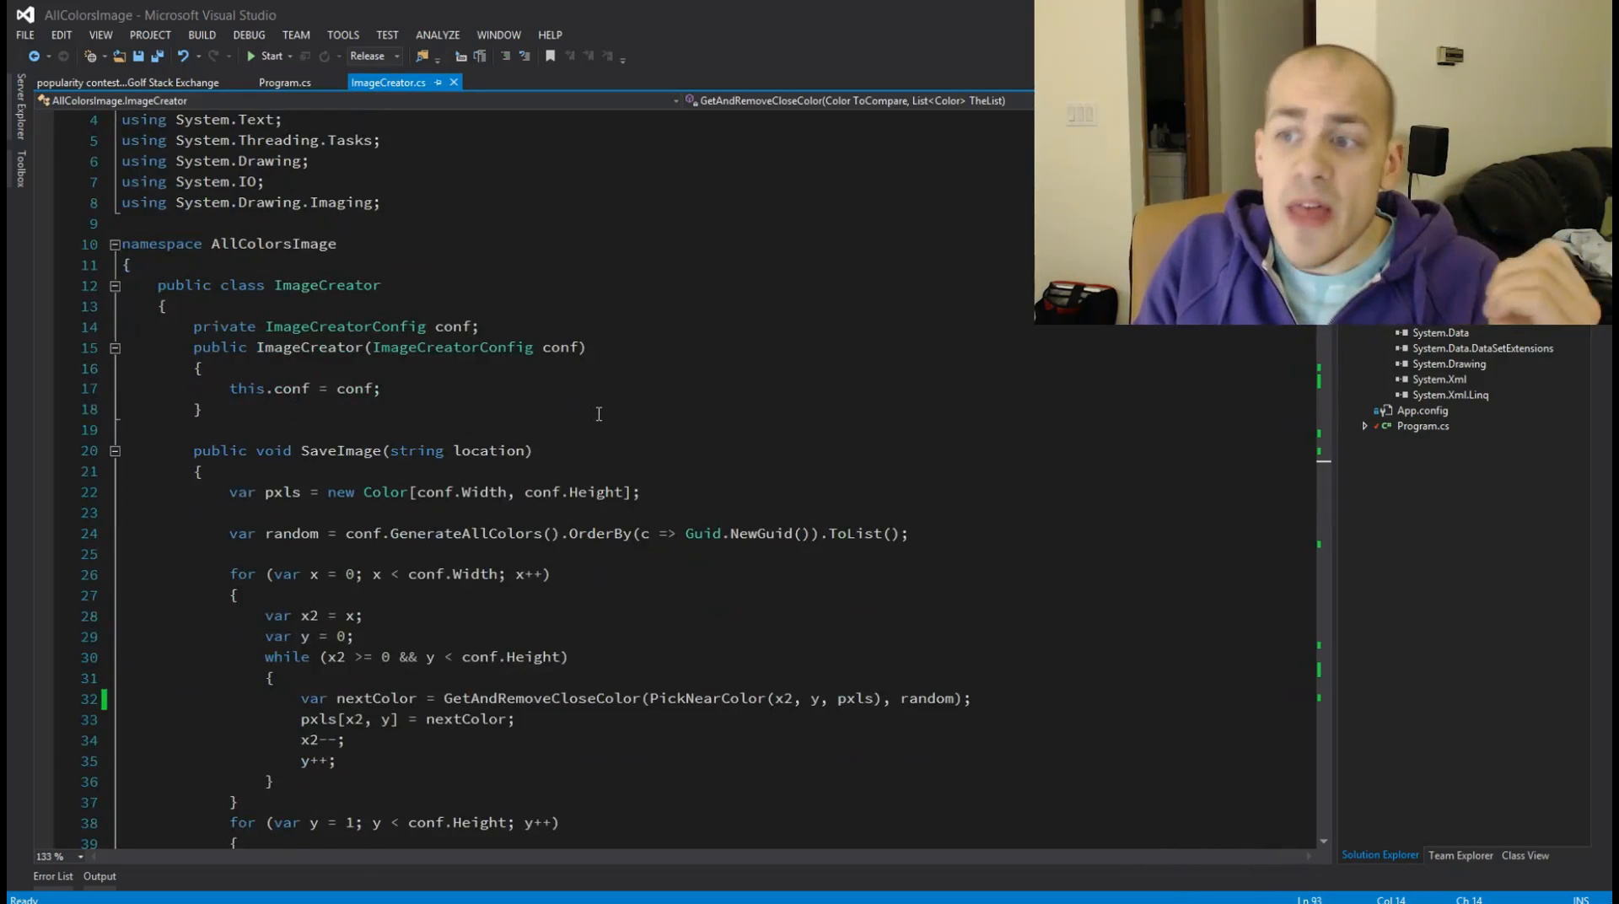
scroll("down", 3)
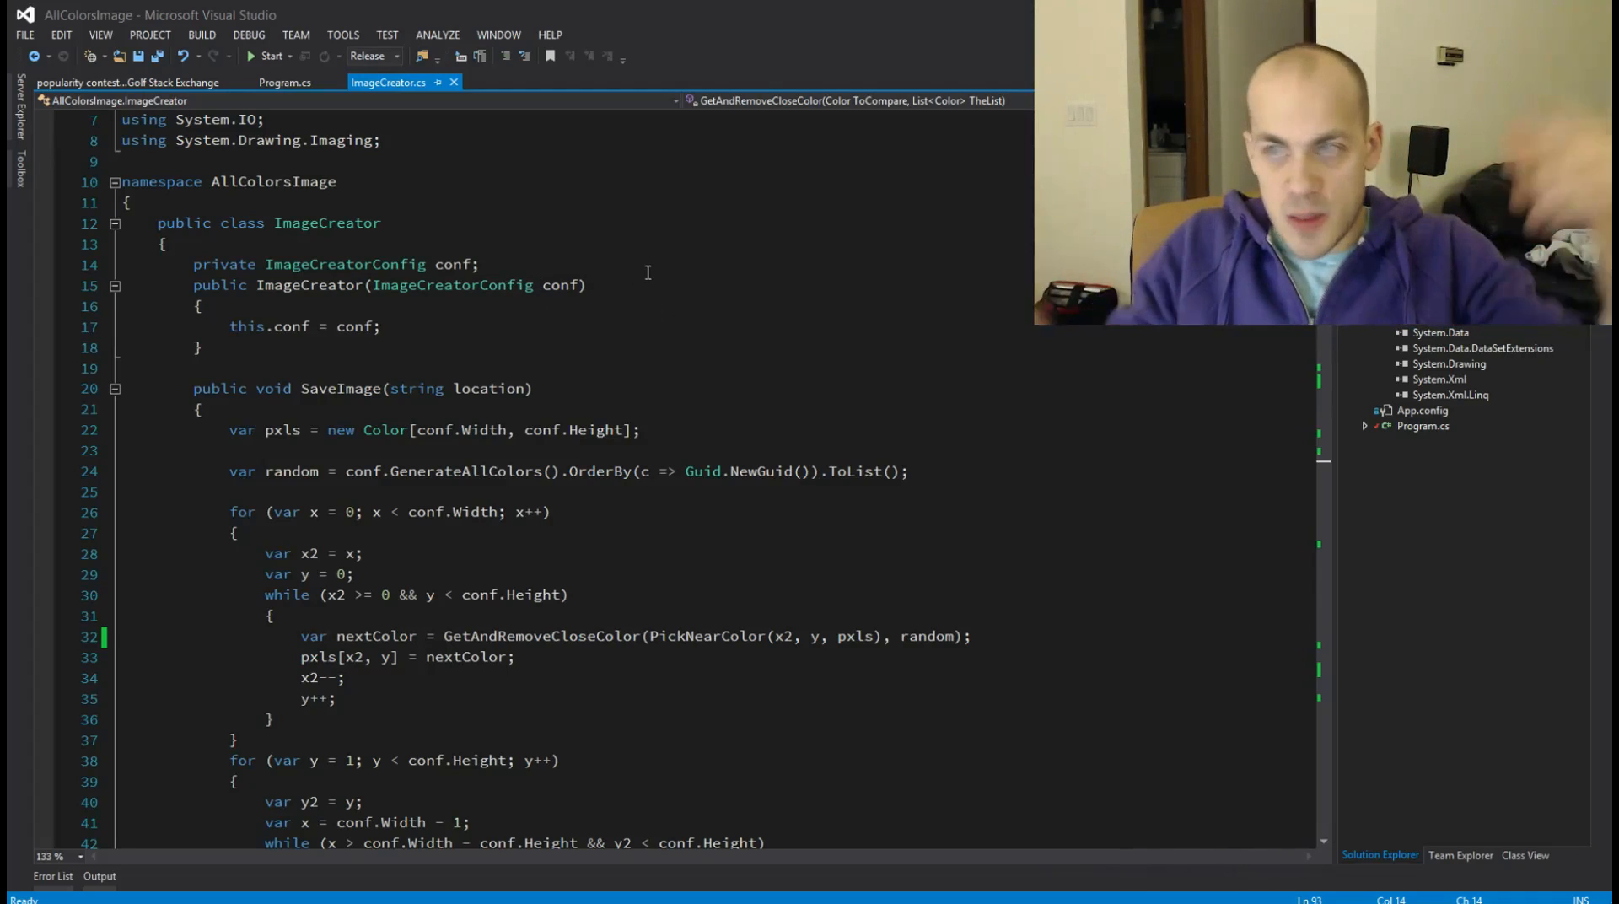
scroll("down", 3)
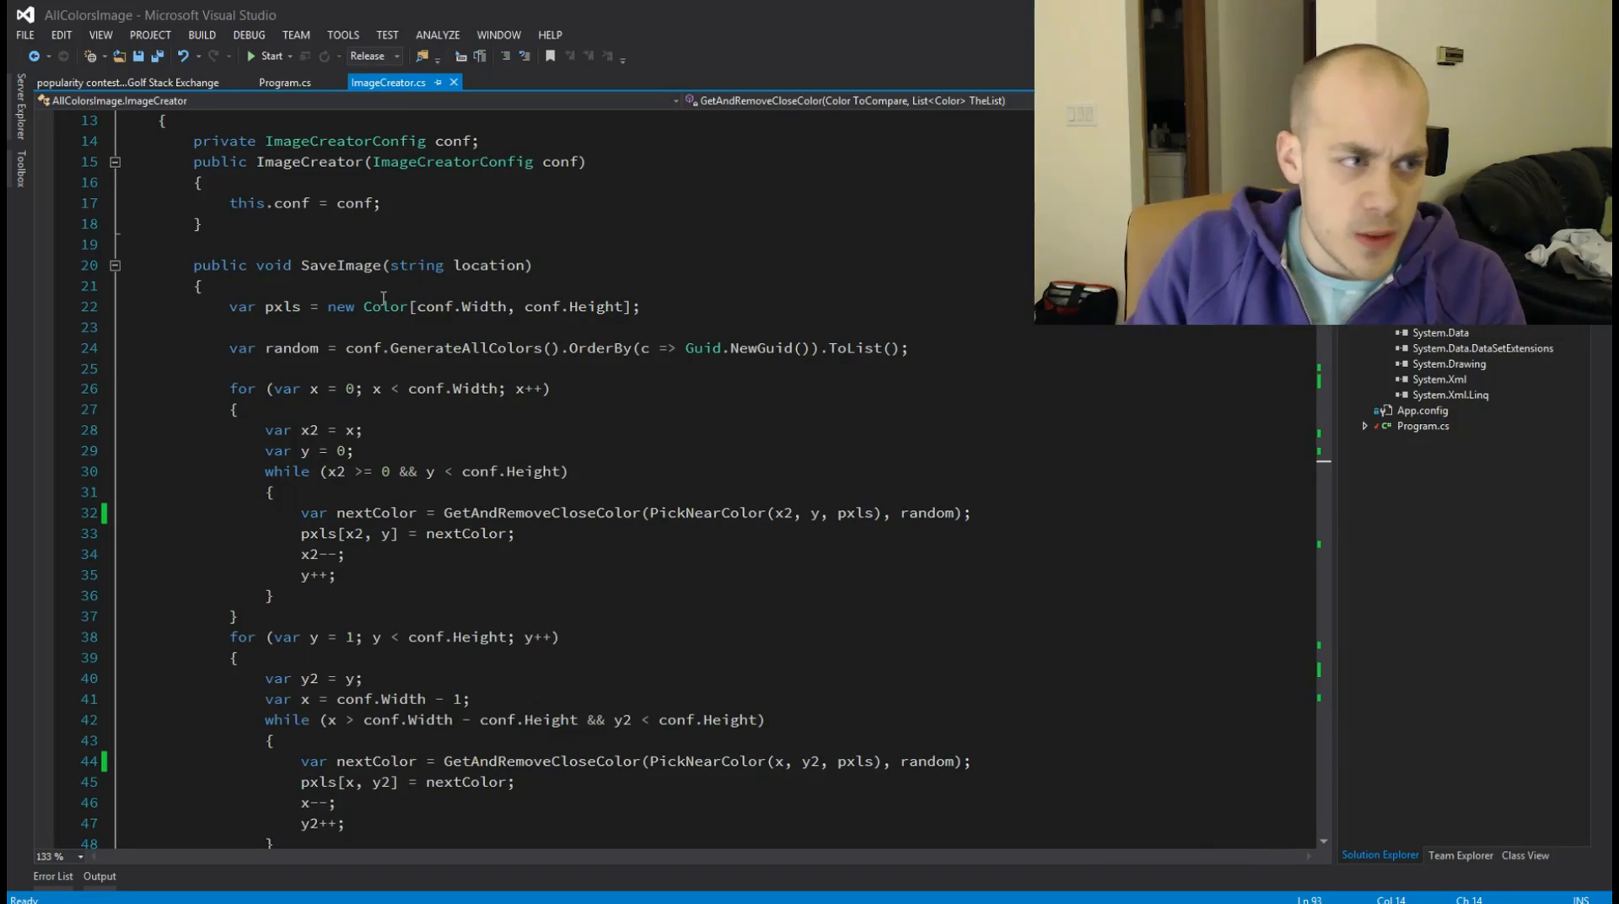
Step: Point out the conf.Width pixel array and jump to the GenerateAllColors definition
left_click(651, 307)
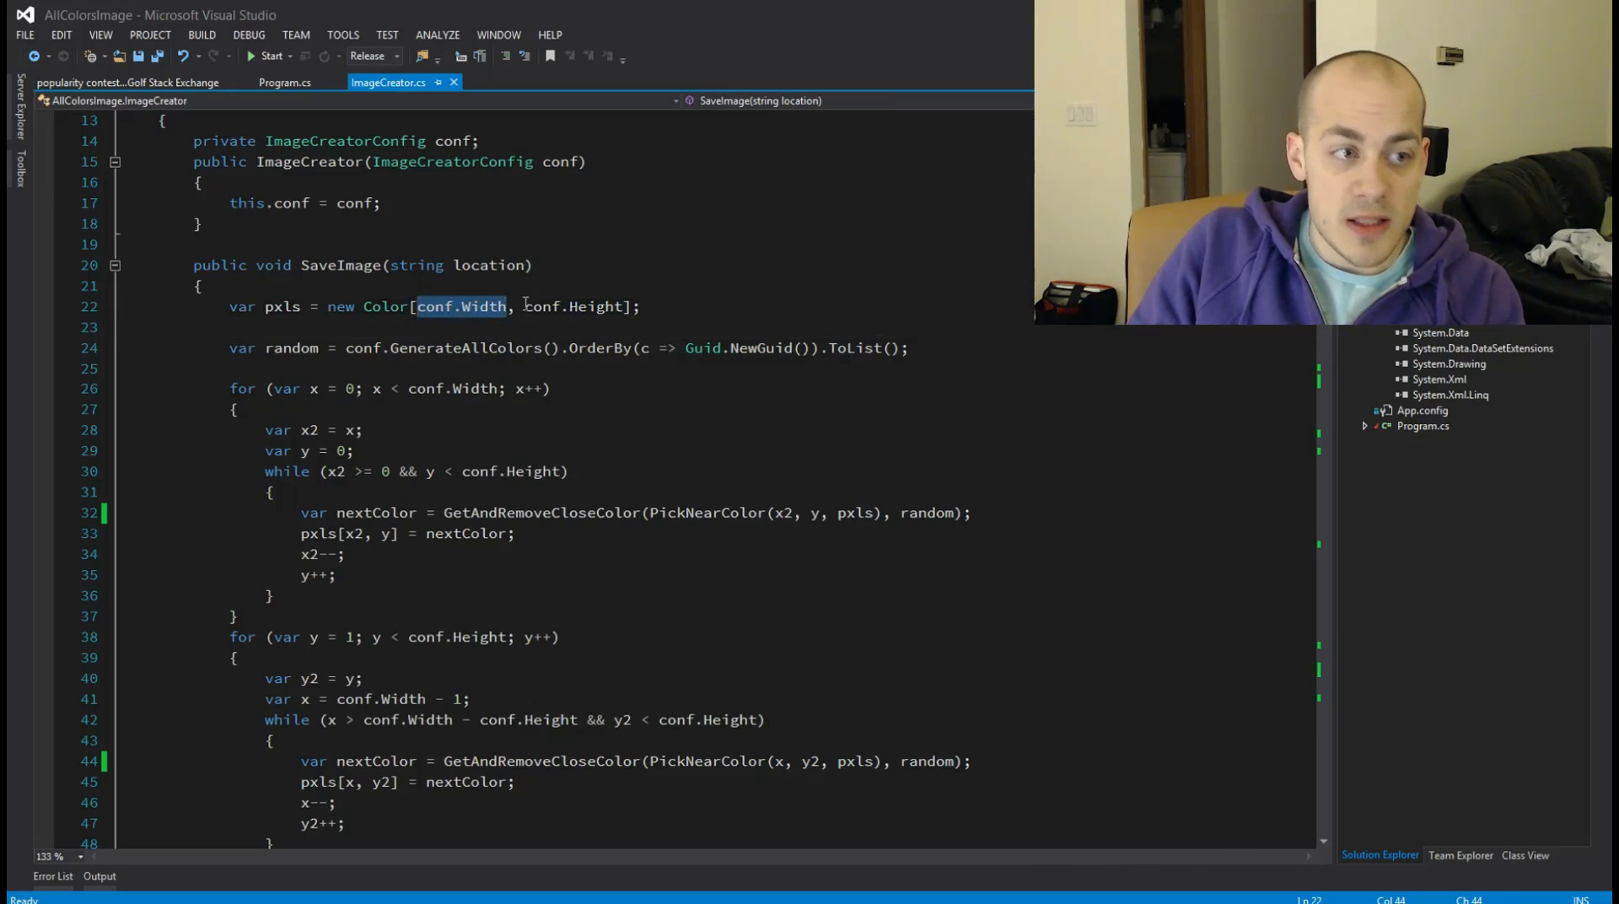
double_click(596, 307)
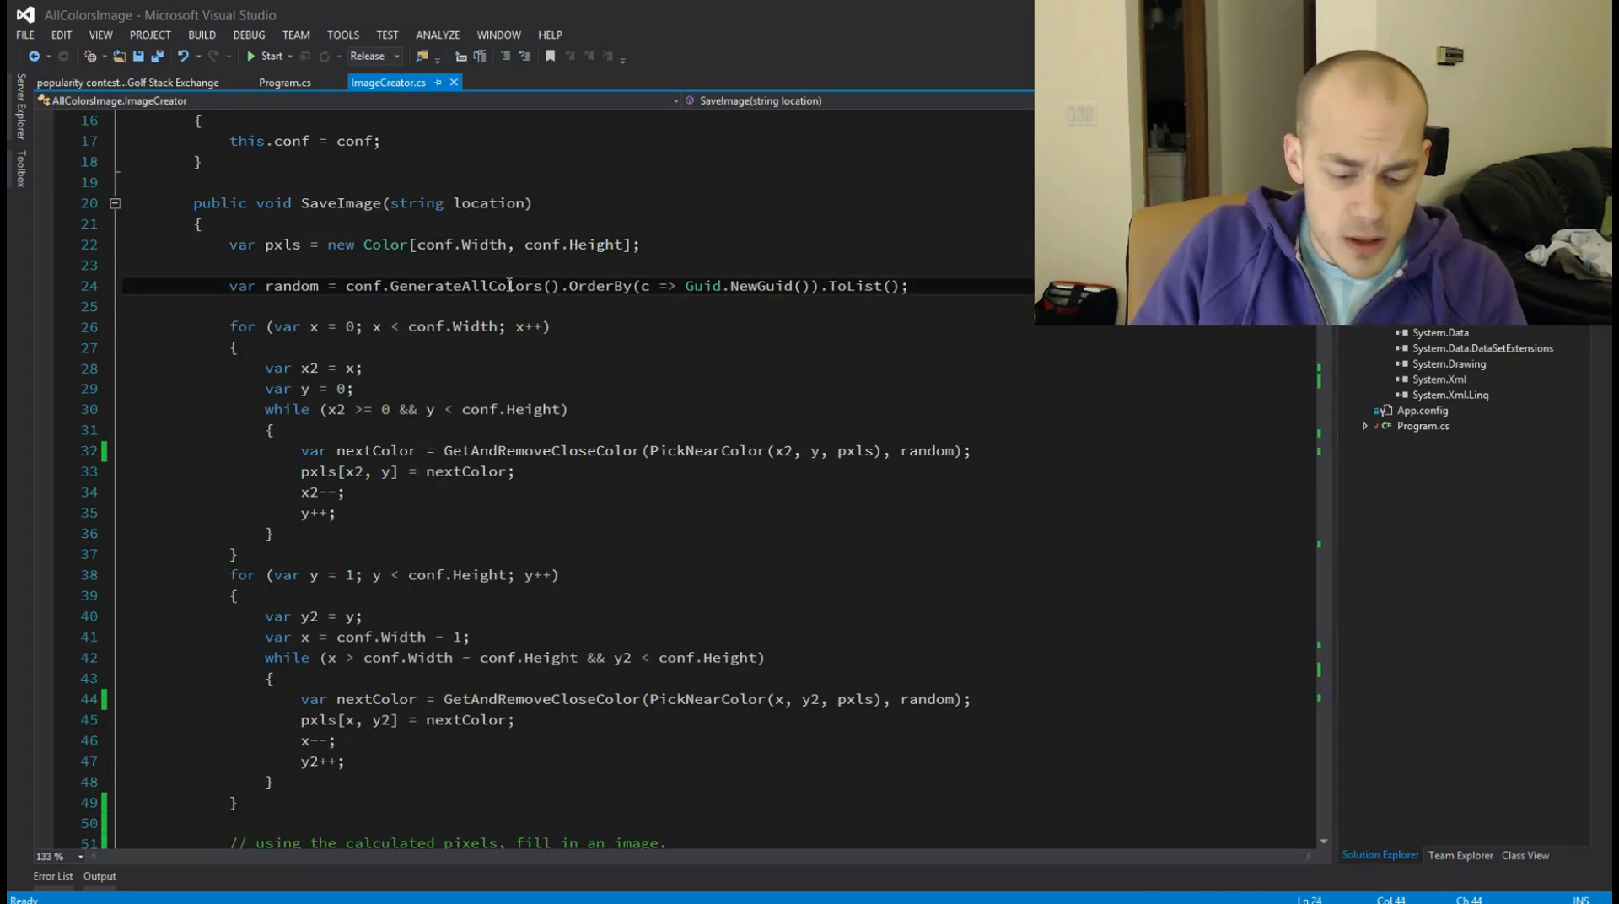
double_click(465, 287)
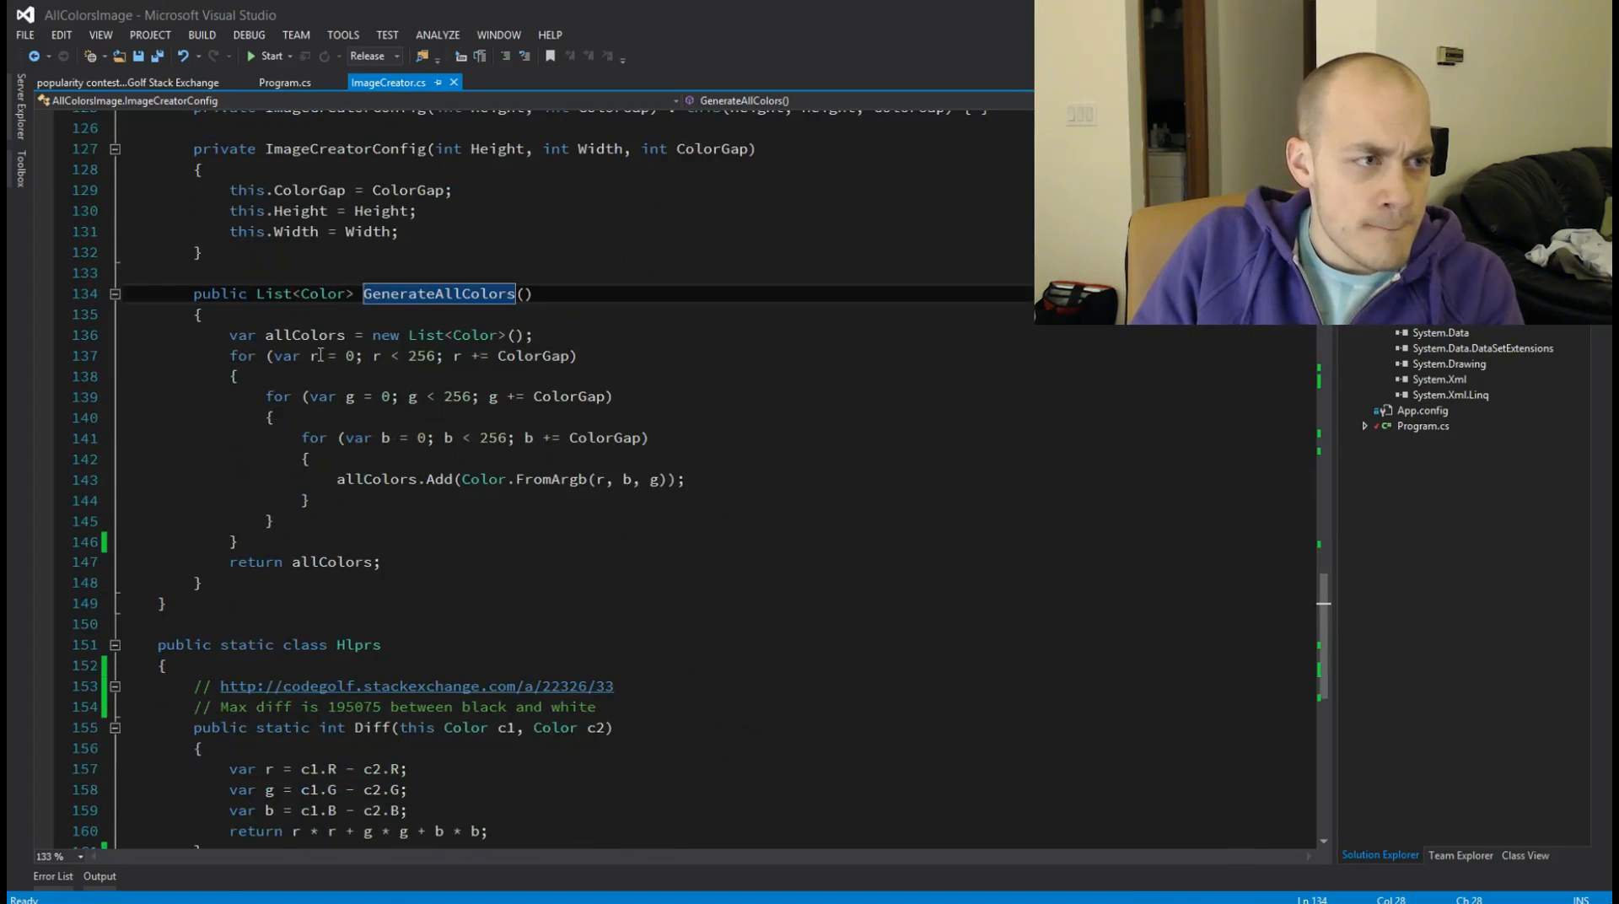
Step: Highlight the green channel loop bounds, then return to SaveImage's first diagonal loop
left_click_drag(274, 356, 442, 355)
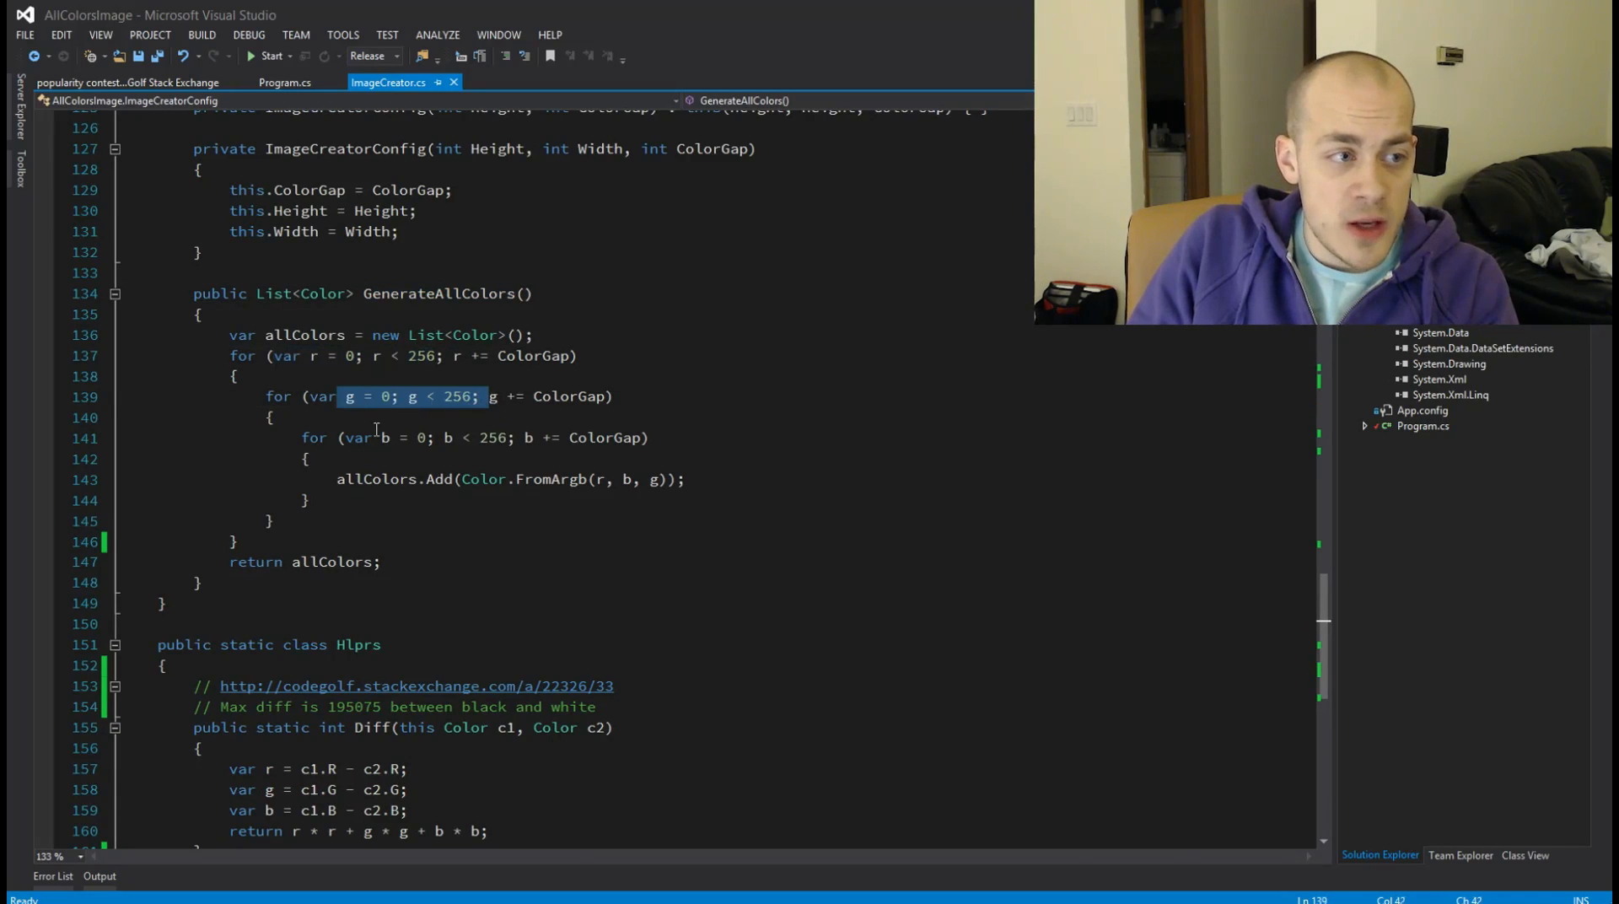
left_click(384, 437)
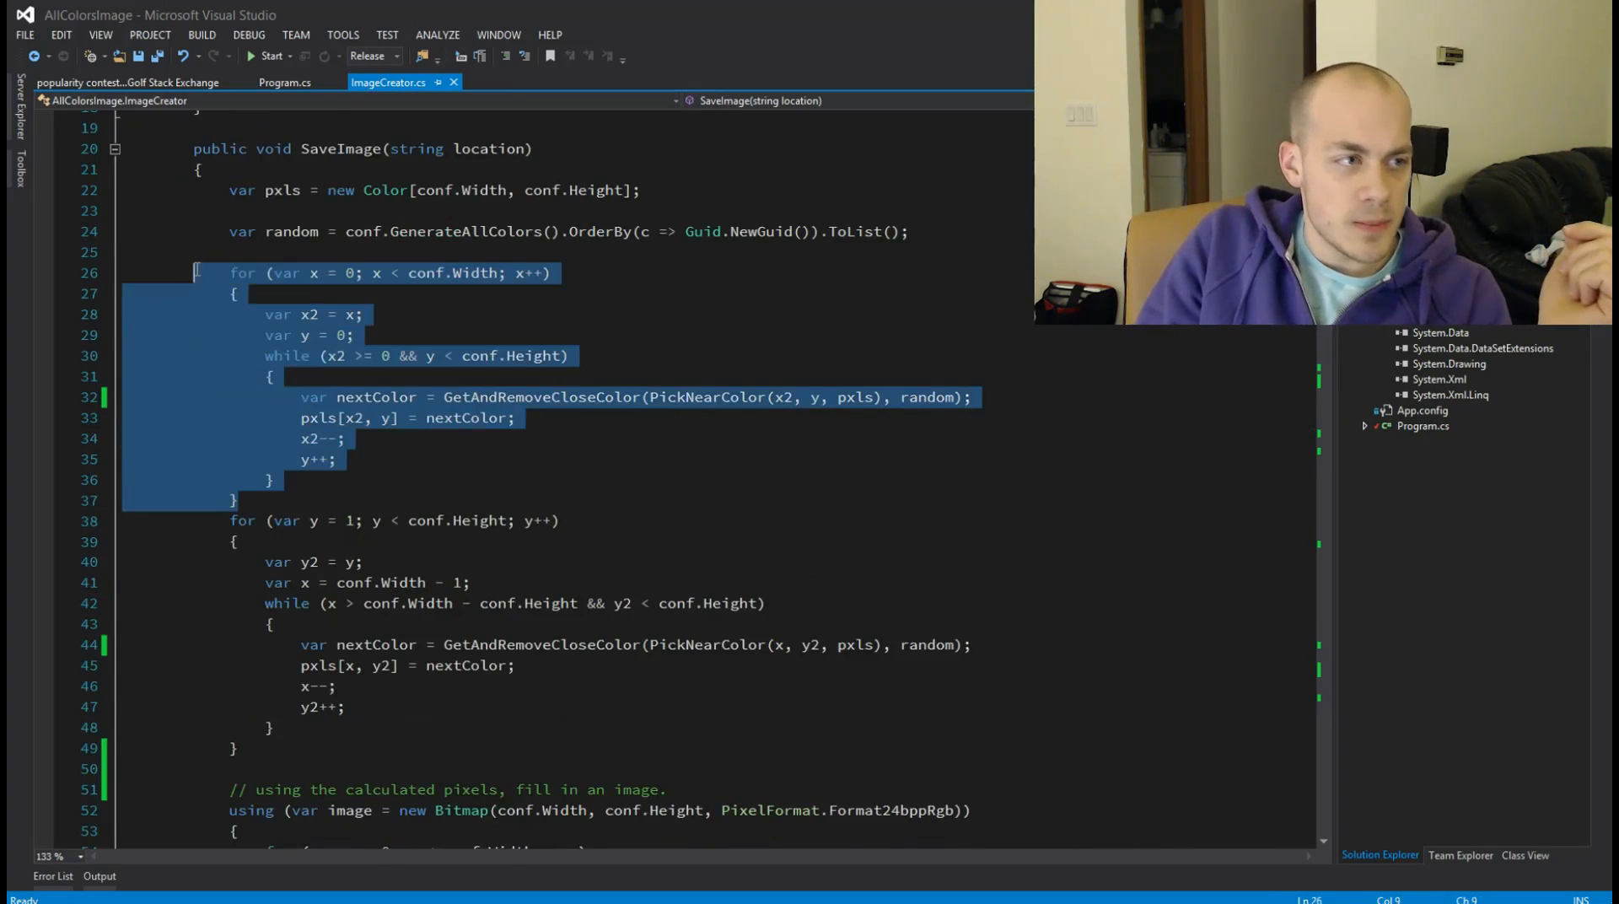
Step: Clear the loop highlight and jump to the GetAndRemoveCloseColor definition from line 32
left_click(260, 259)
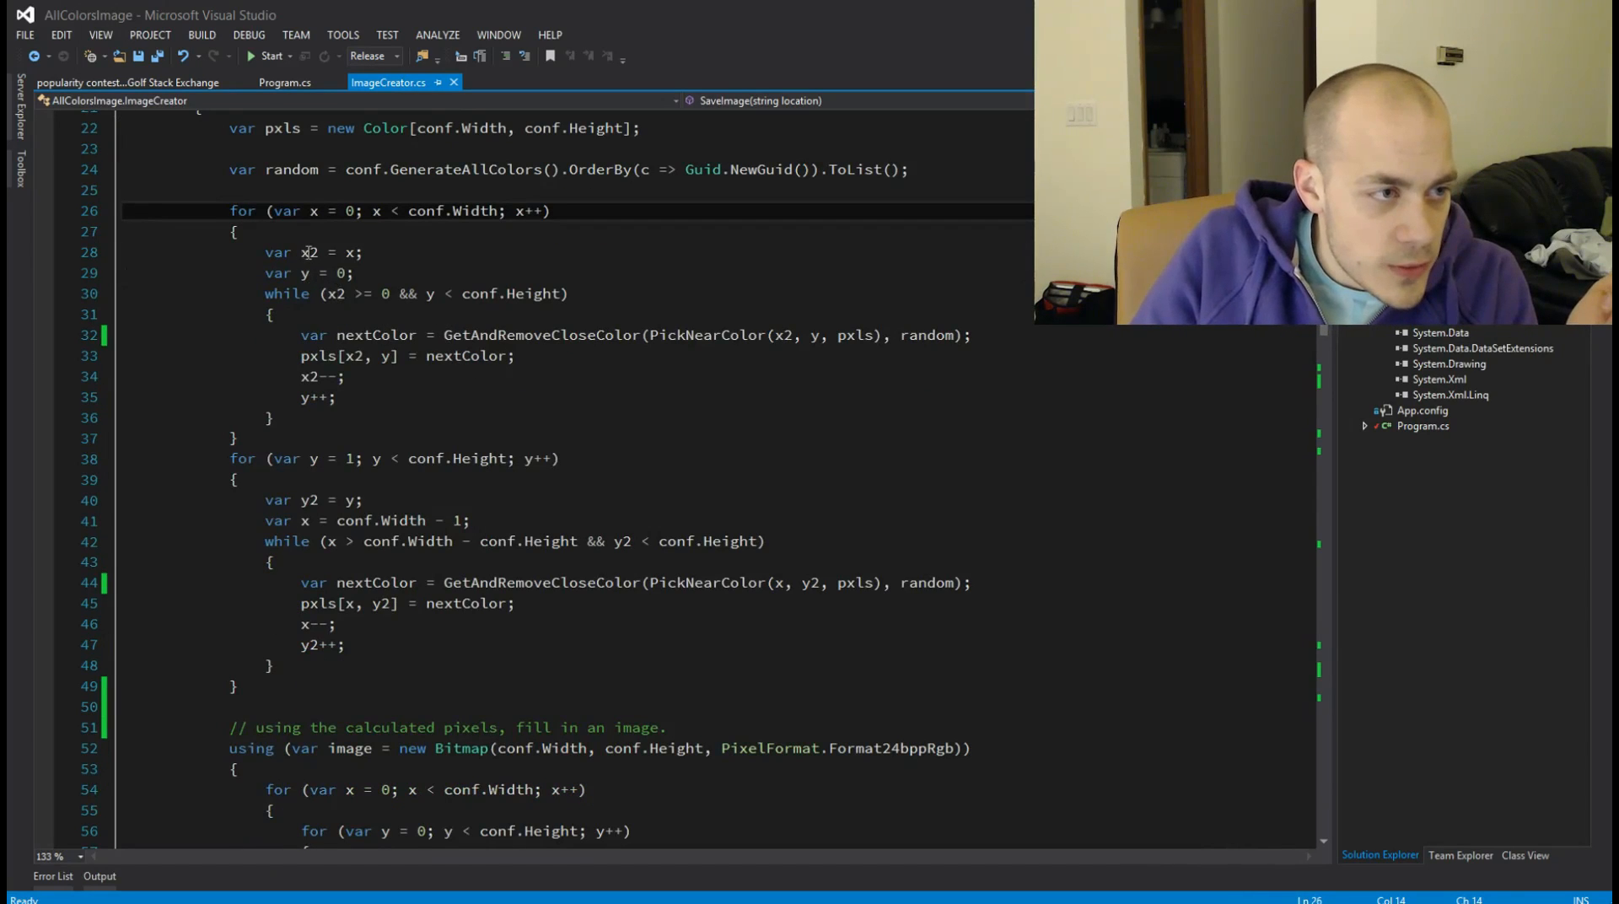
double_click(542, 336)
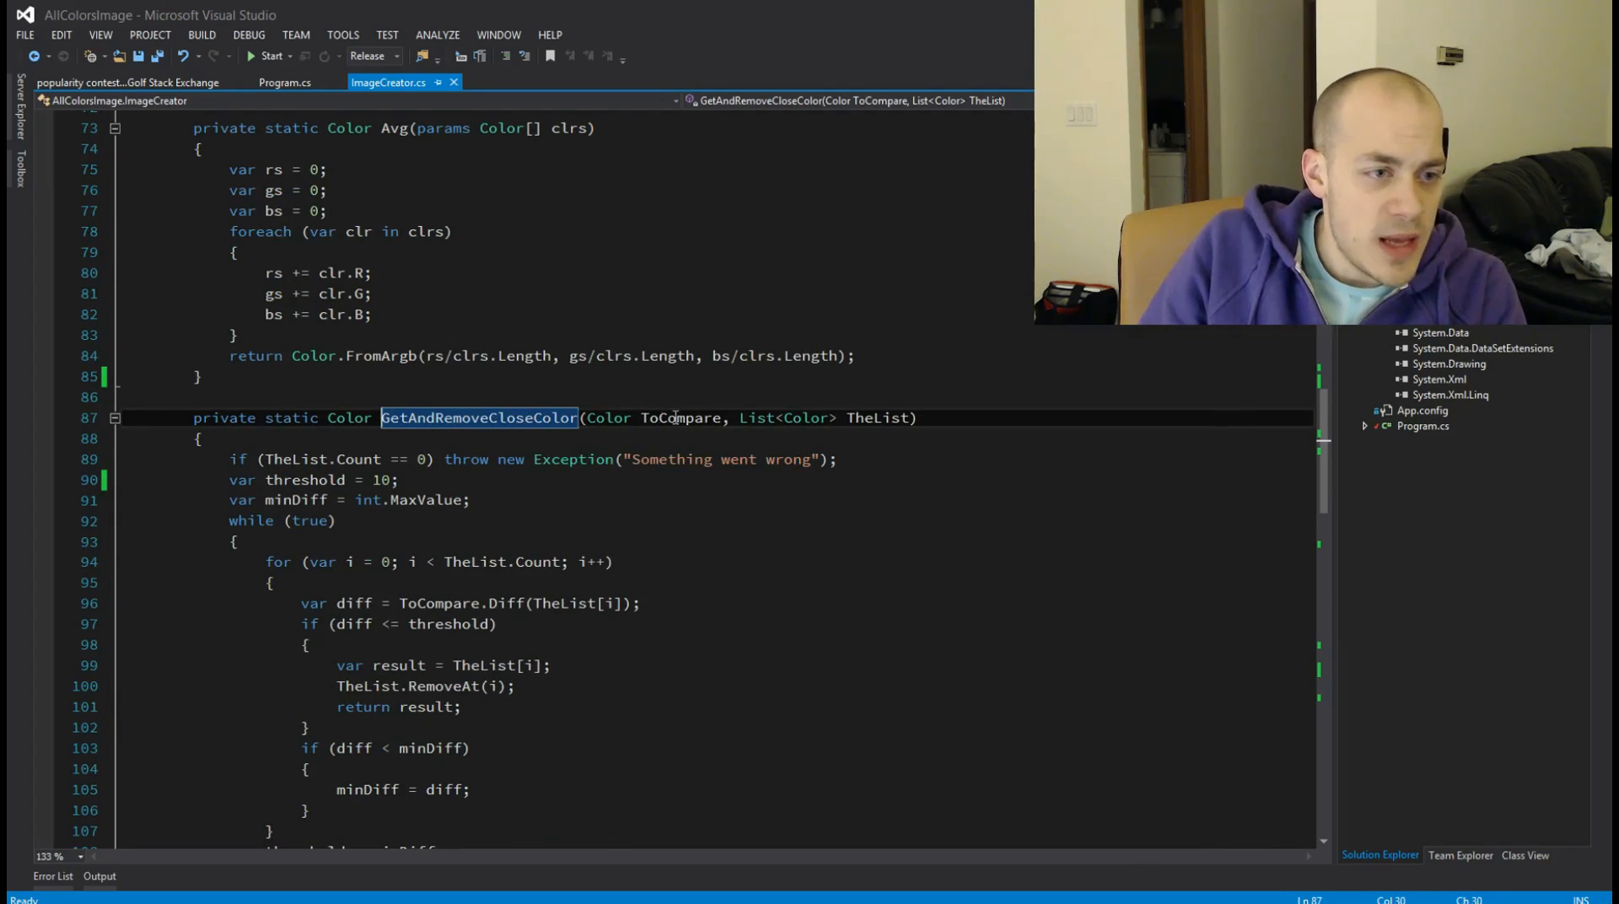
Step: Walk through GetAndRemoveCloseColor's search loop and colour-difference line, then return to SaveImage
double_click(681, 418)
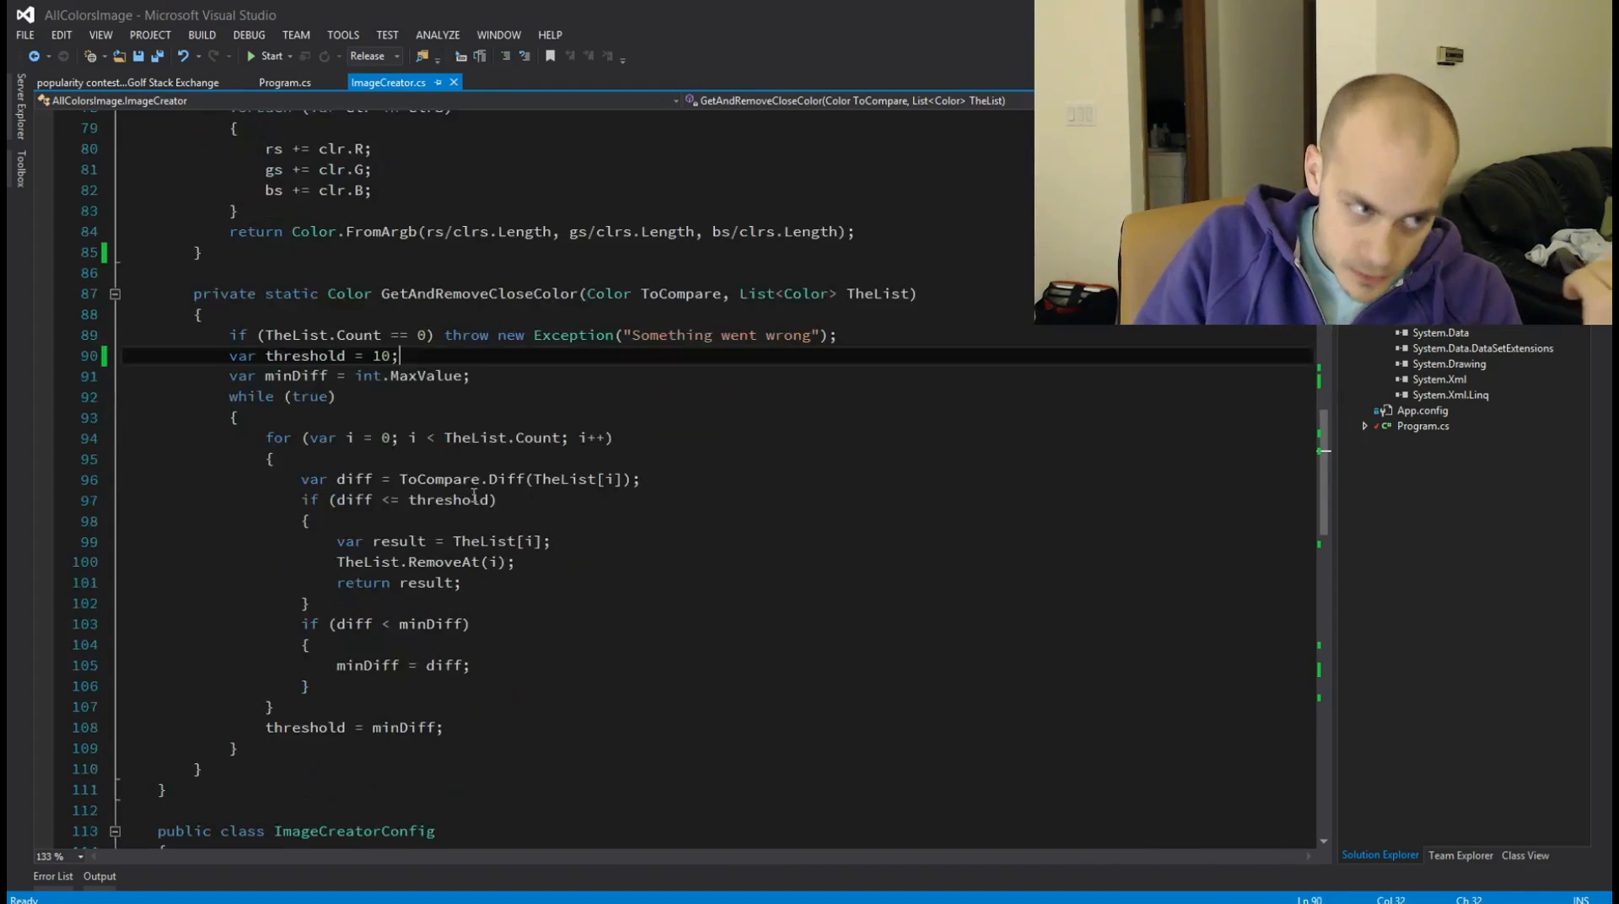
double_click(276, 438)
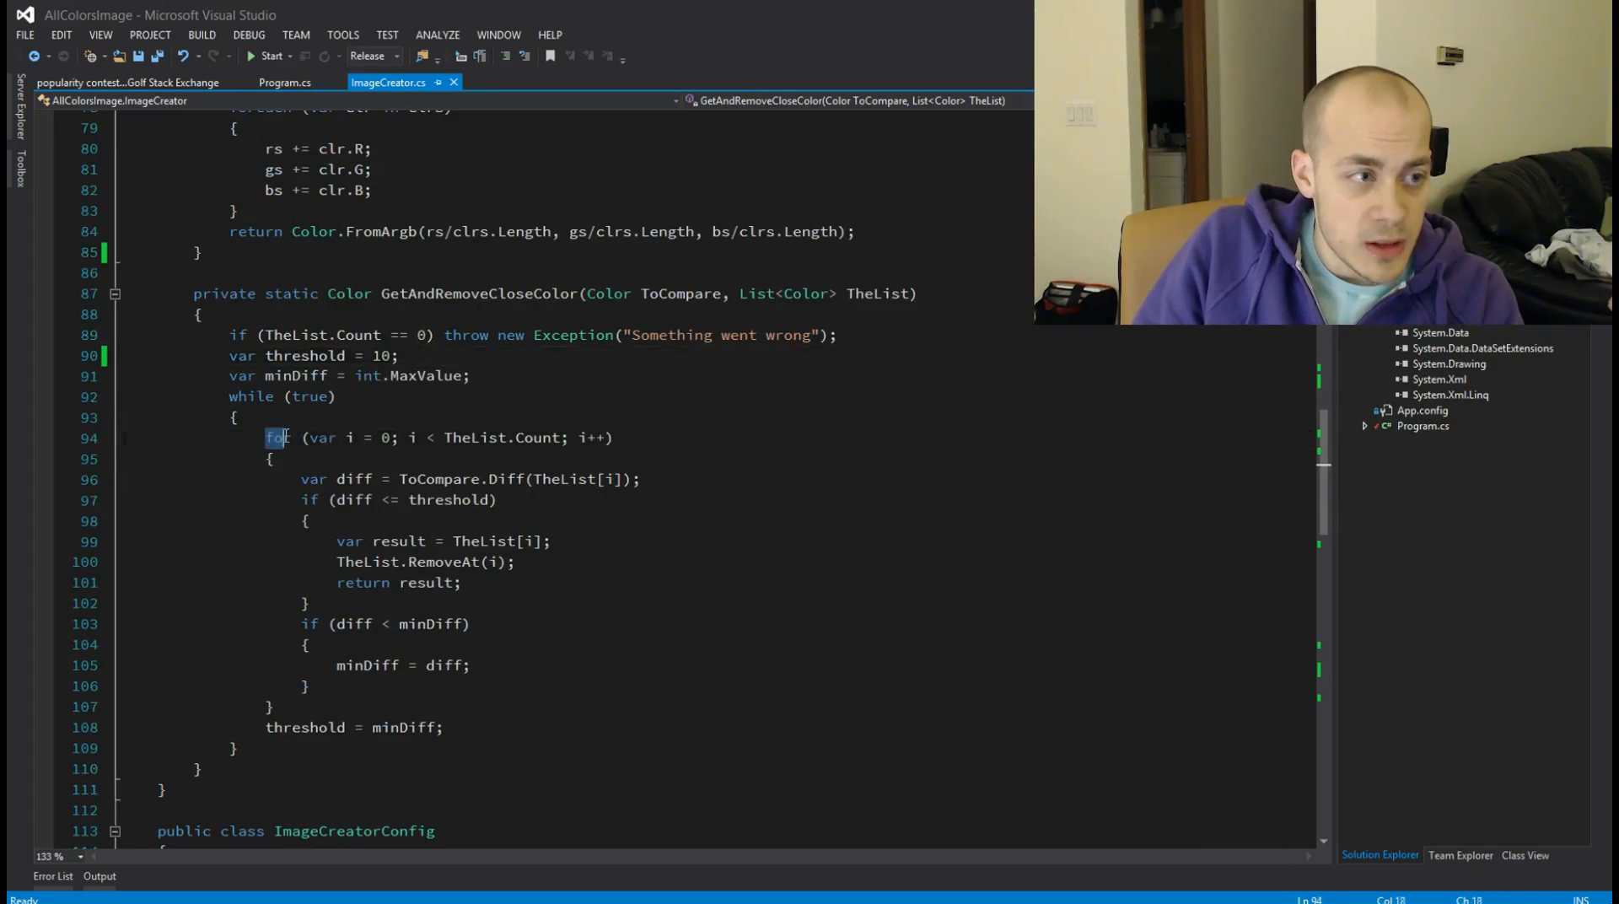
left_click_drag(289, 437, 612, 437)
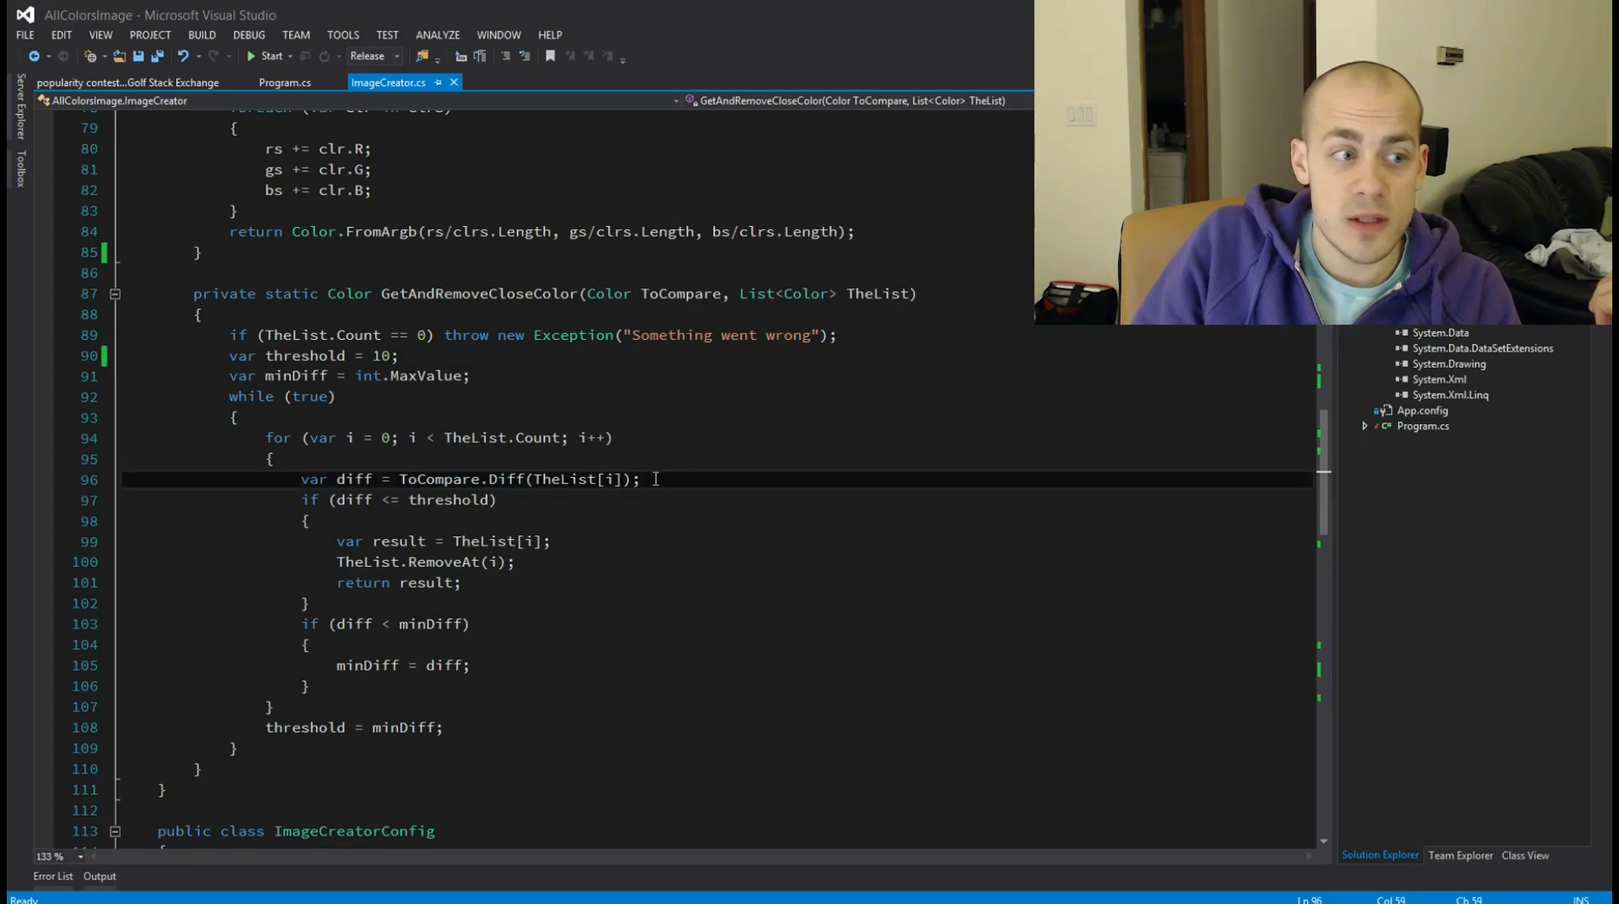
left_click(445, 501)
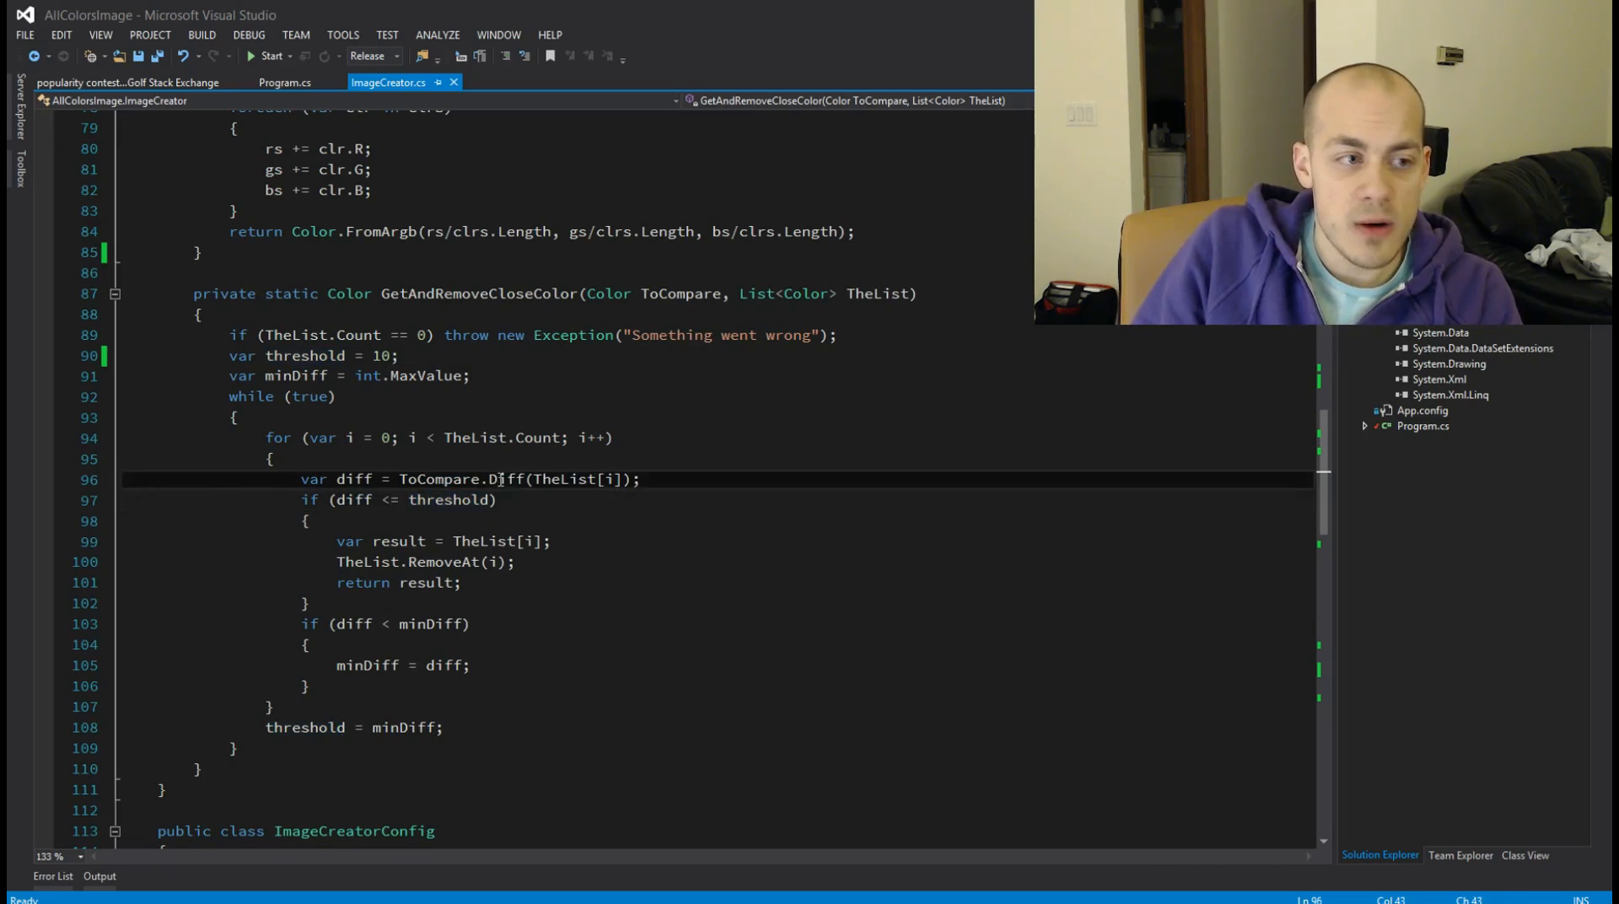
double_click(506, 479)
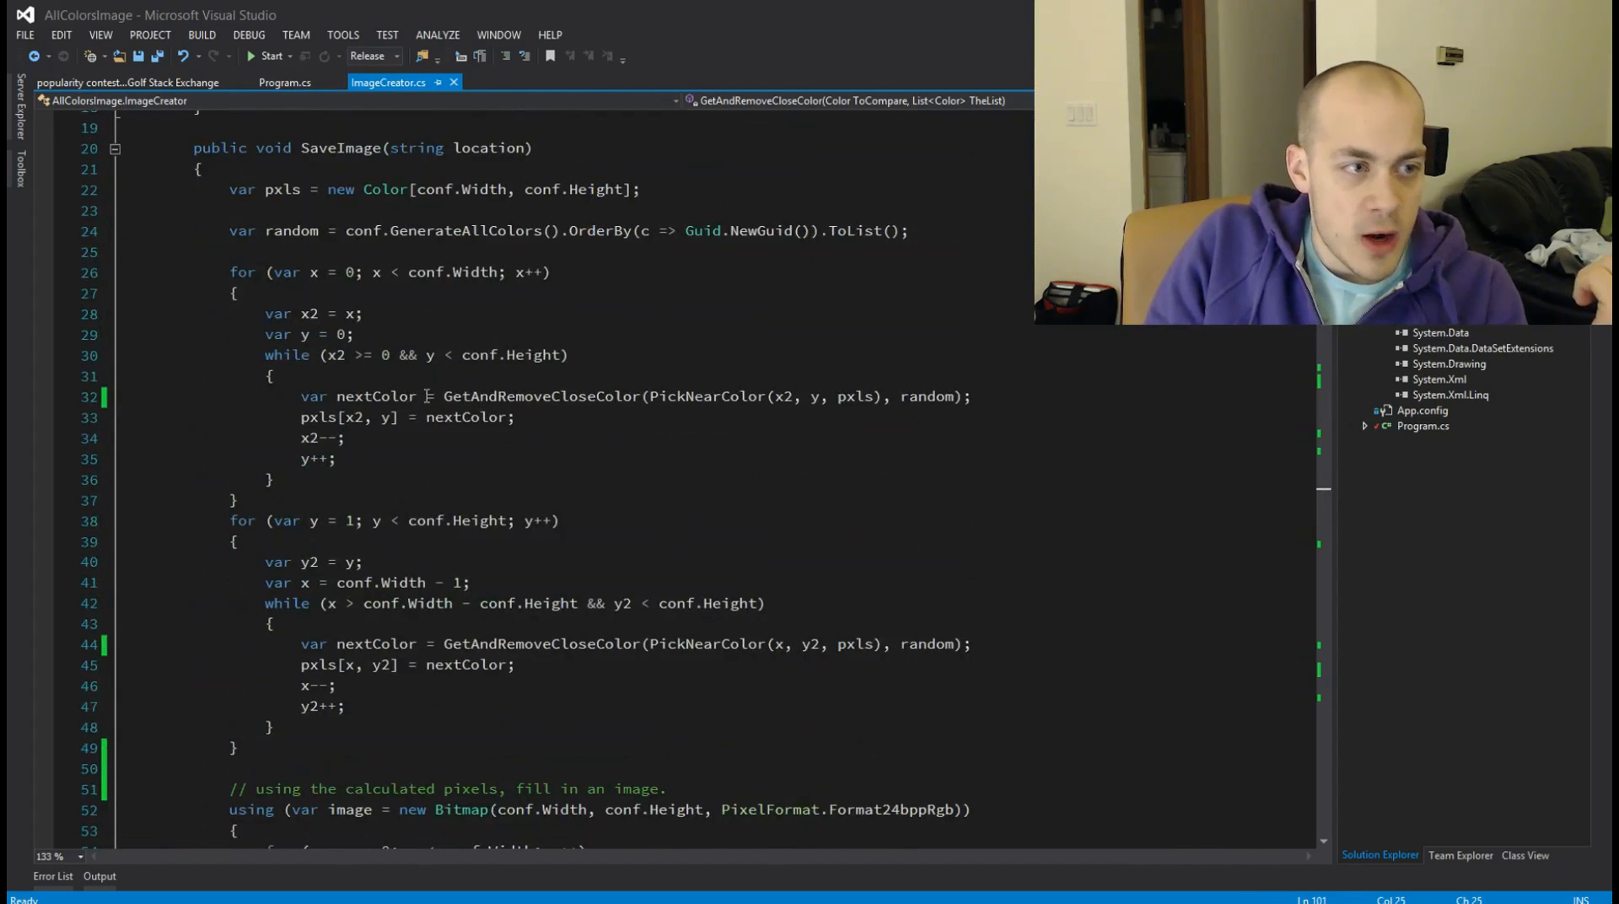
Step: Mark the chosen-colour line and jump to the PickNearColor definition
left_click(317, 418)
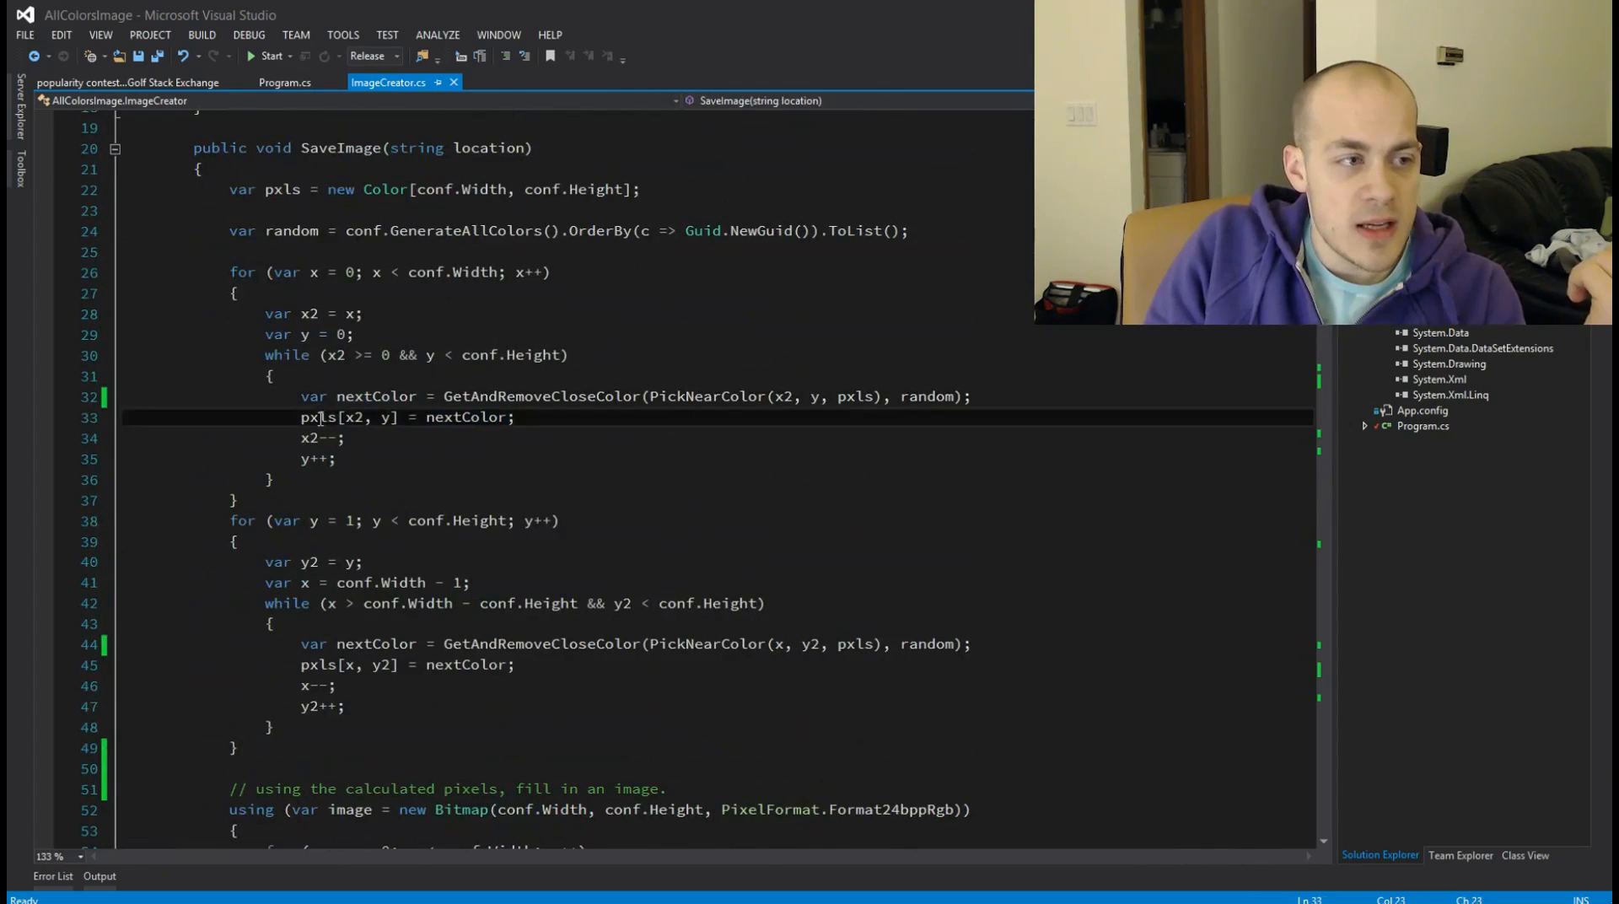
left_click_drag(315, 416, 418, 417)
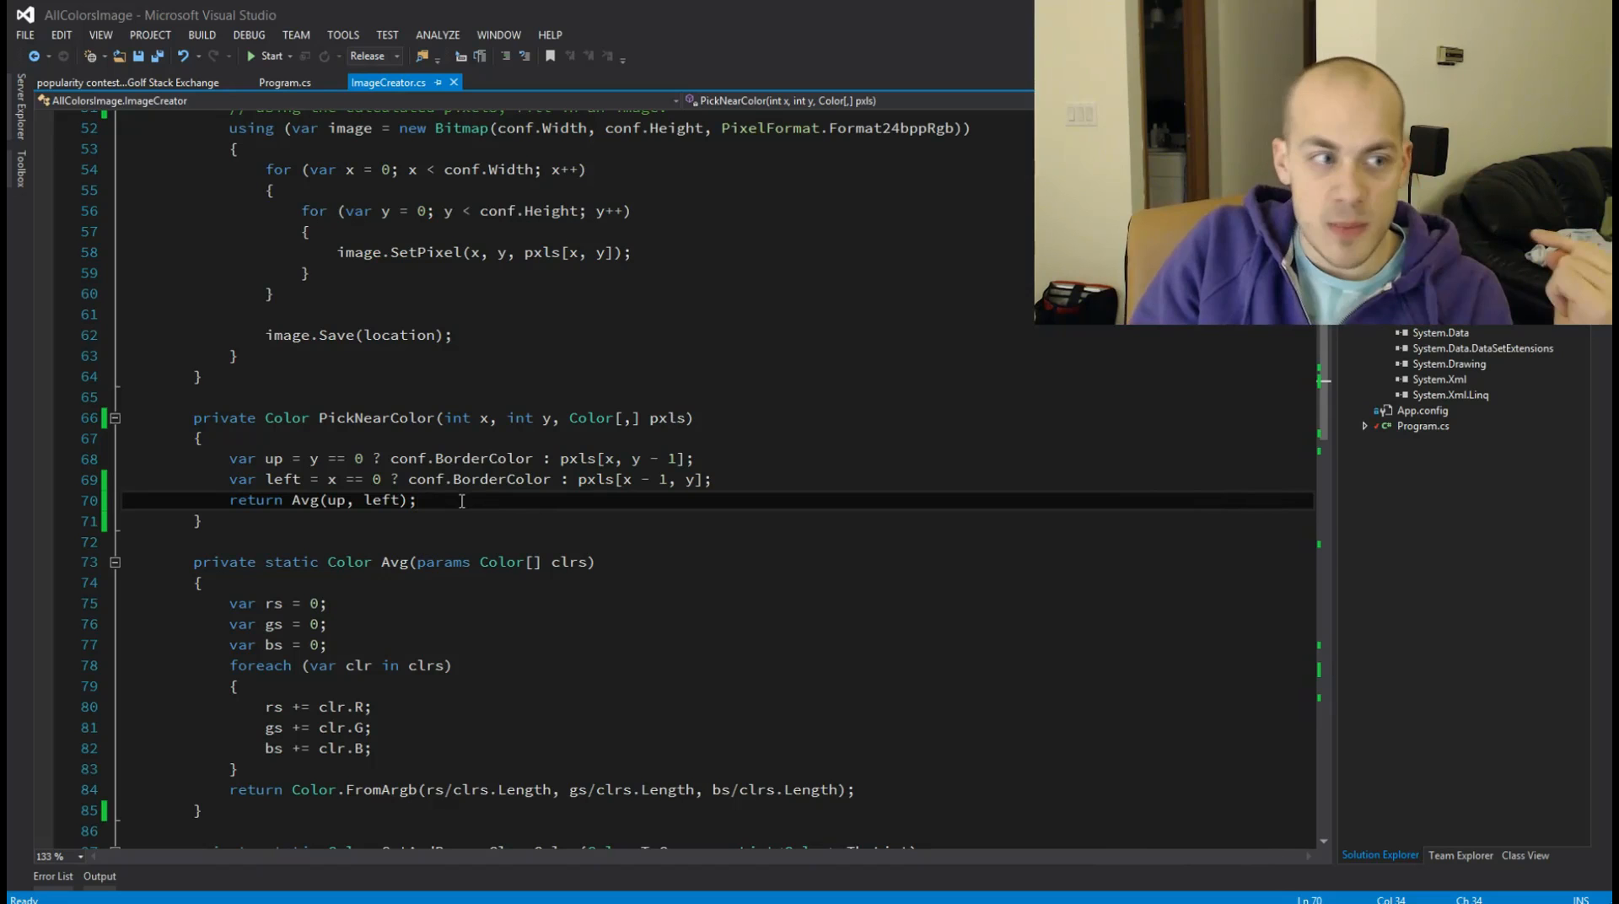
Step: Scroll past Avg, highlight the next-colour assignment in the first loop, and reach the Bitmap saving block
scroll("down", 3)
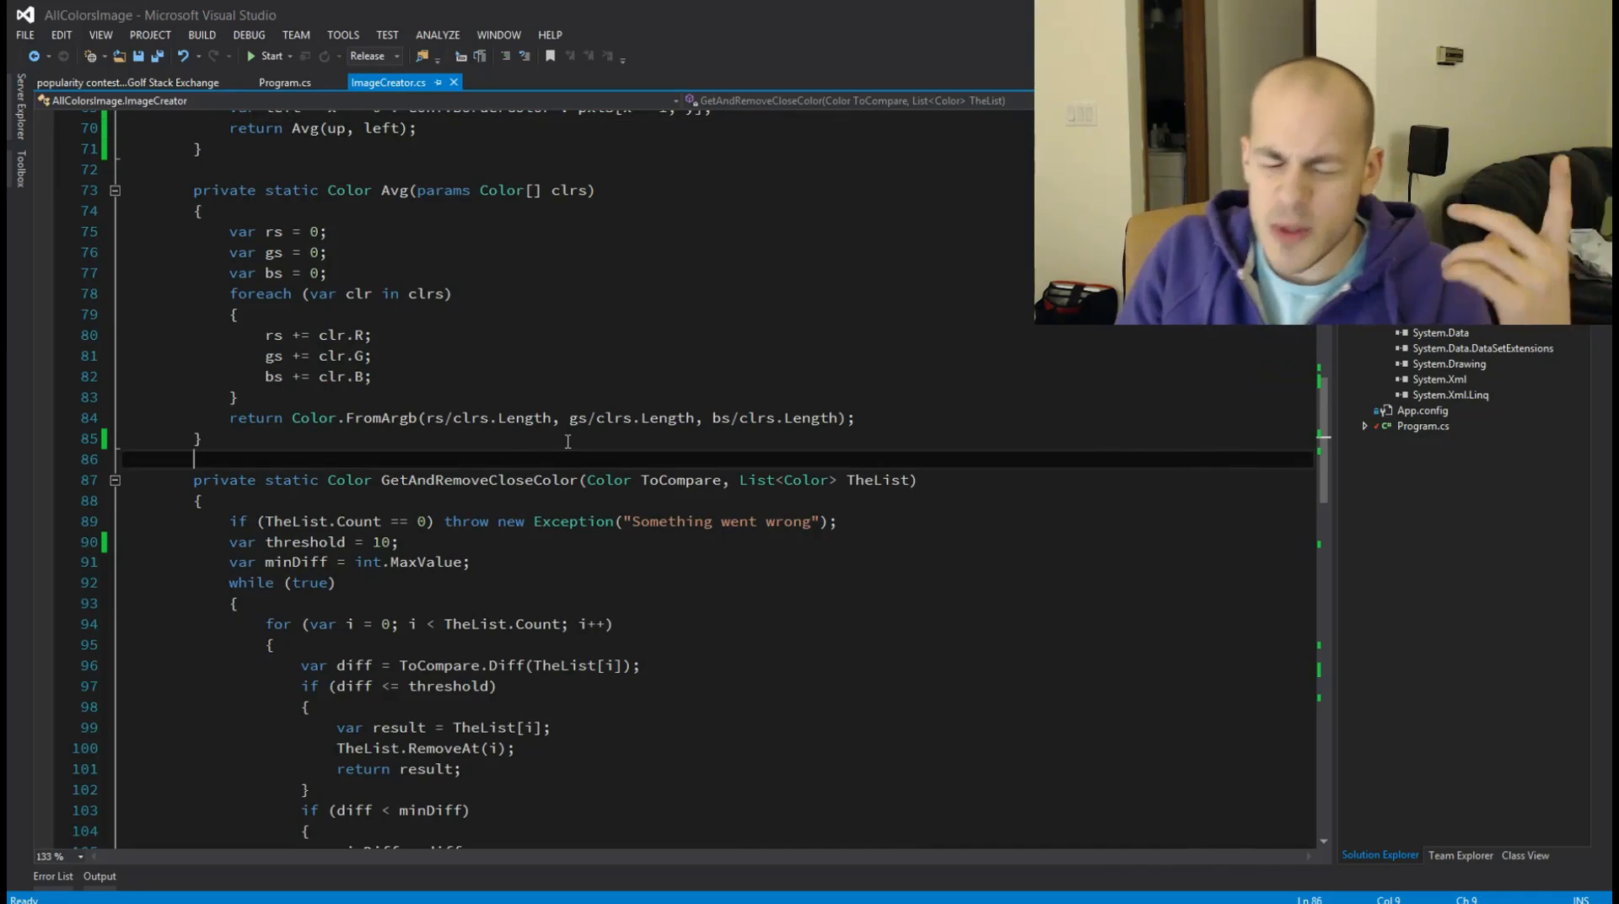
scroll("down", 3)
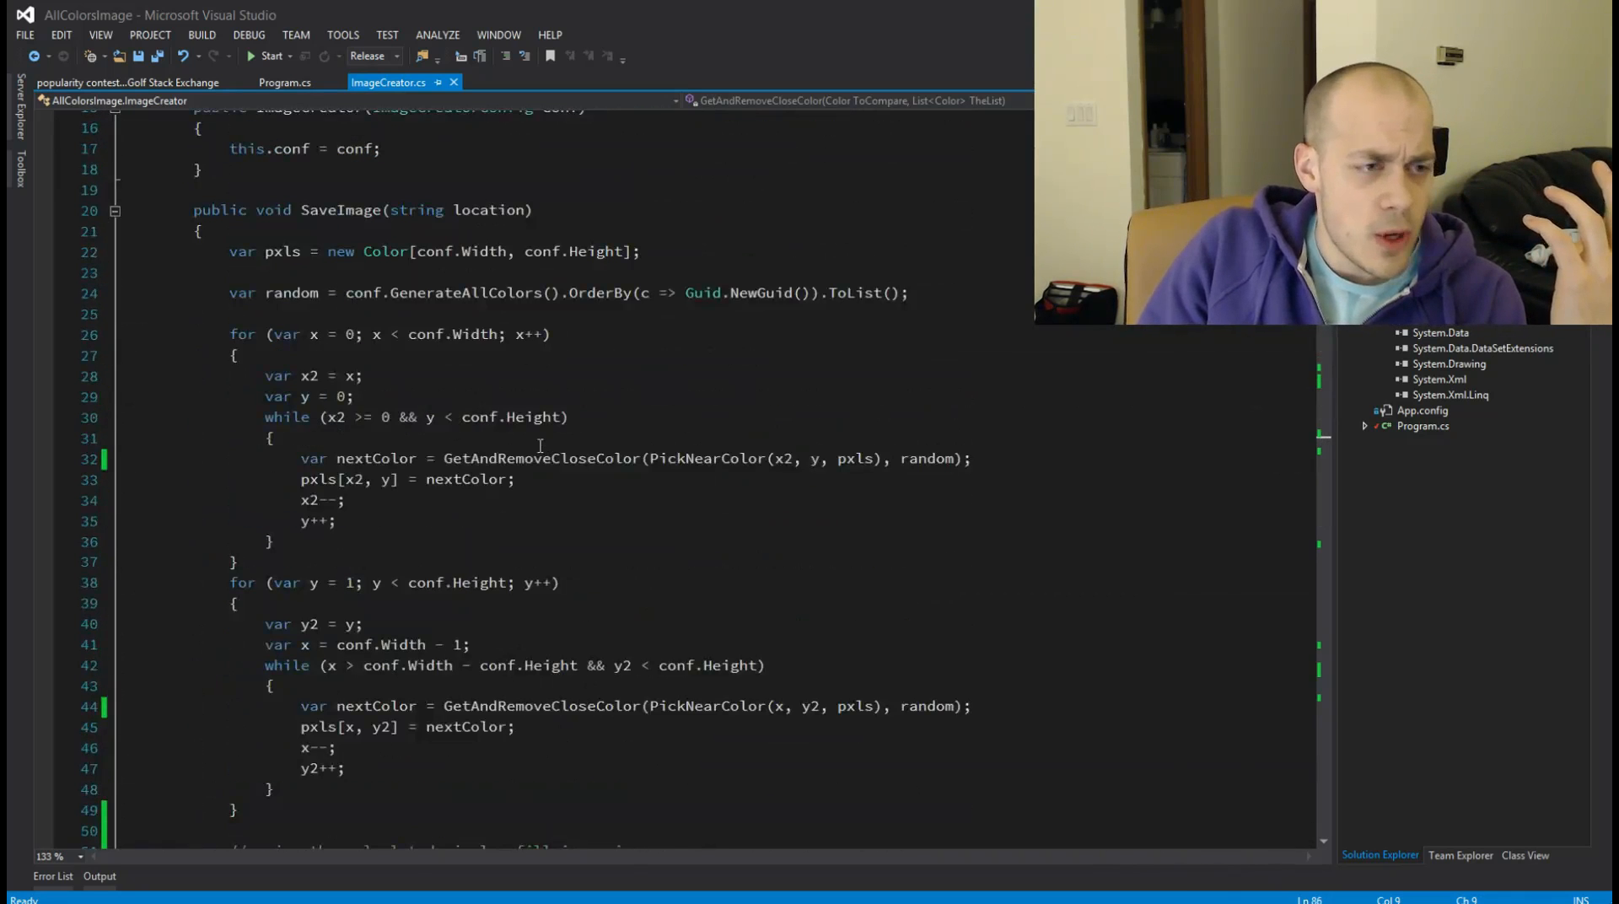
left_click(519, 458)
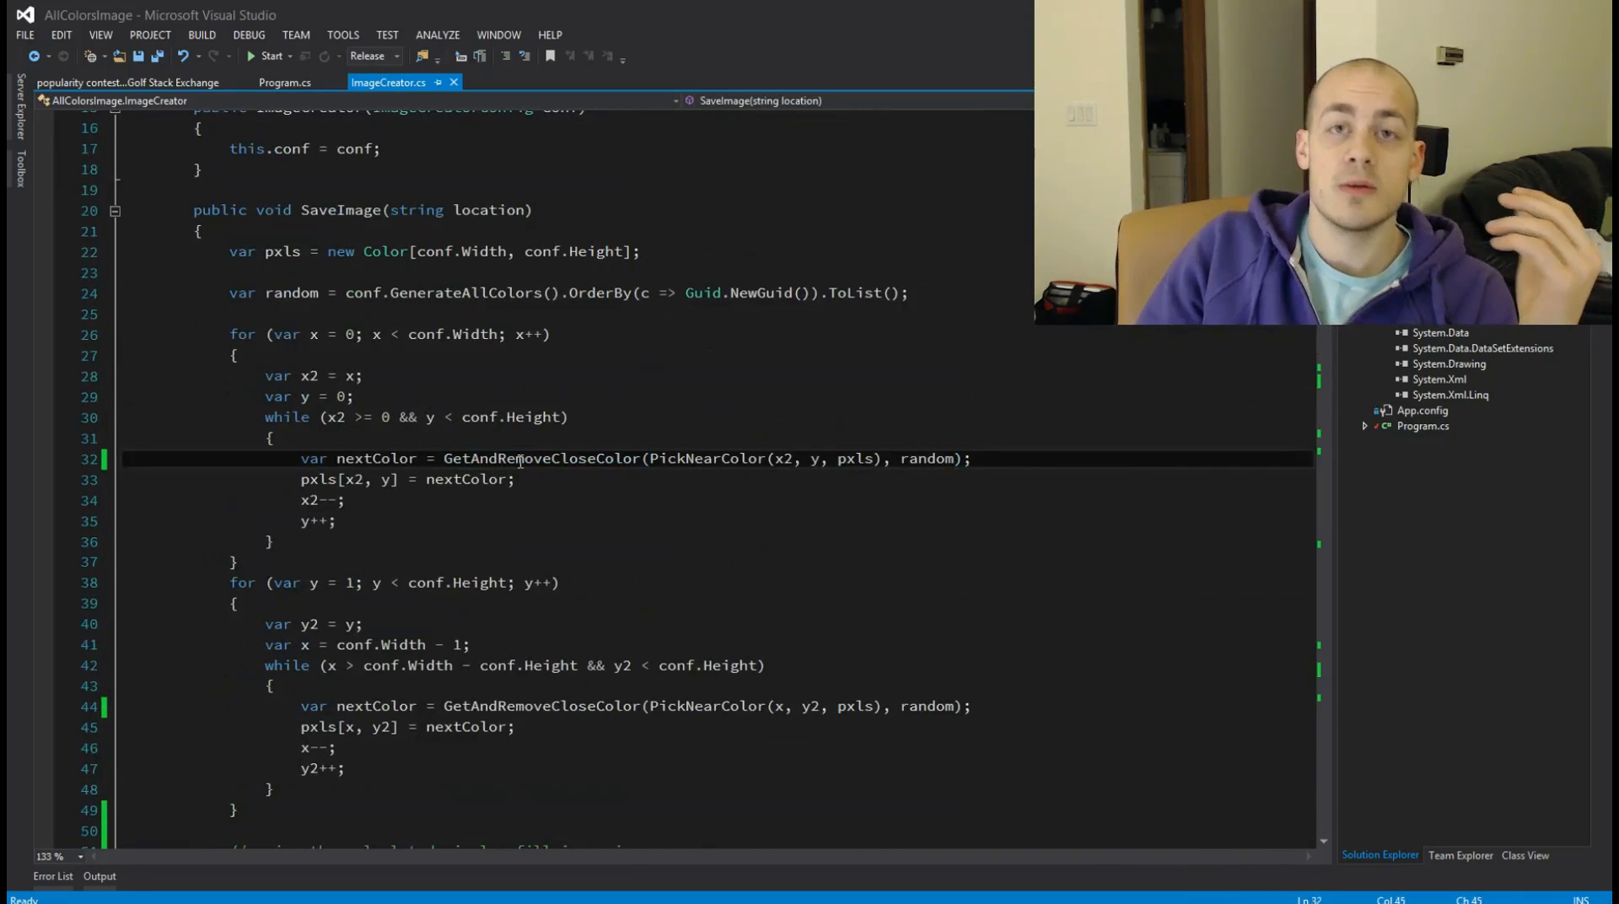
double_click(519, 459)
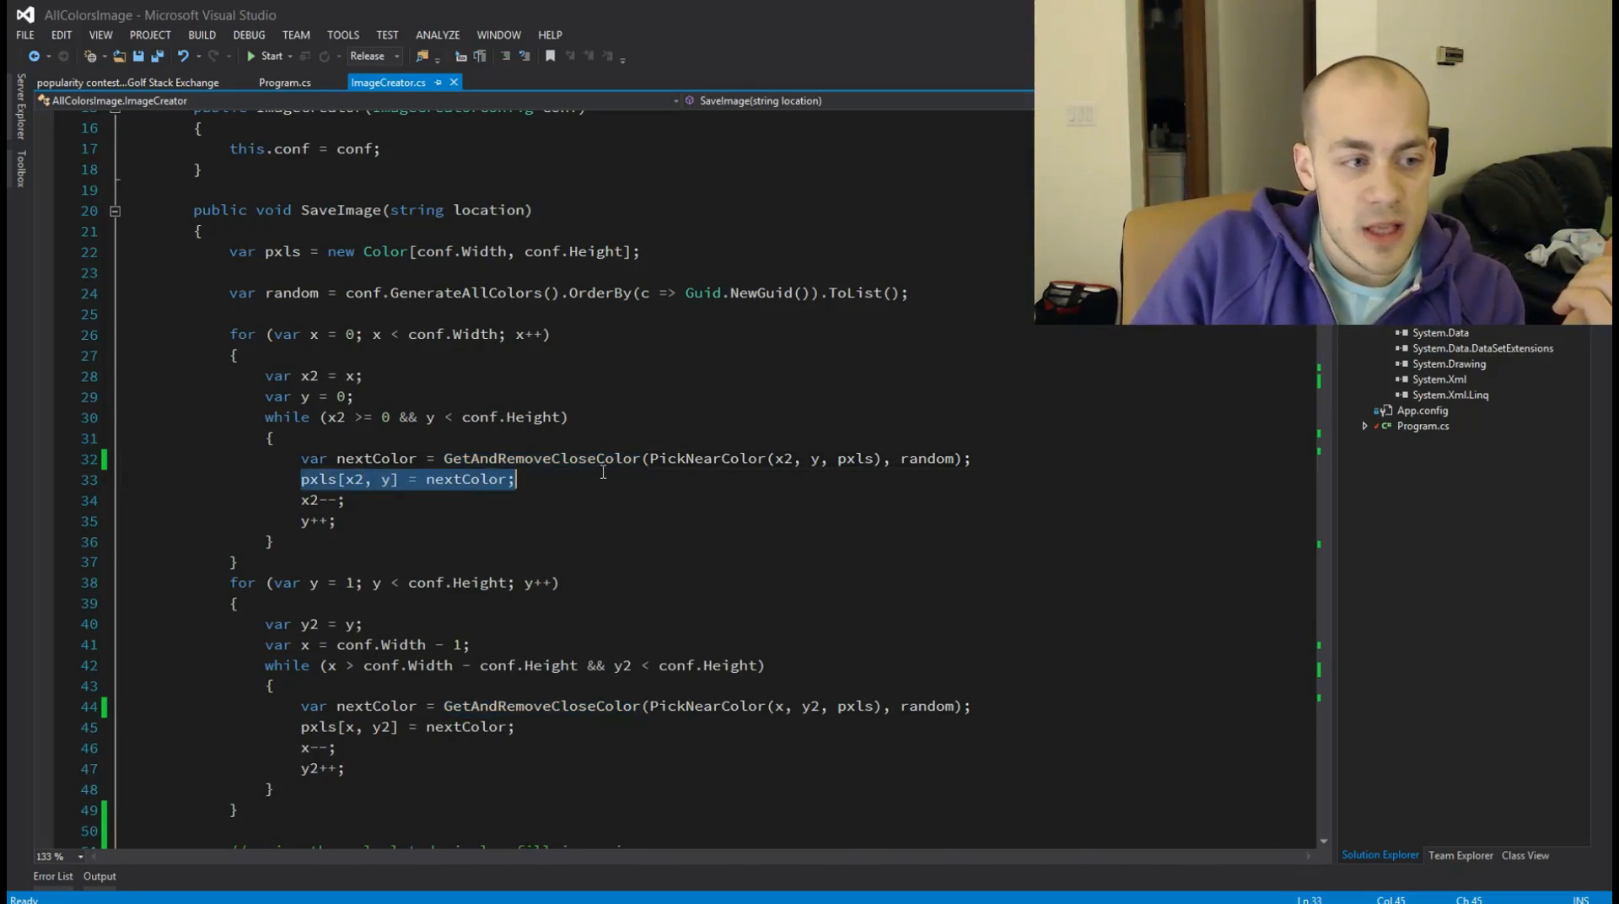
scroll("down", 3)
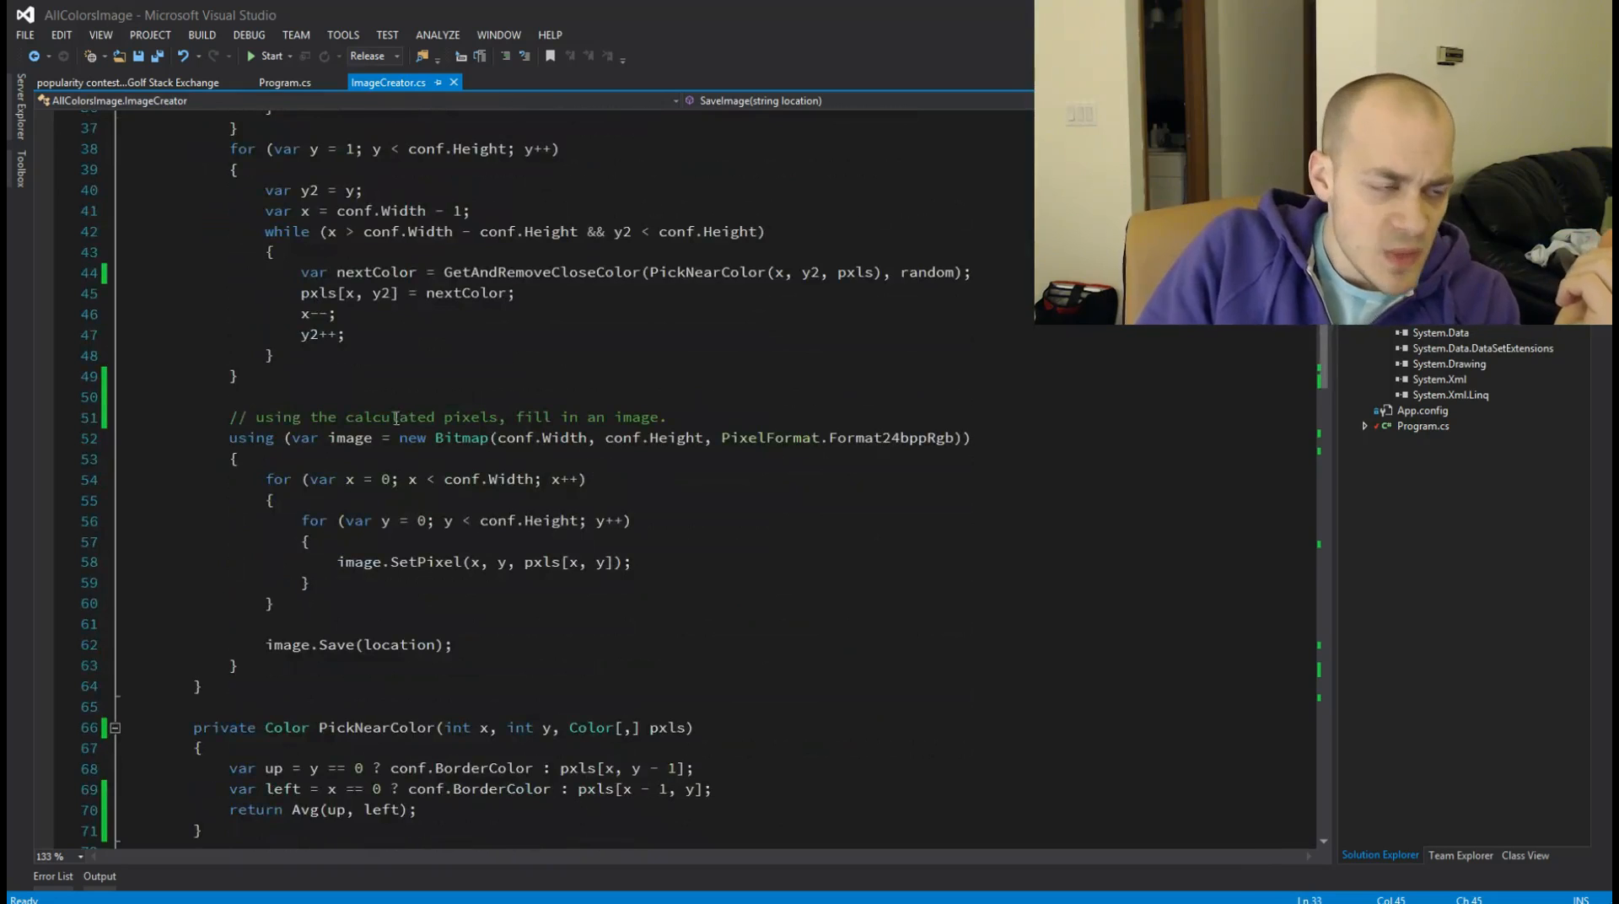
scroll("down", 3)
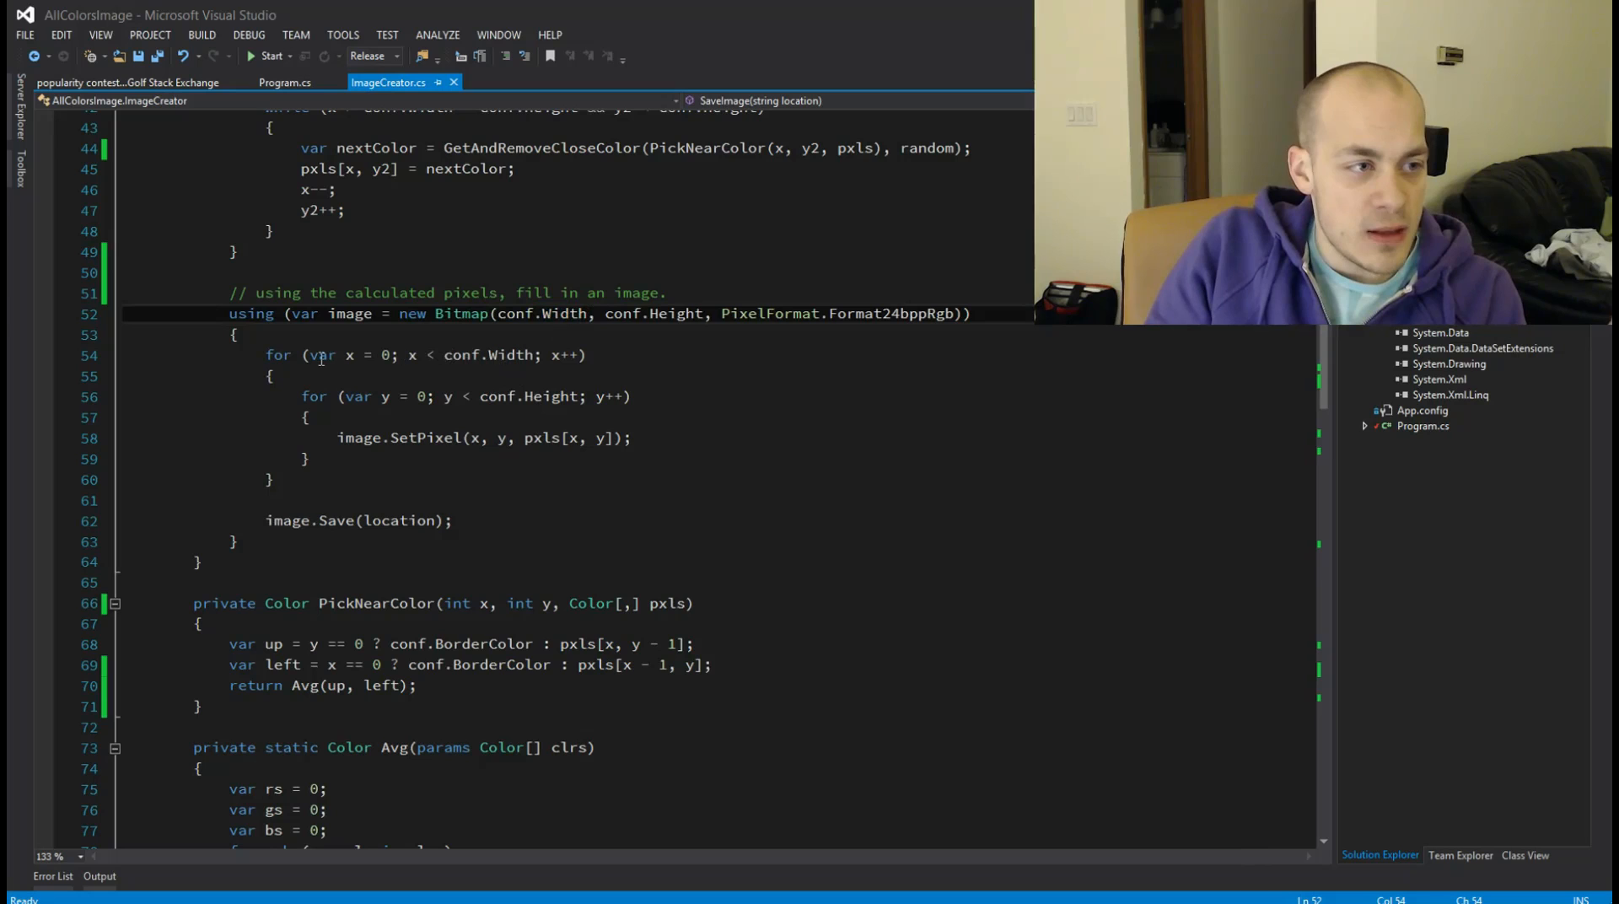
left_click_drag(388, 437, 560, 437)
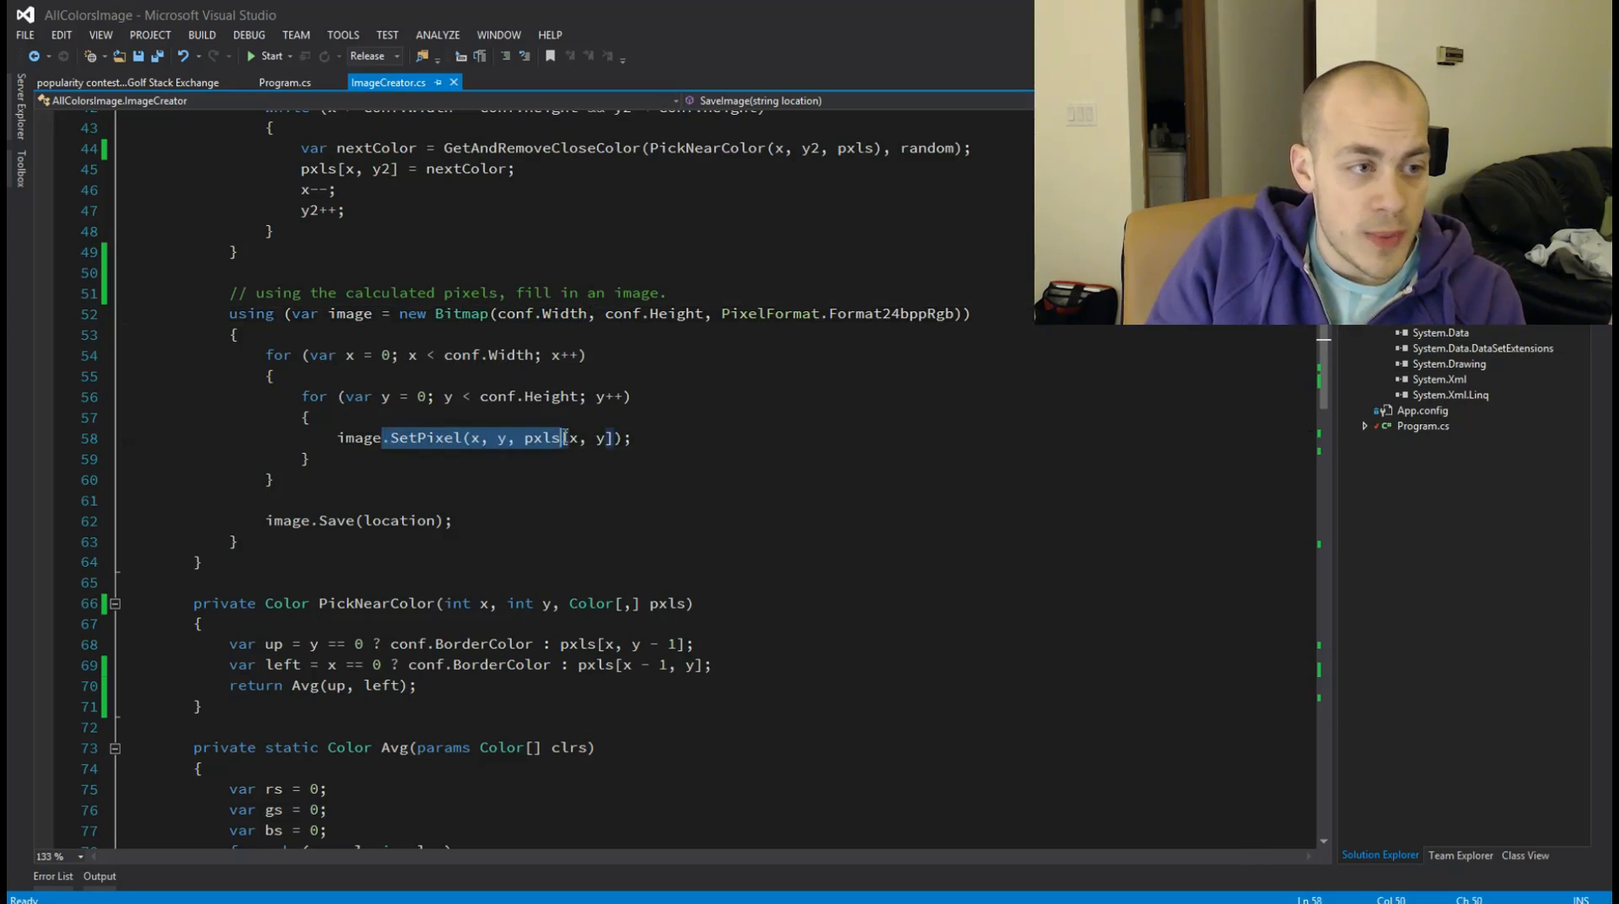